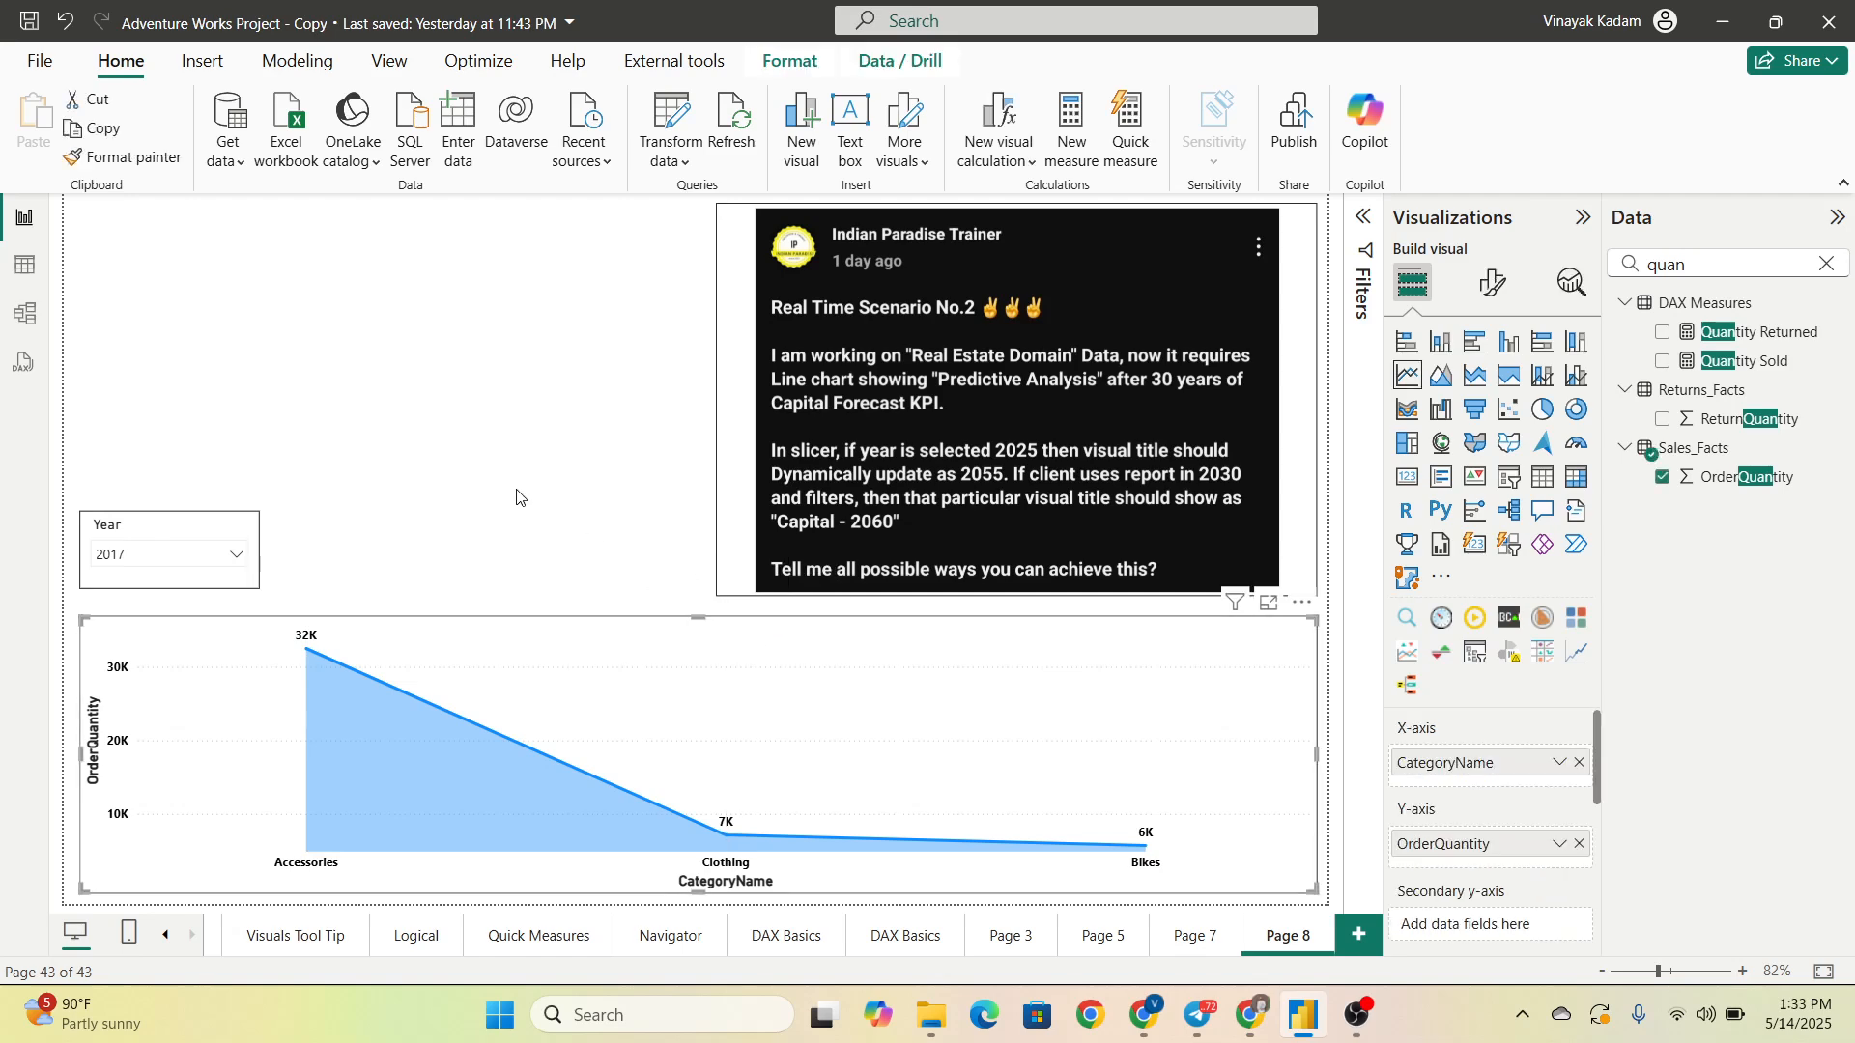
Step: Clear the Data pane search and start a new measure under DAX Measures
click(170, 553)
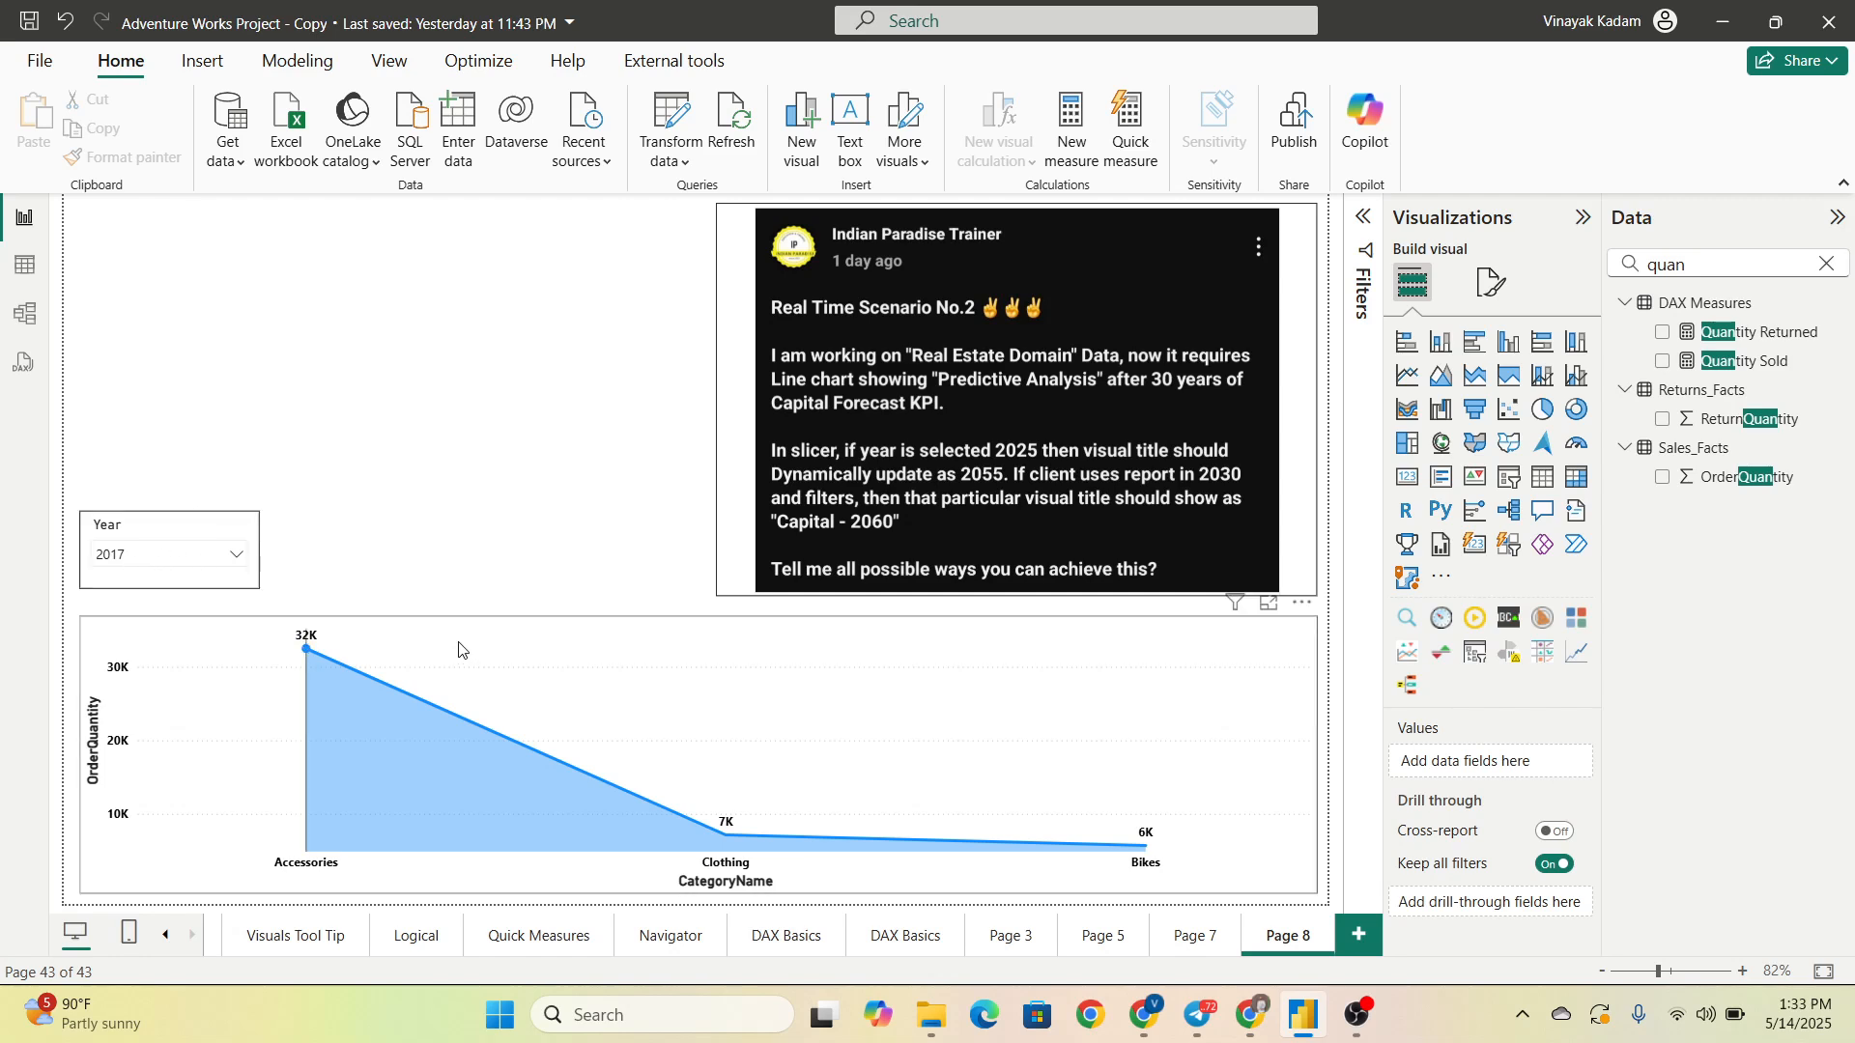
mouse_move(307, 649)
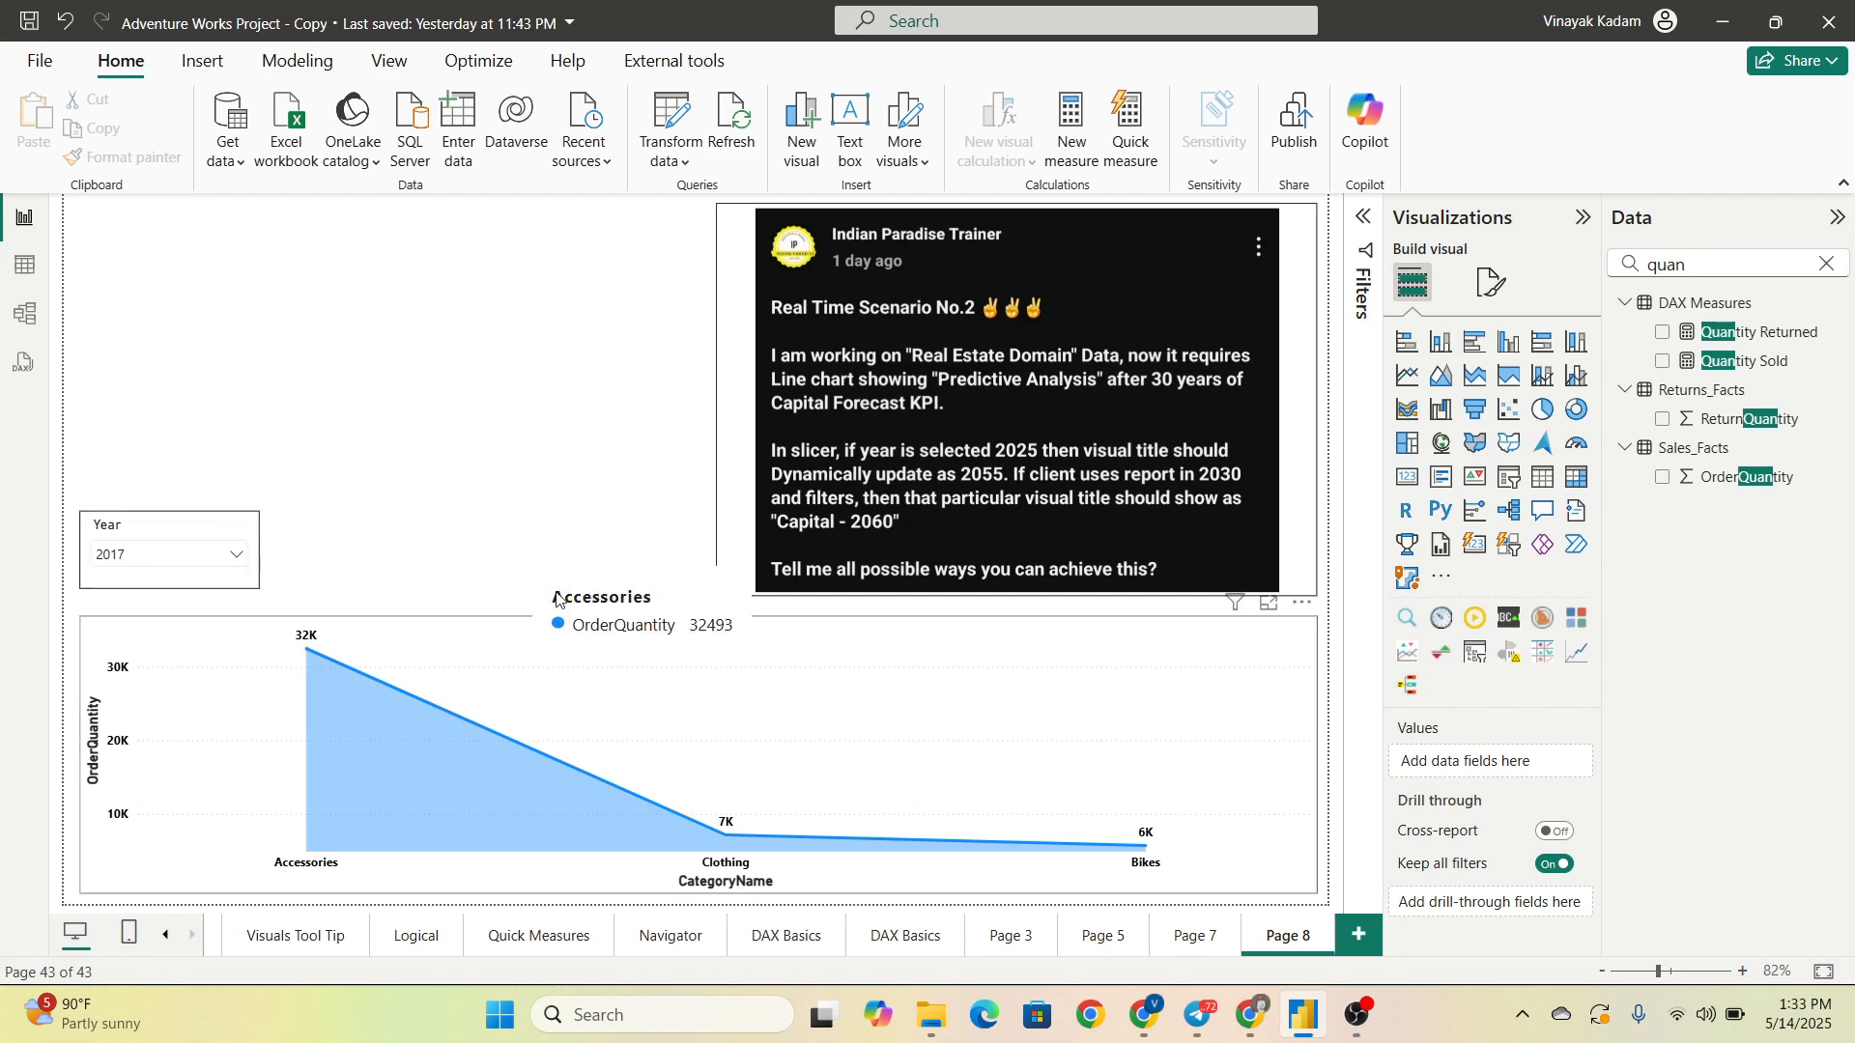
mouse_move(547, 555)
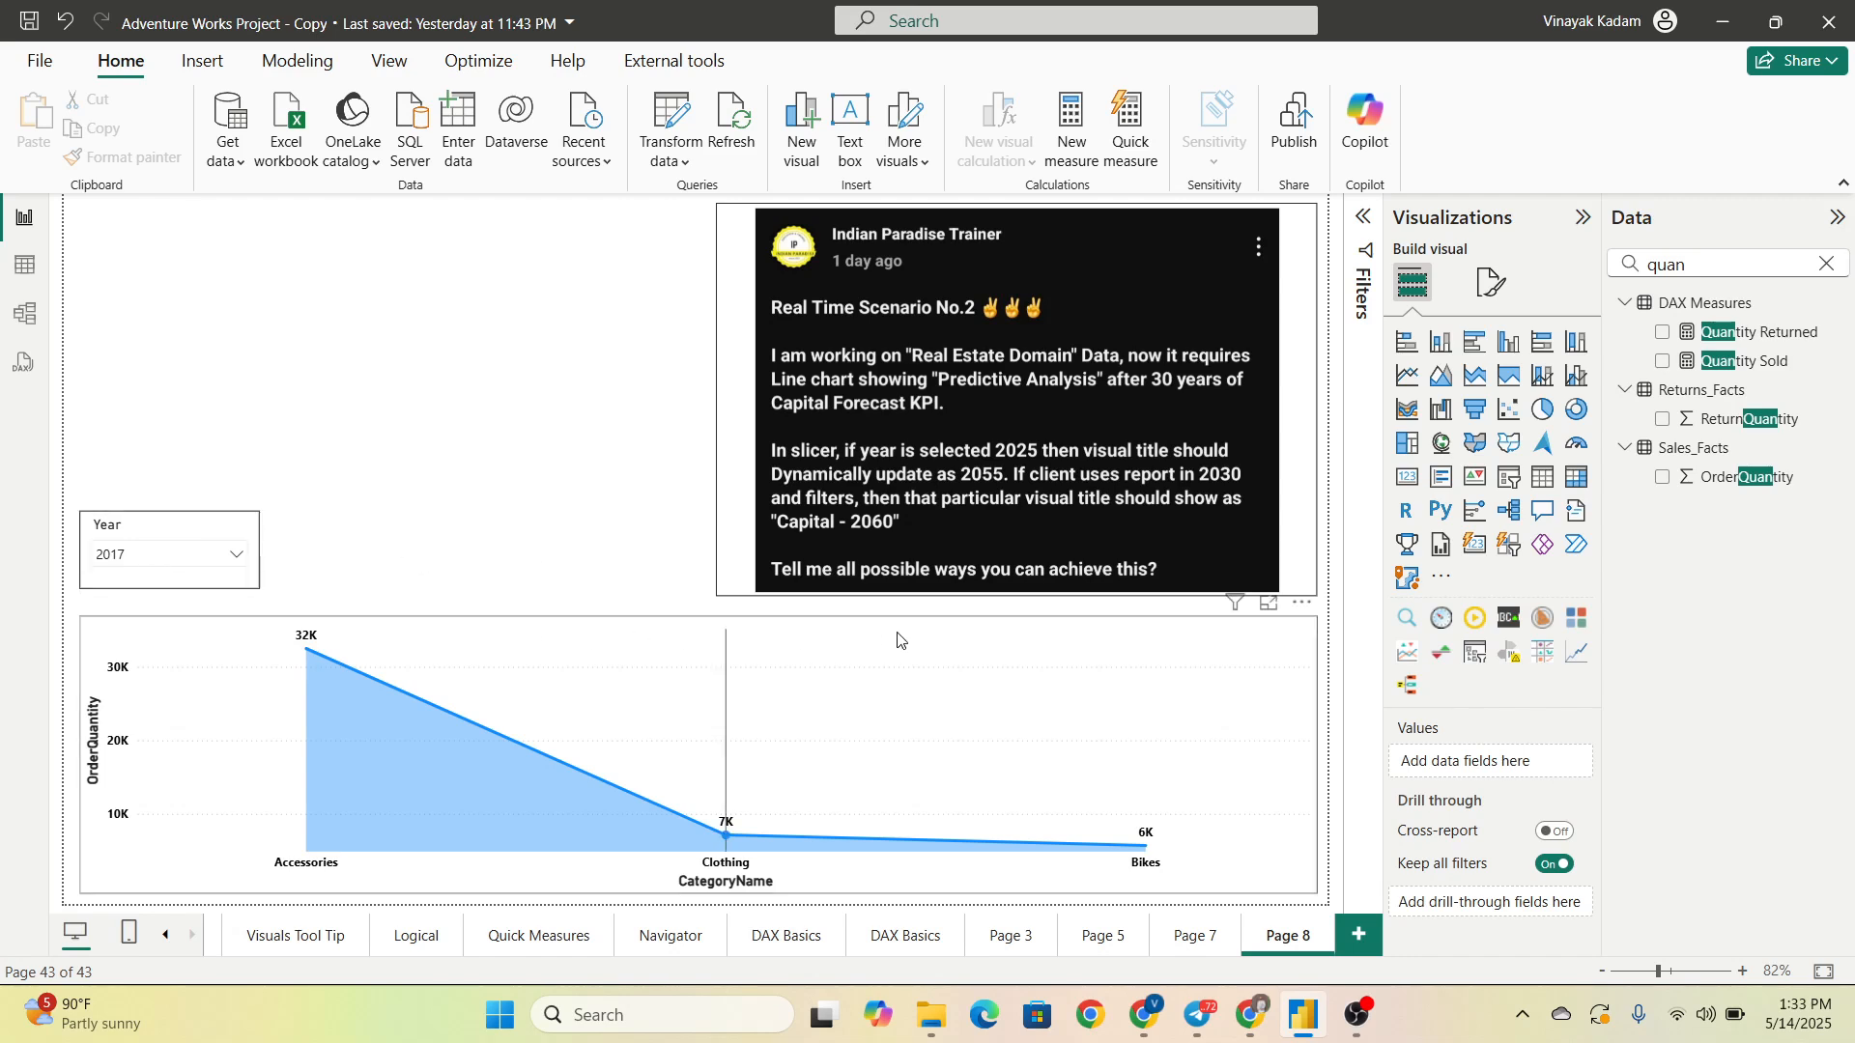
click(166, 555)
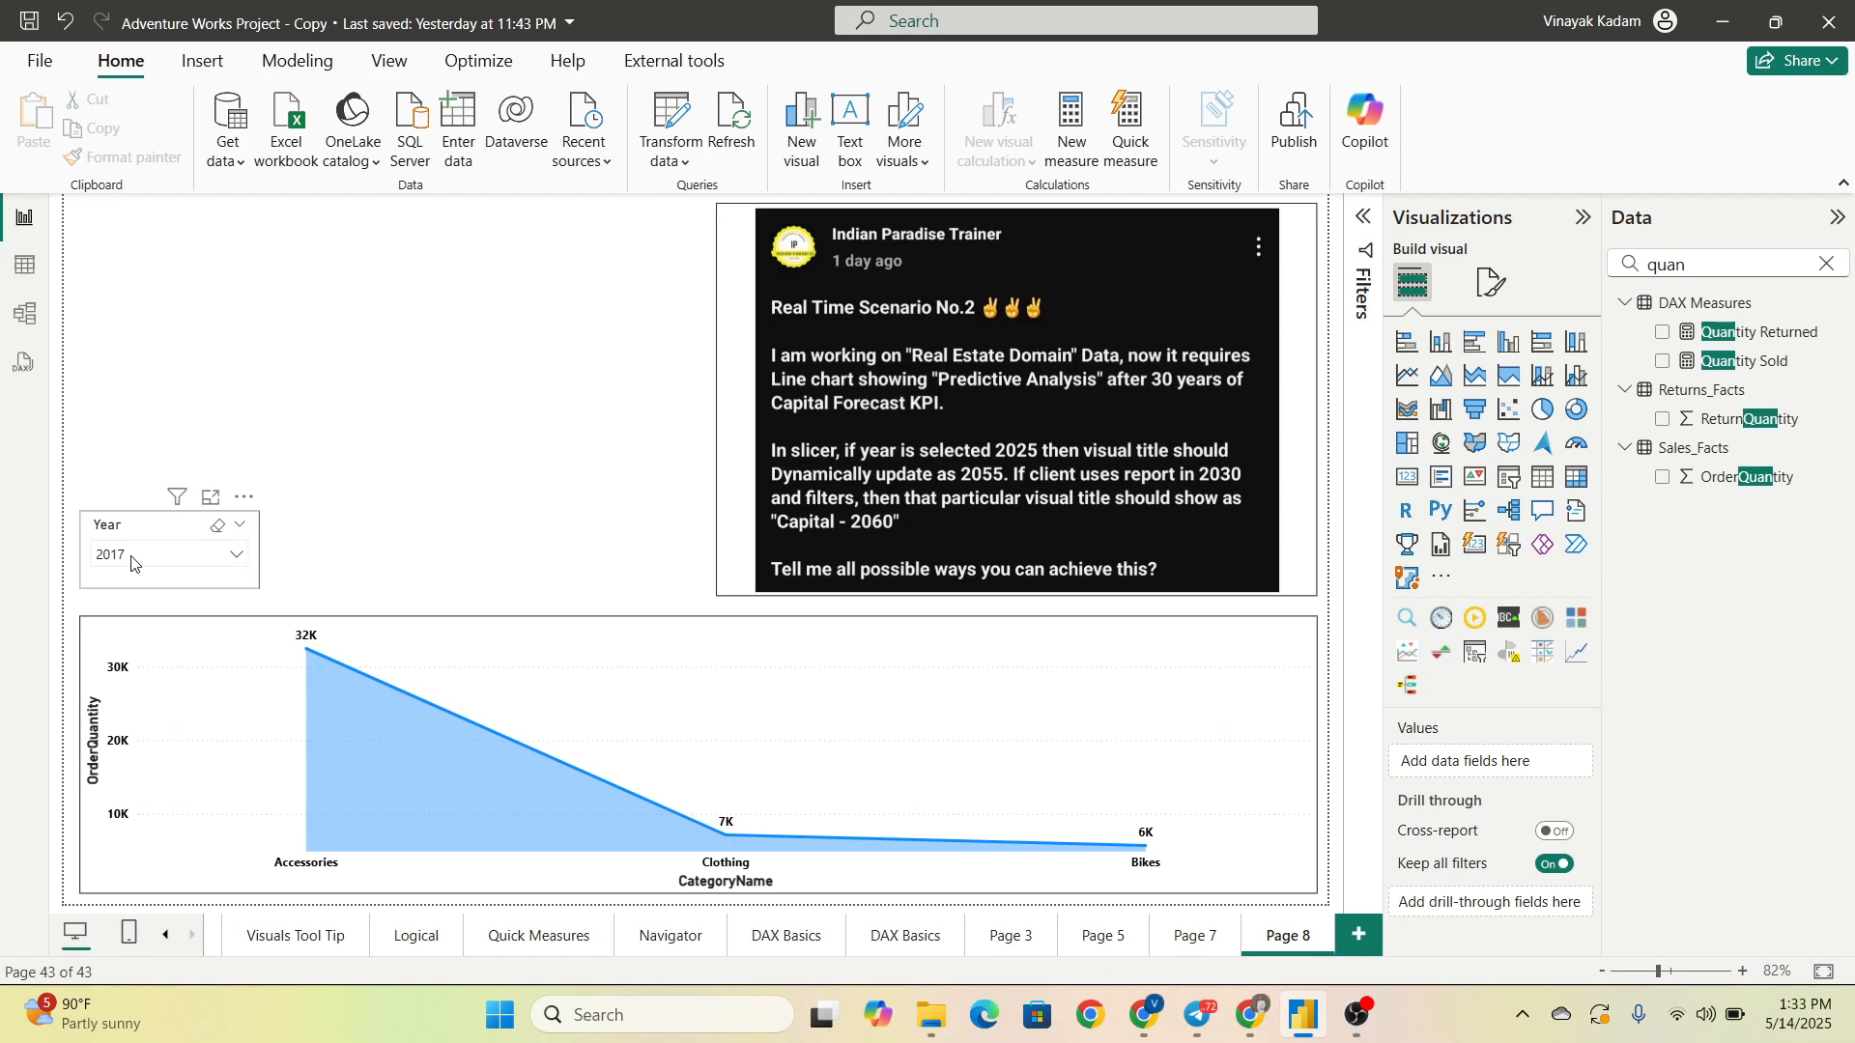
mouse_move(723, 834)
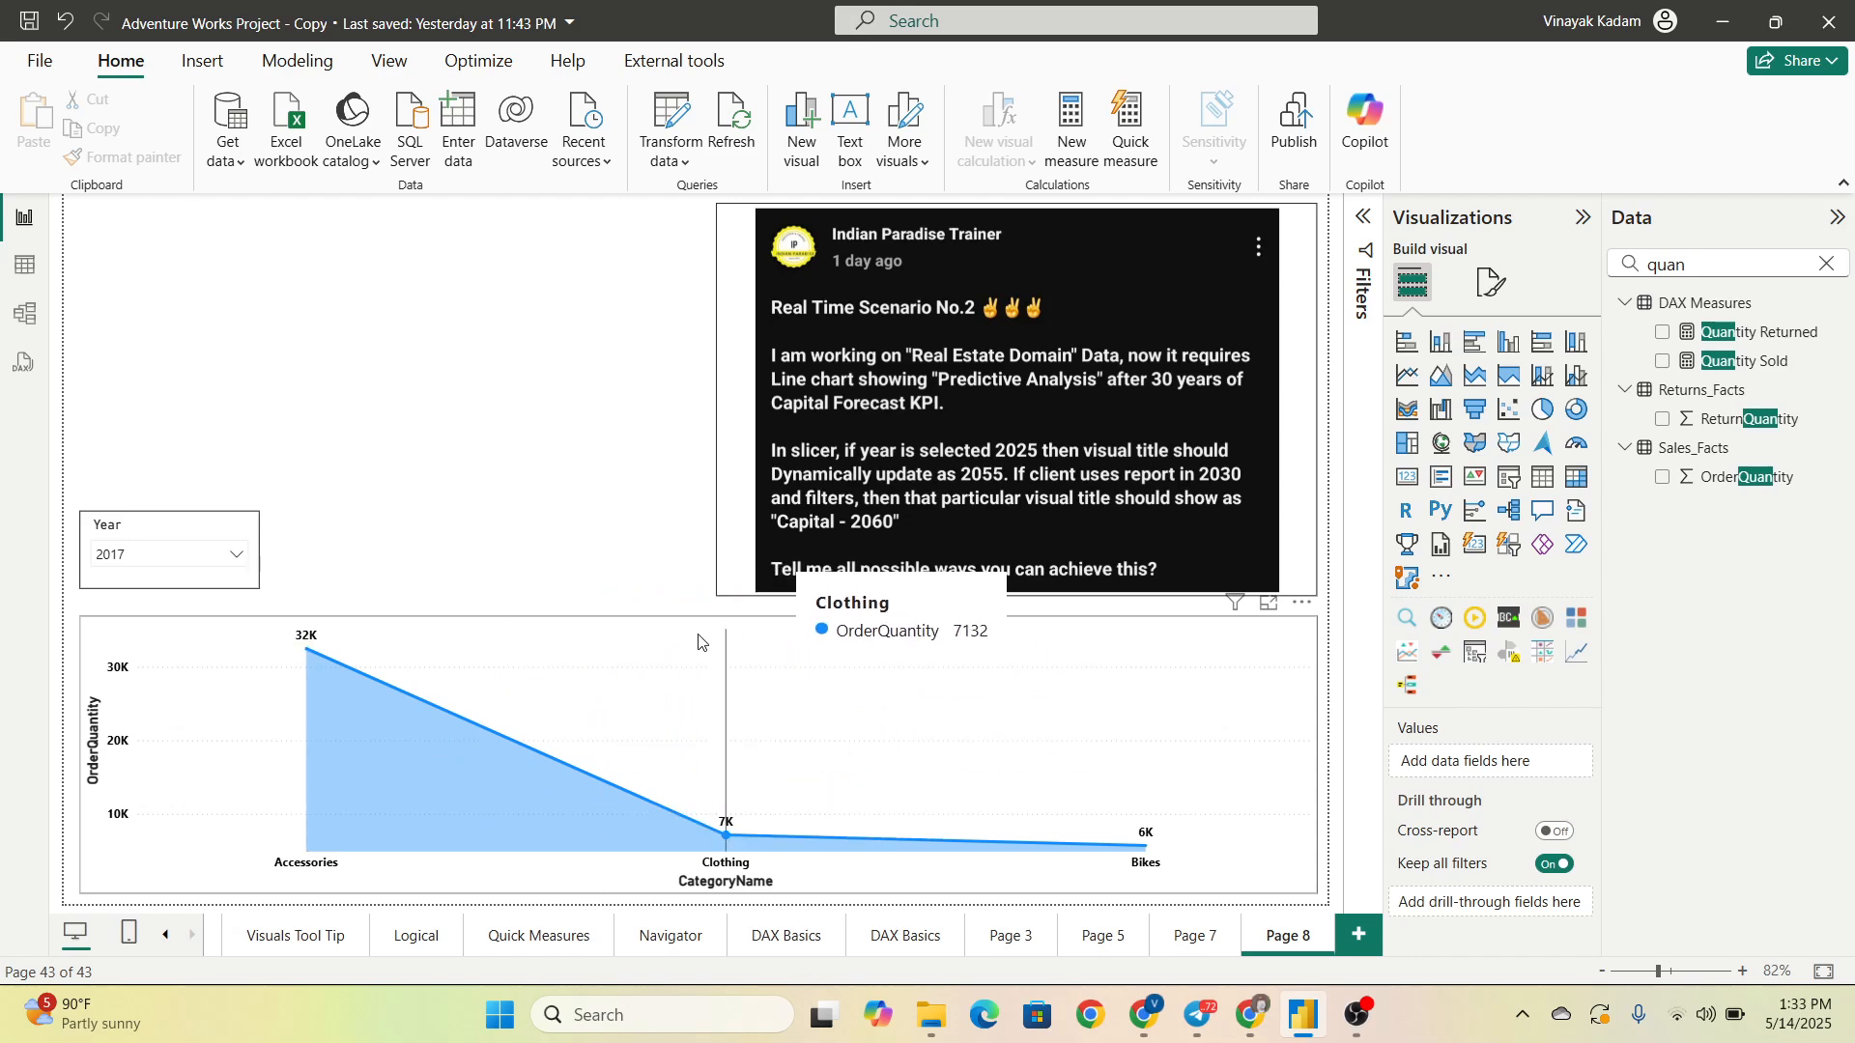
mouse_move(856, 640)
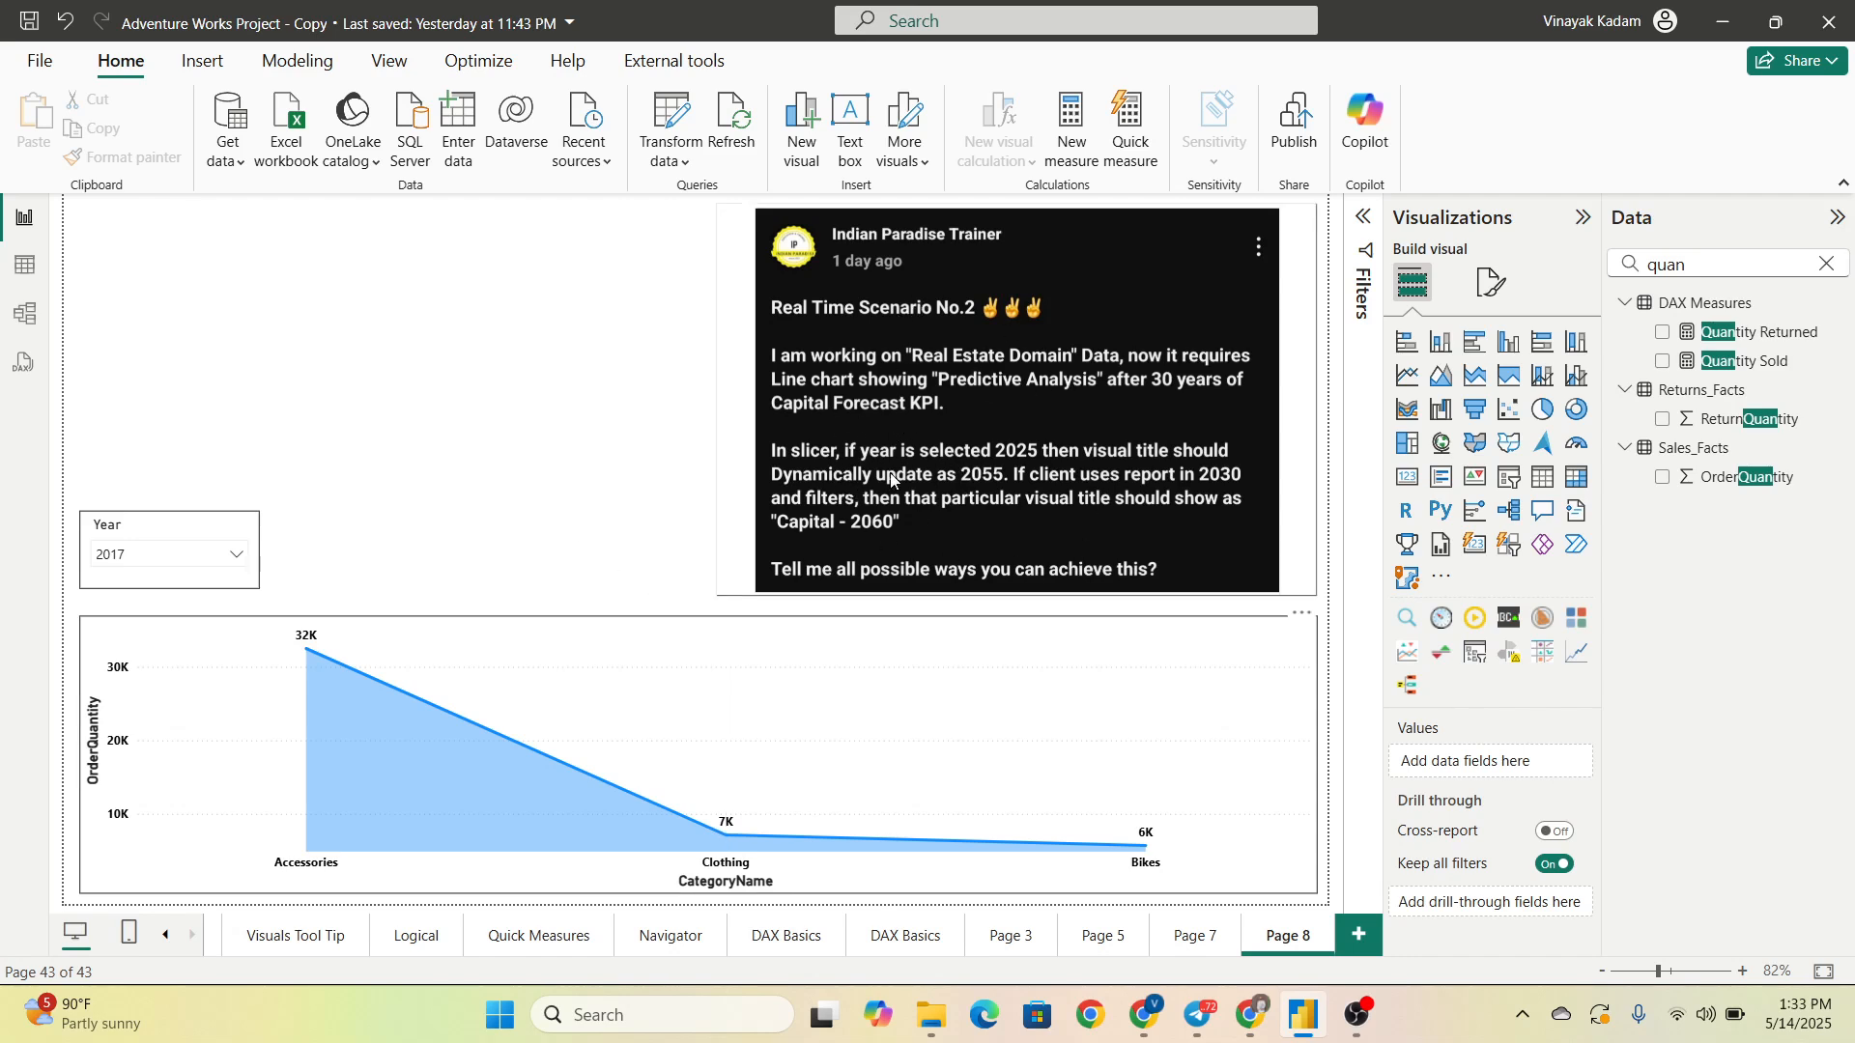
mouse_move(775, 476)
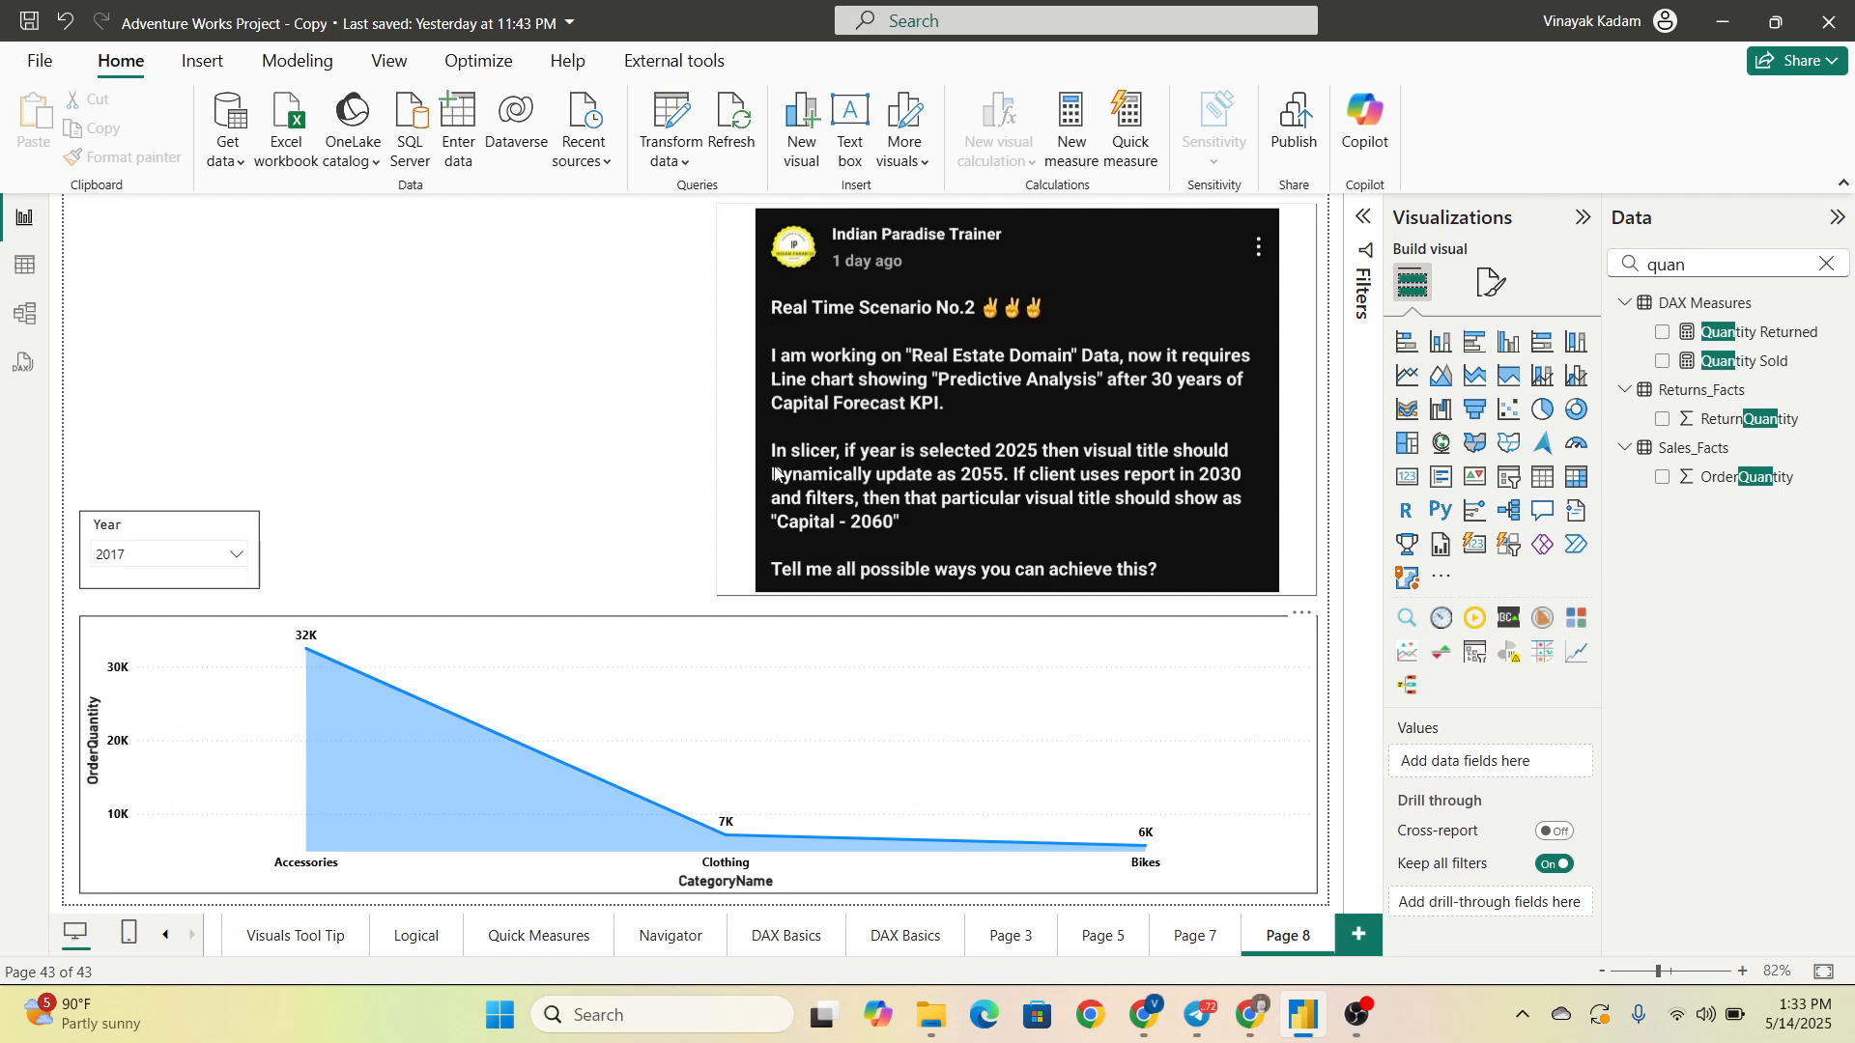
mouse_move(926, 465)
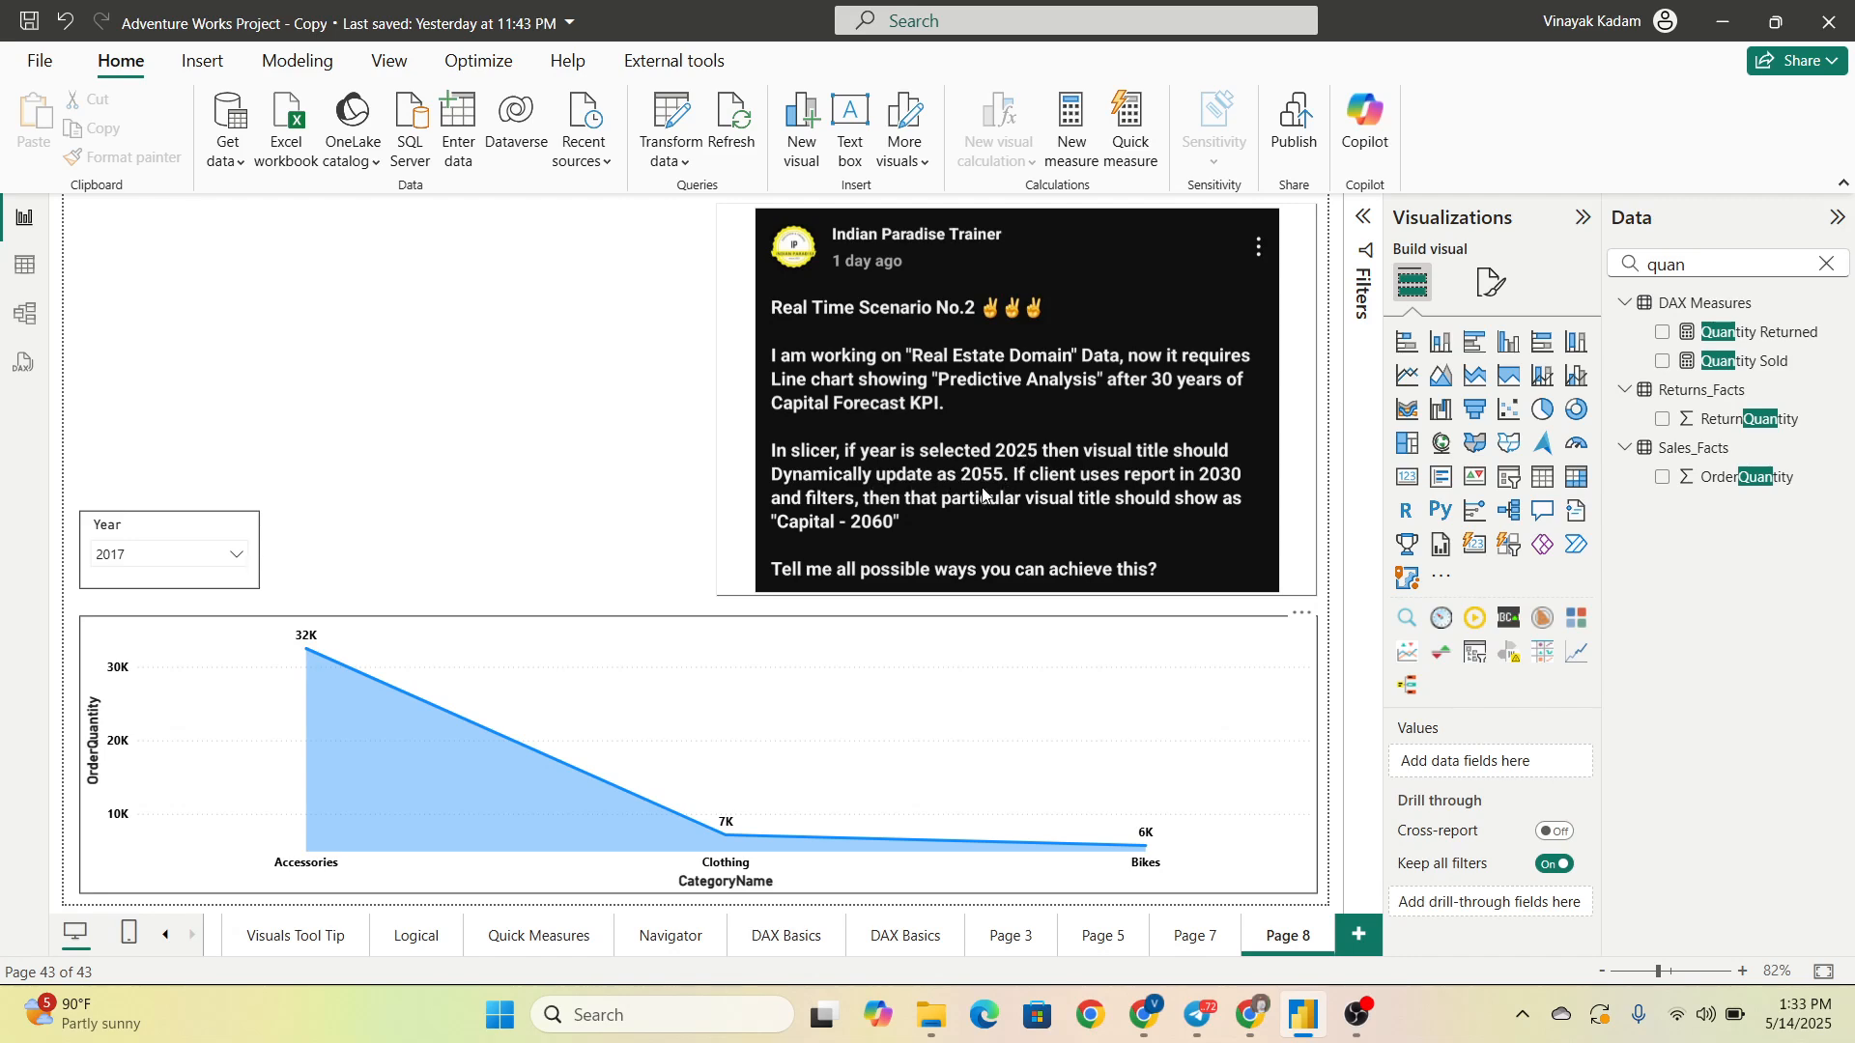
mouse_move(1084, 509)
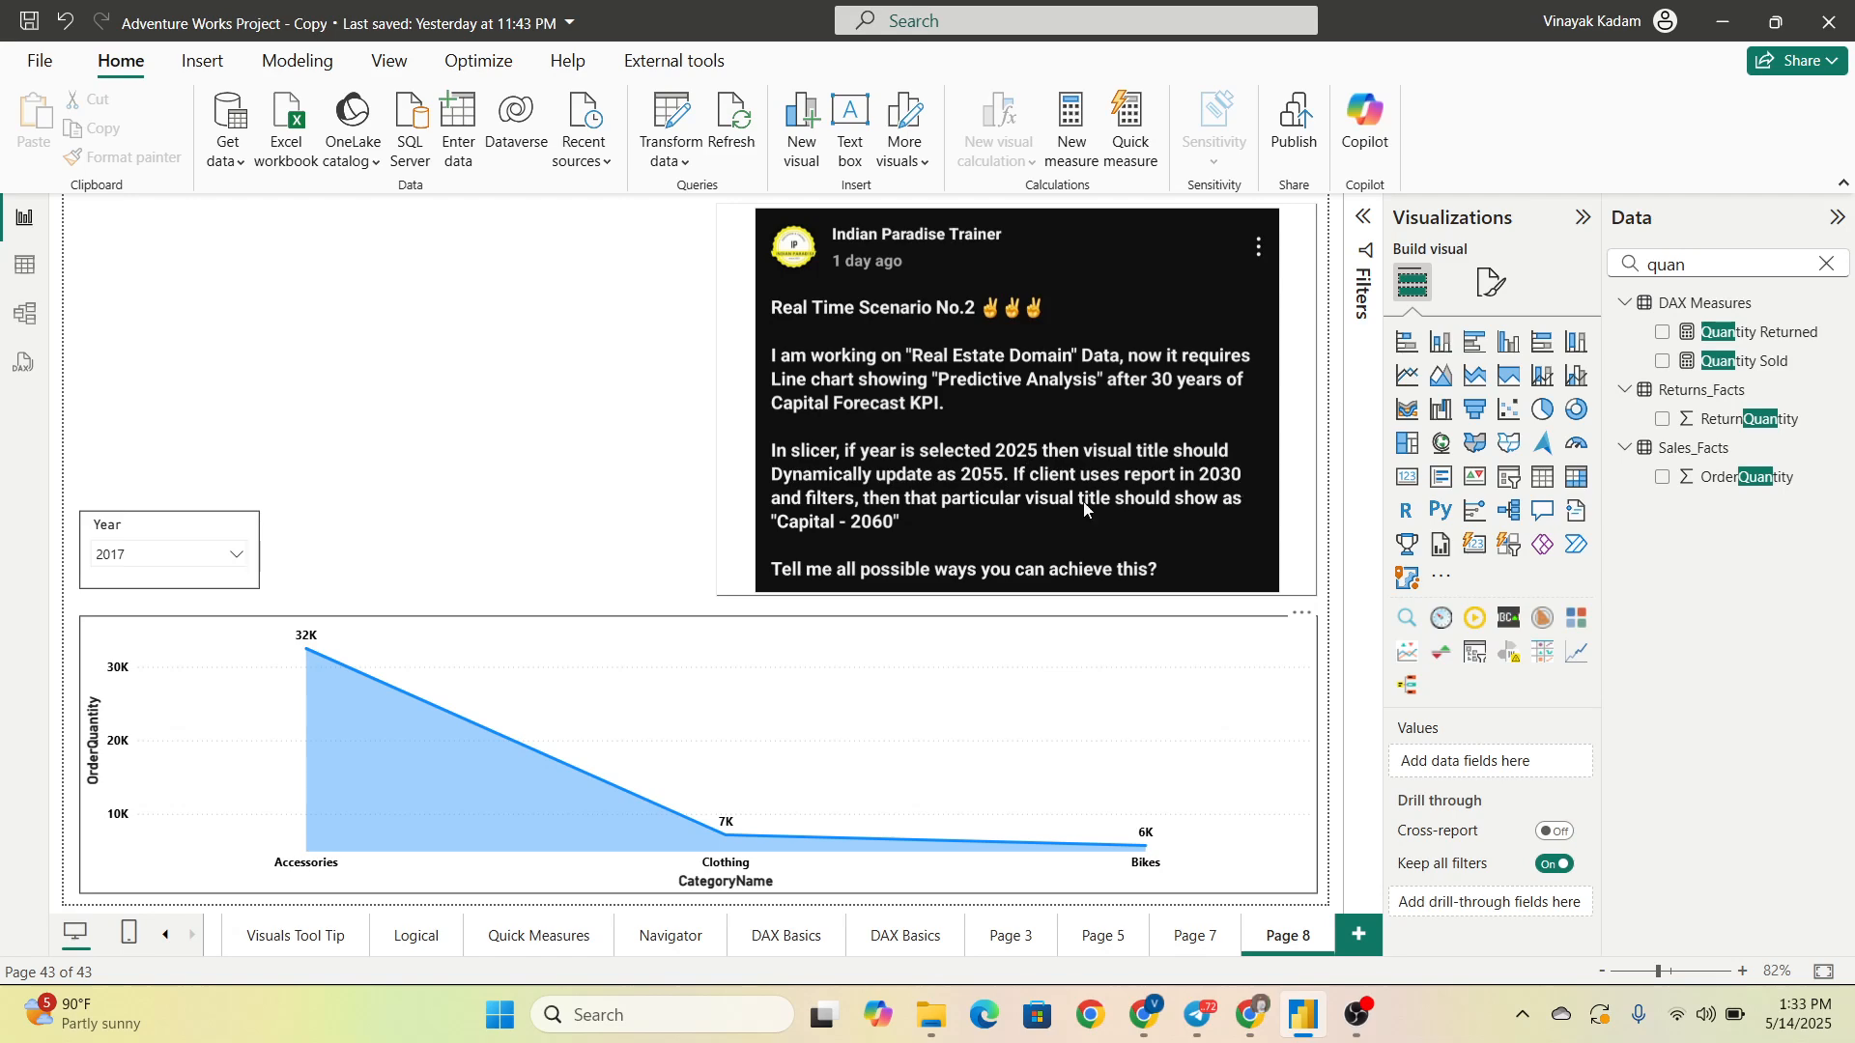
mouse_move(646, 518)
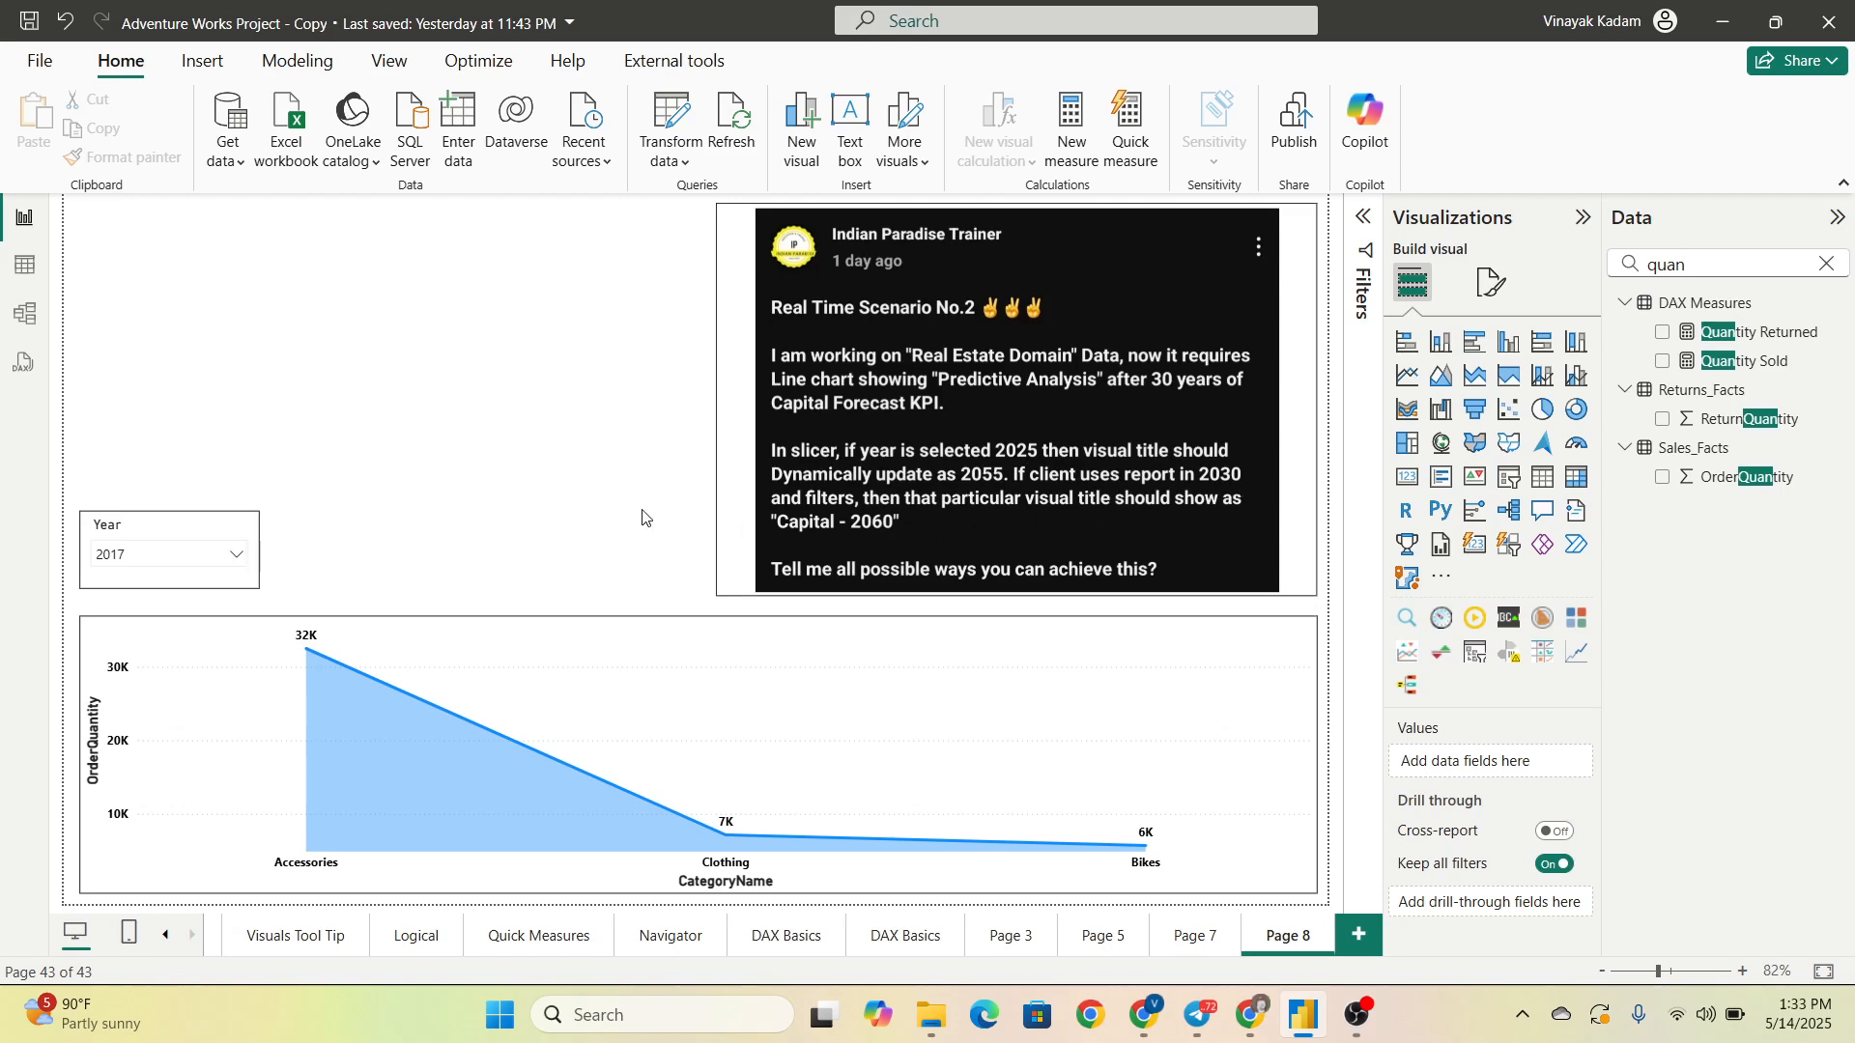
mouse_move(1827, 283)
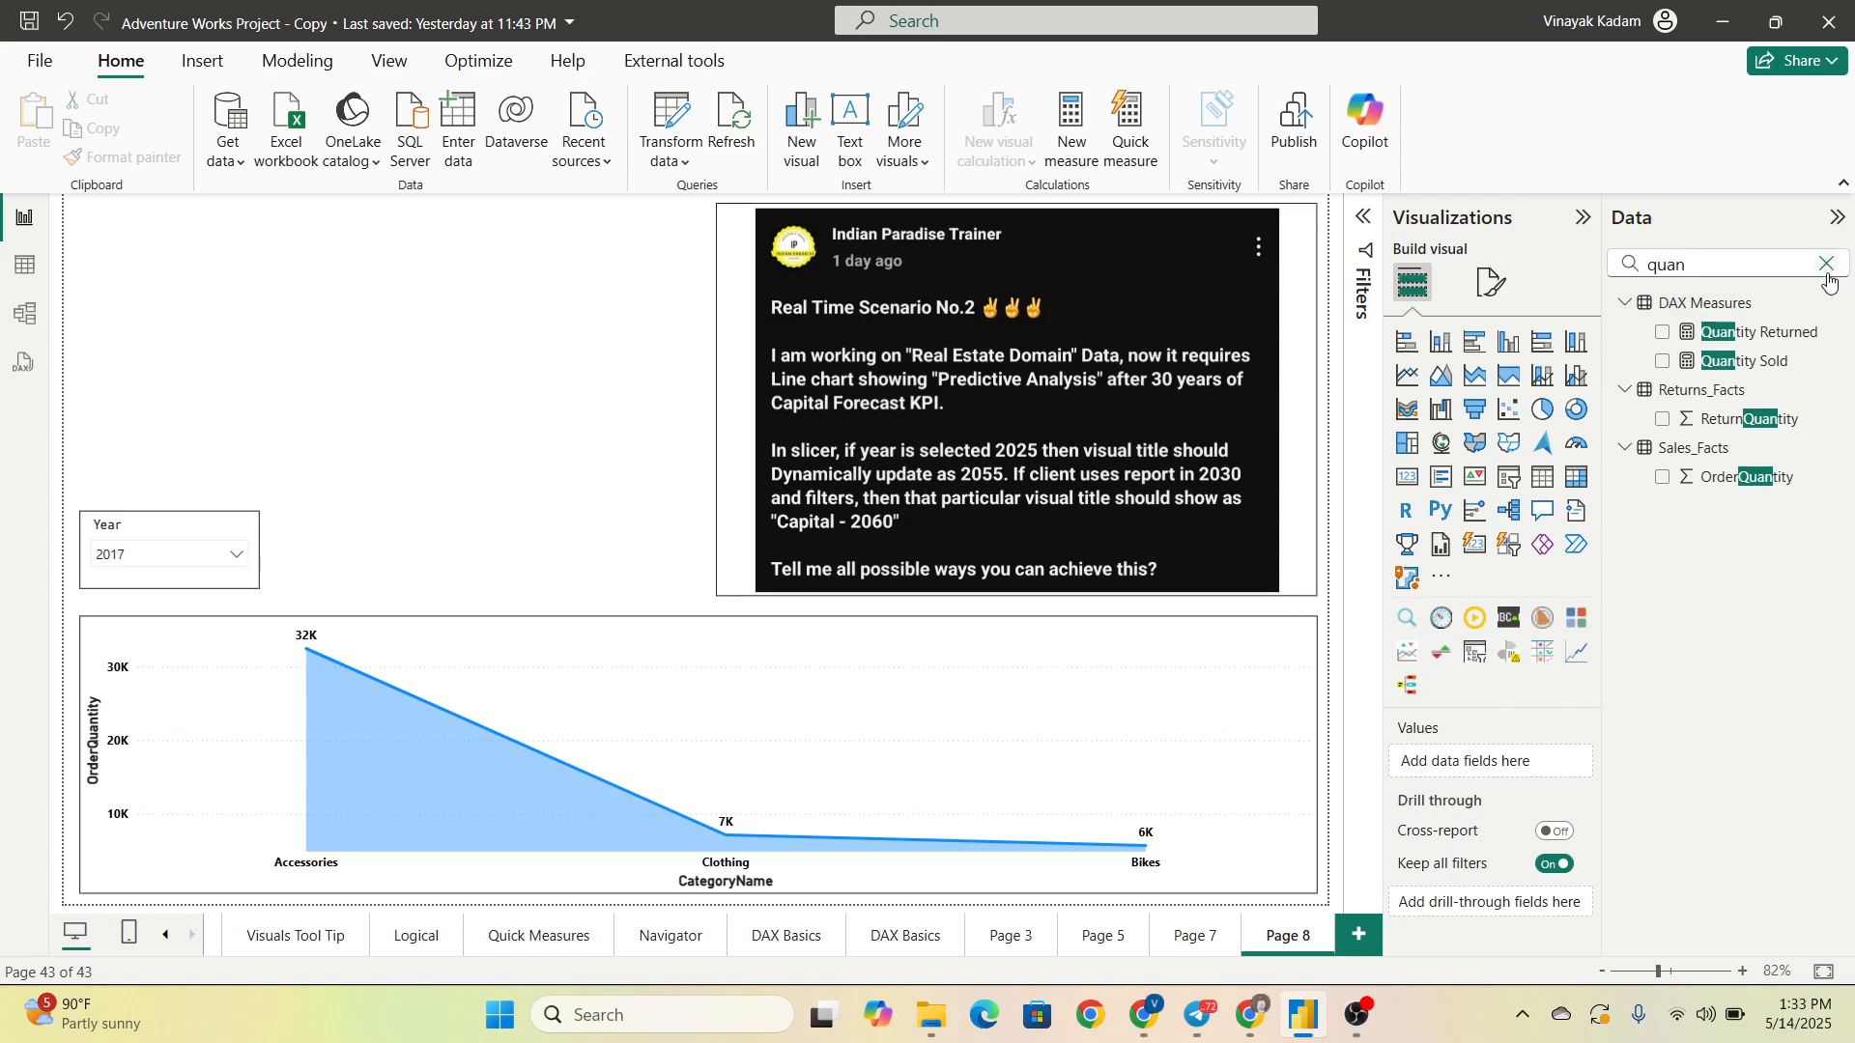
click(1830, 262)
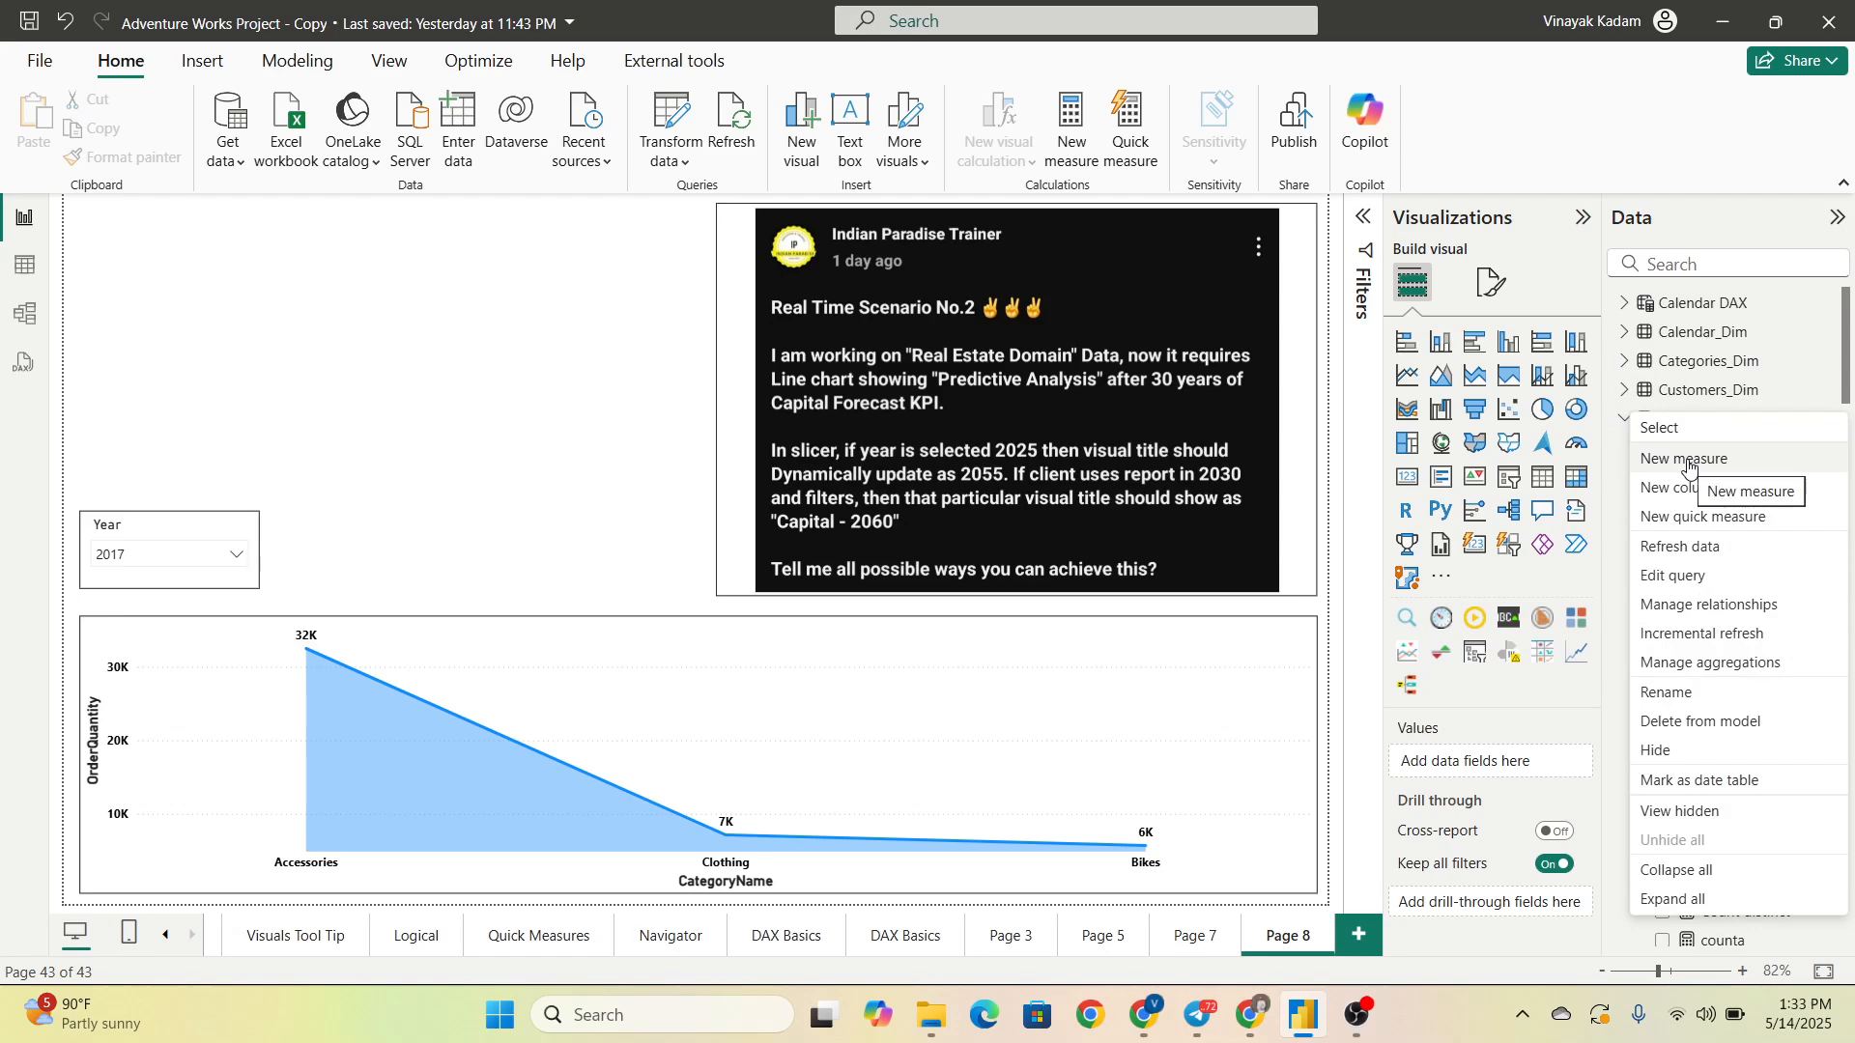
click(1681, 460)
text(F)
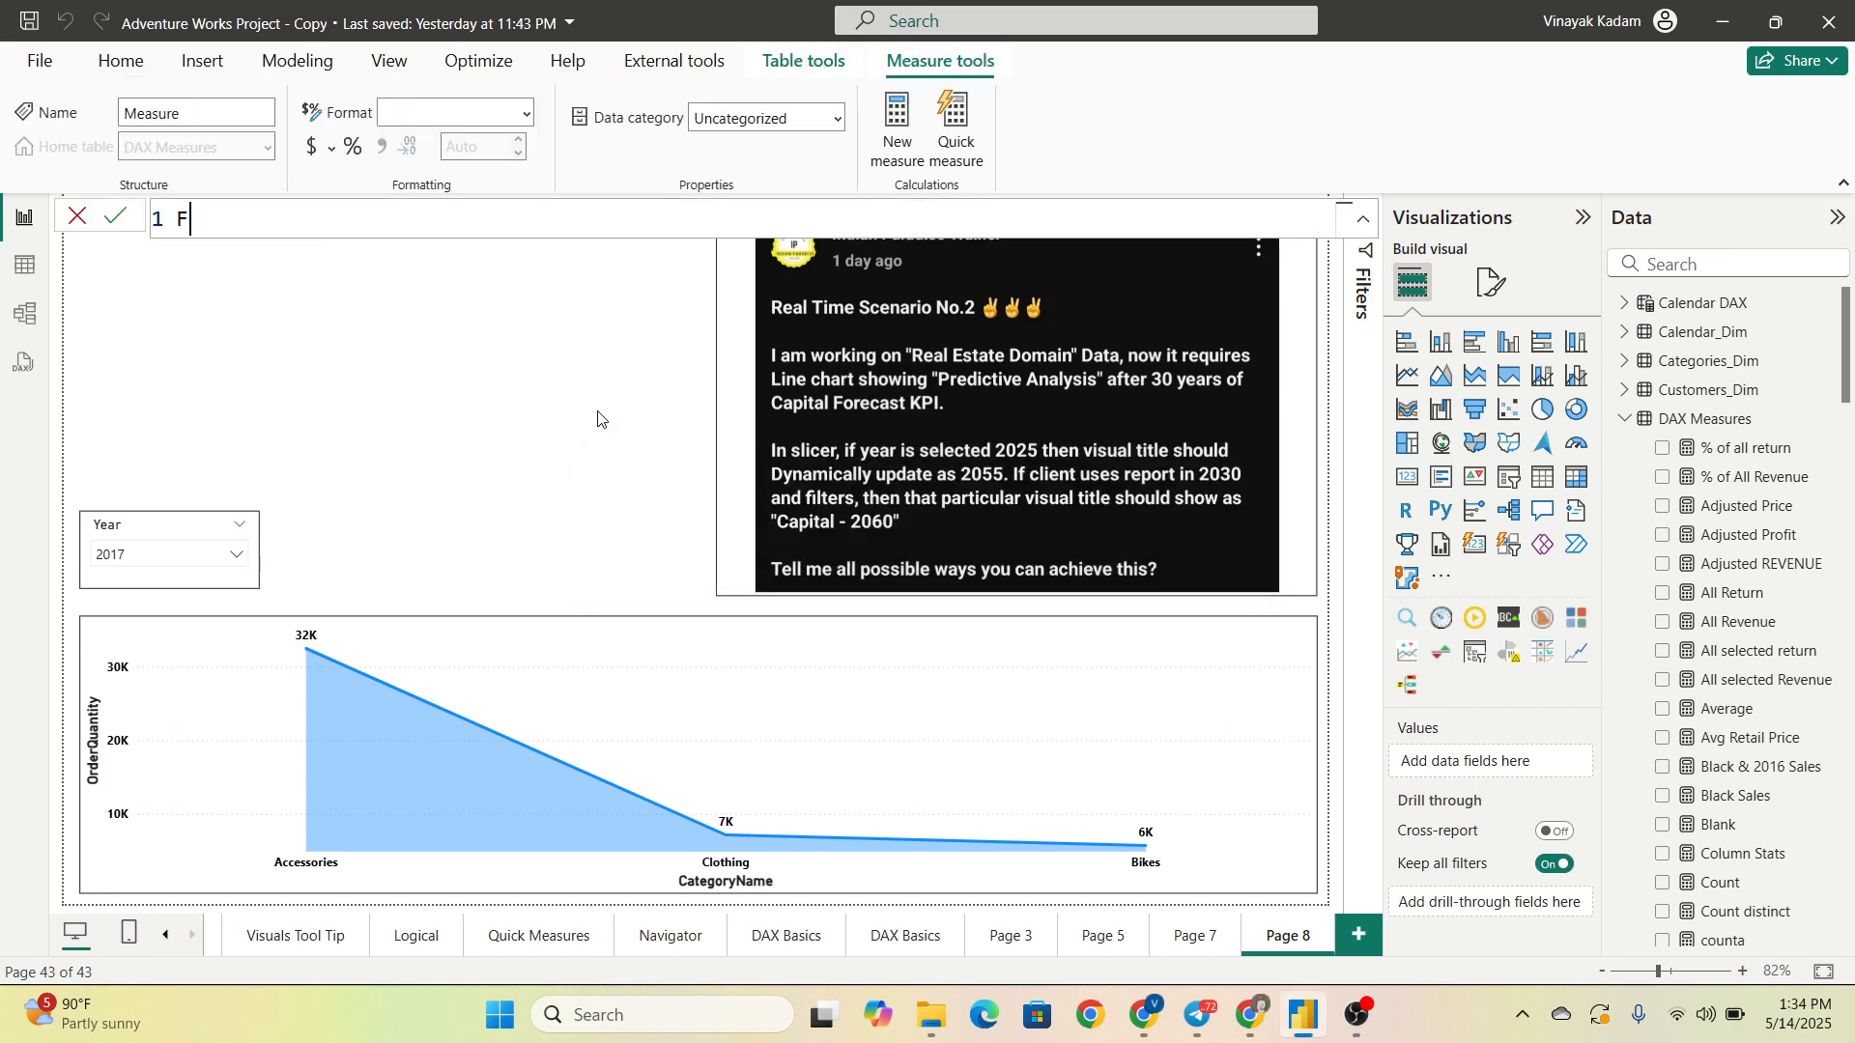
Step: Write Forecast Title = var startyear = year(max(Calendar_Dim[Date]))
text(orecast)
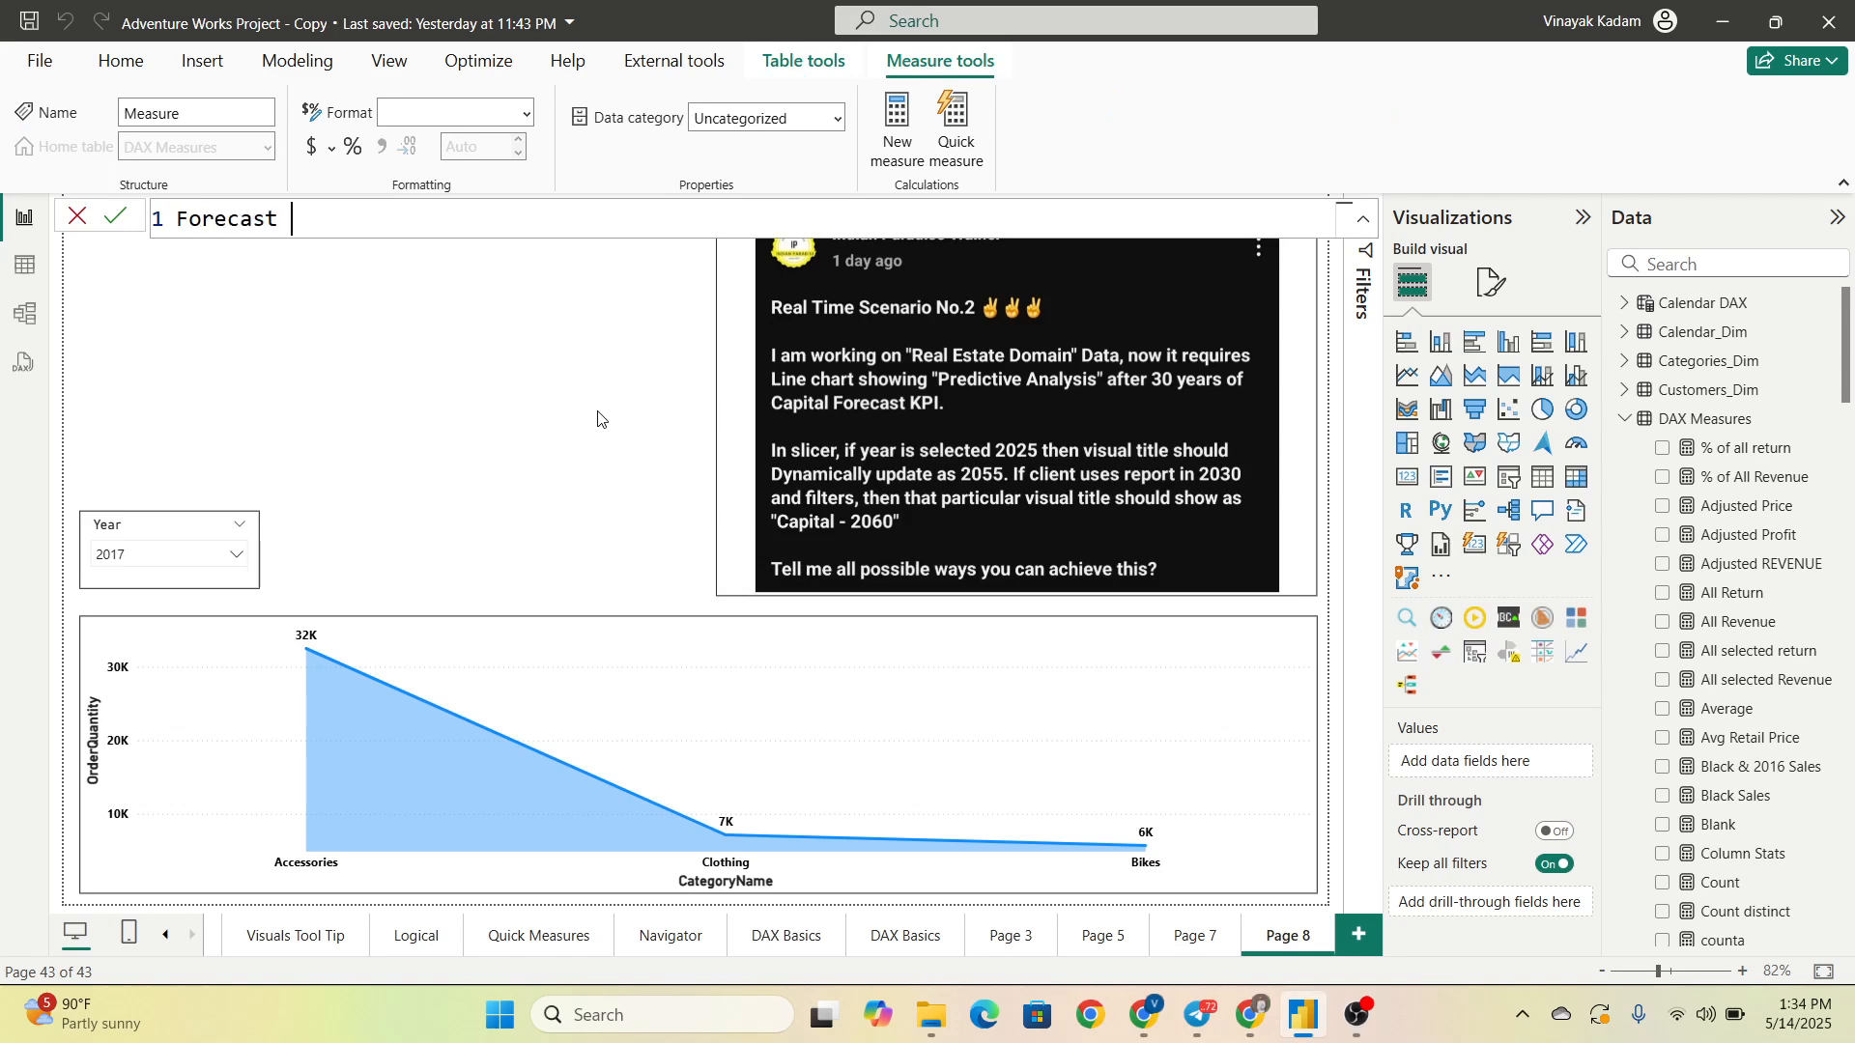
text(Title =)
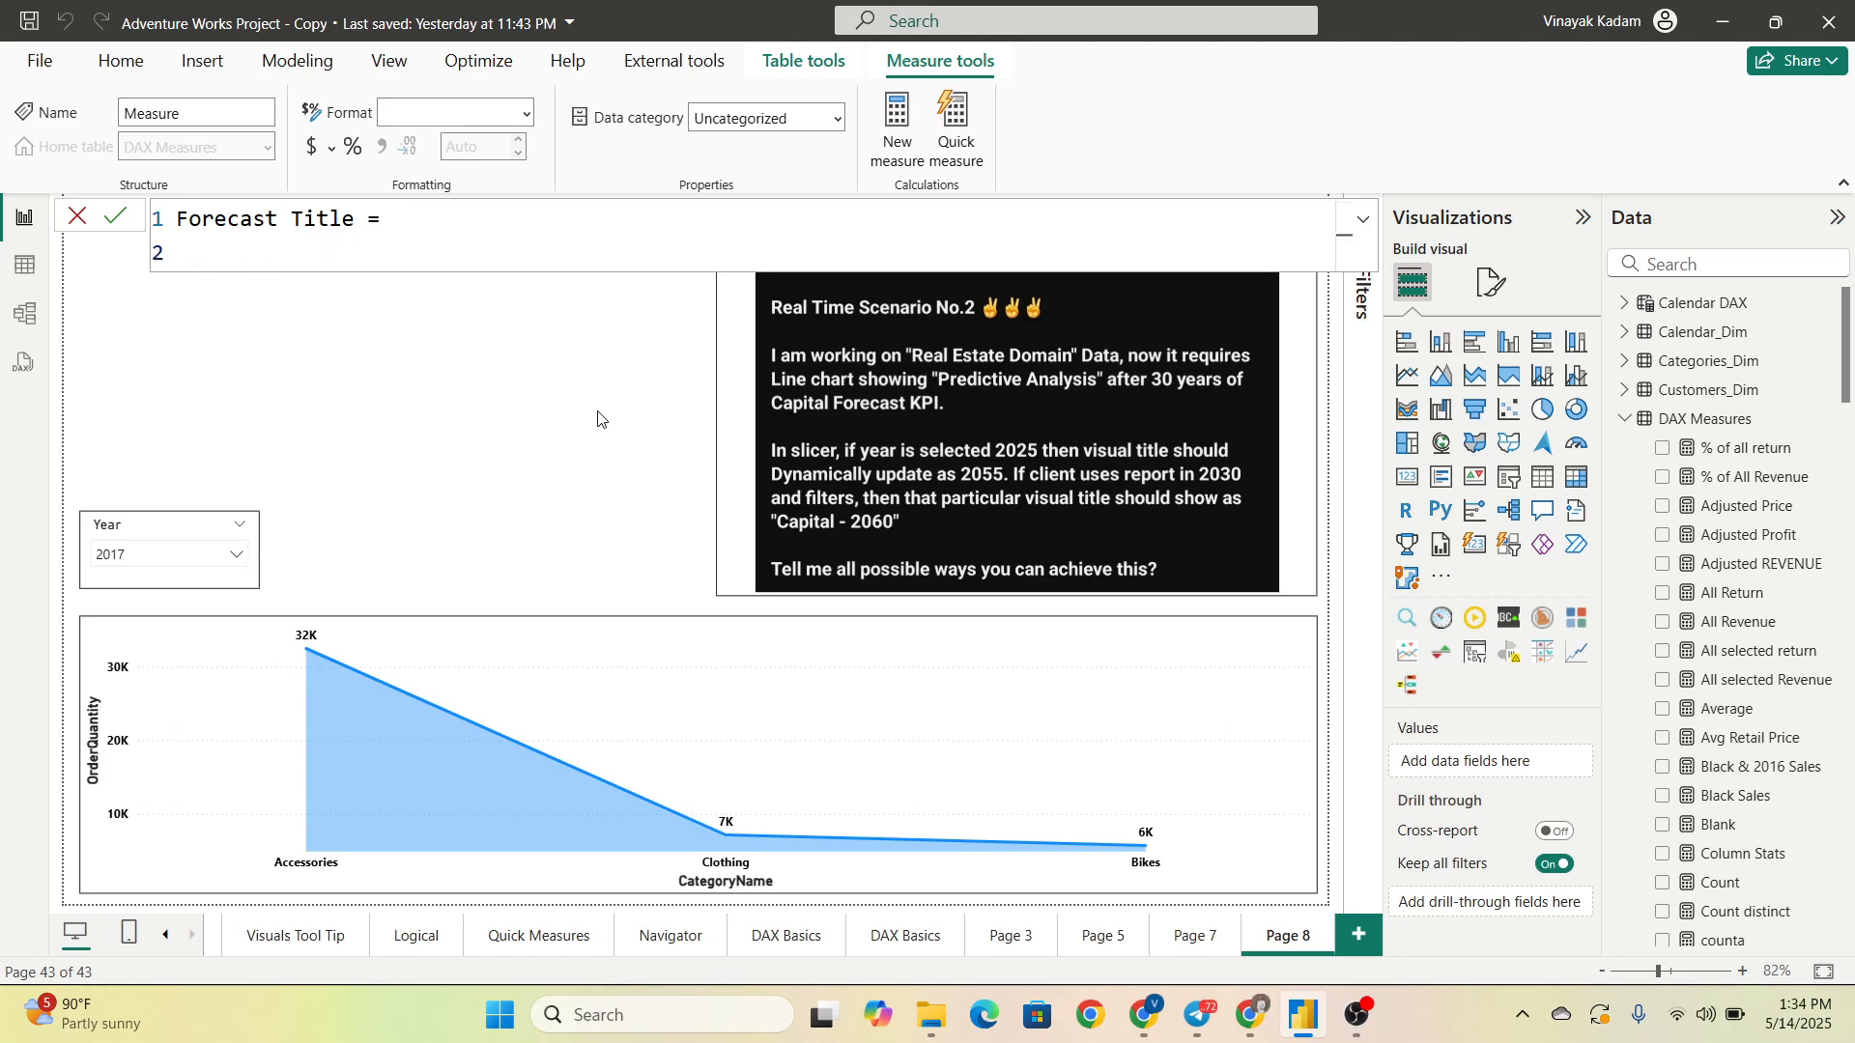
text(var start)
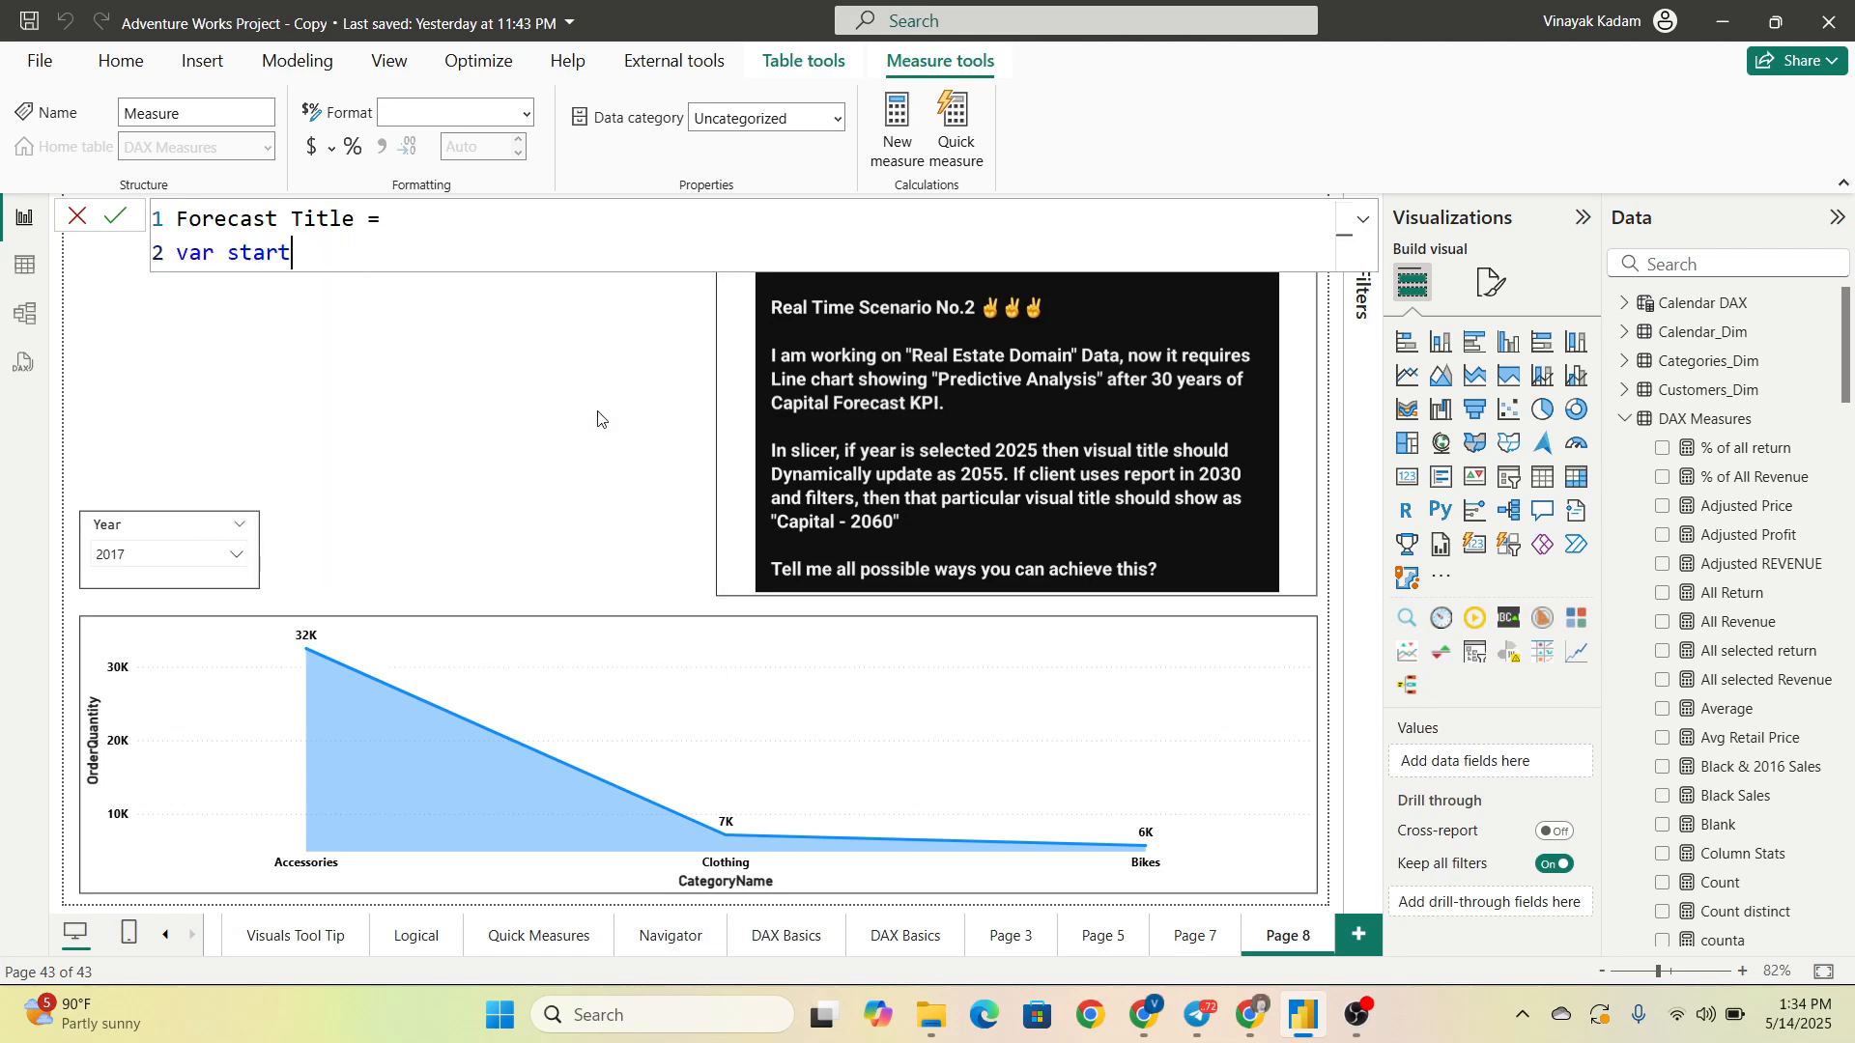
text(year = year(max()
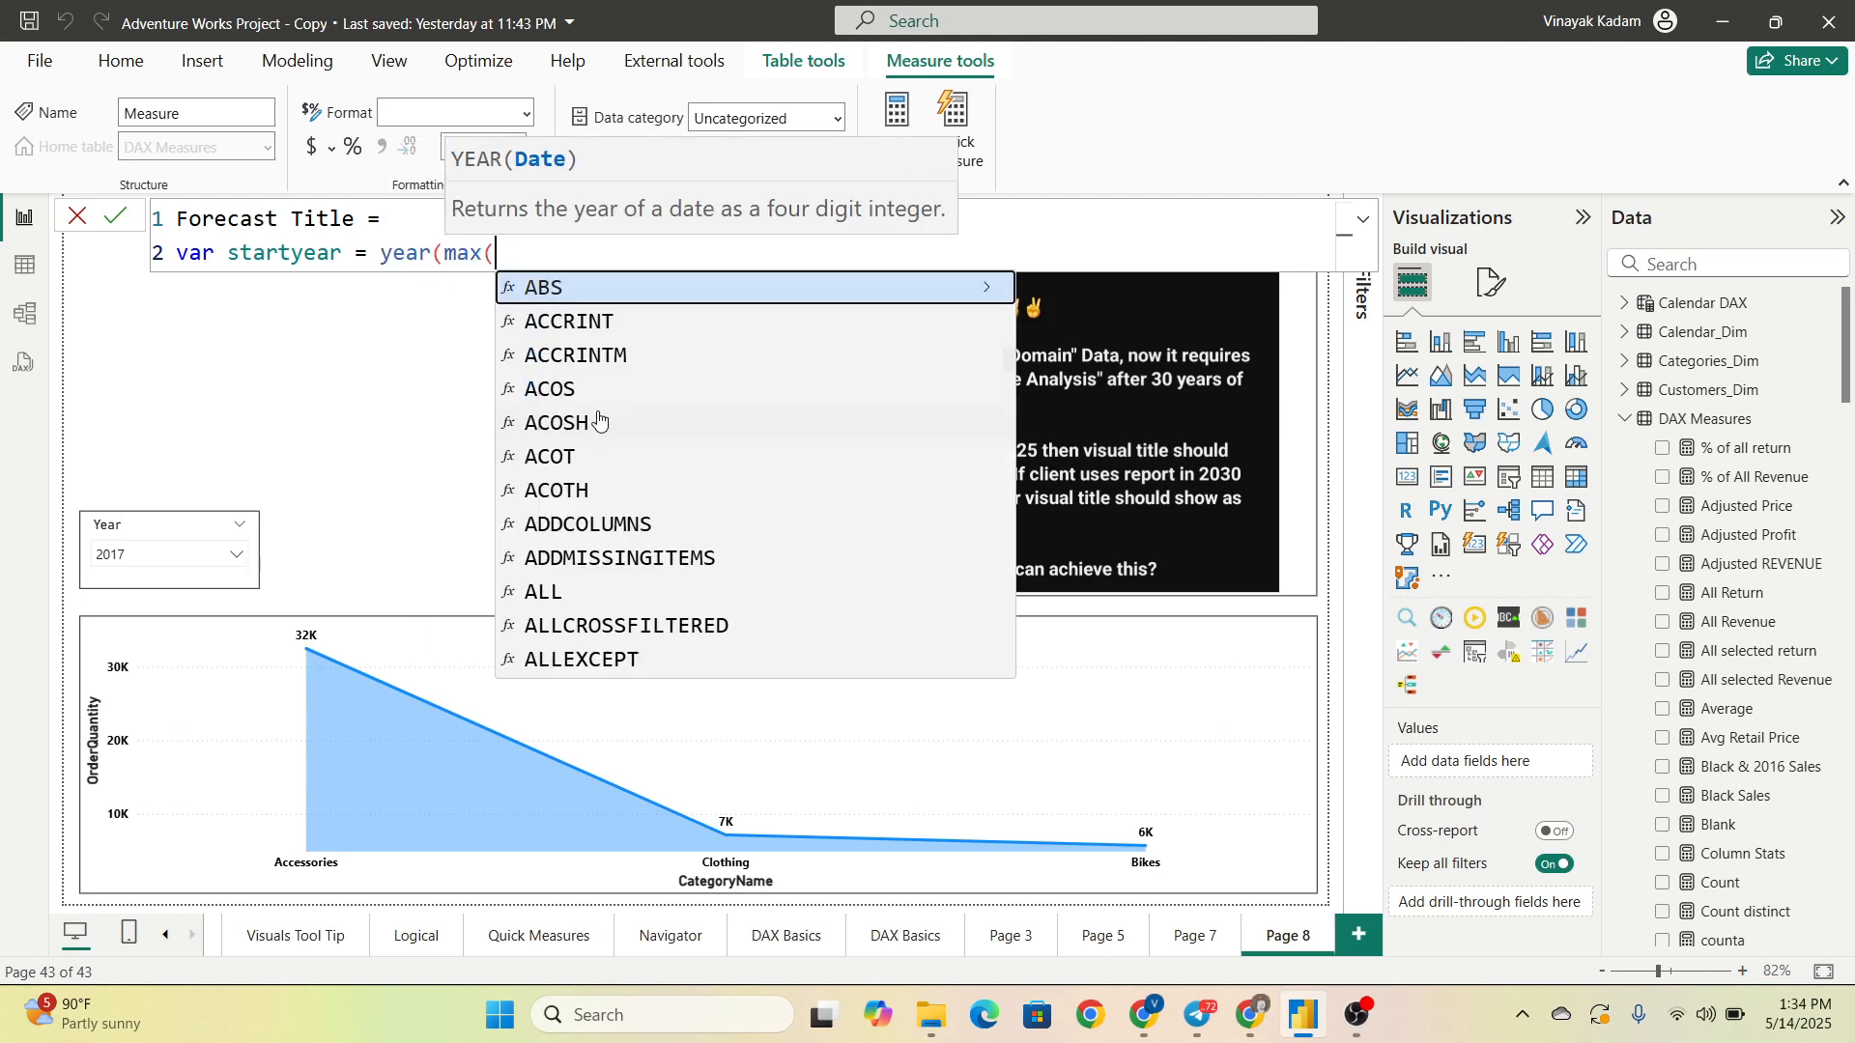
text(date)
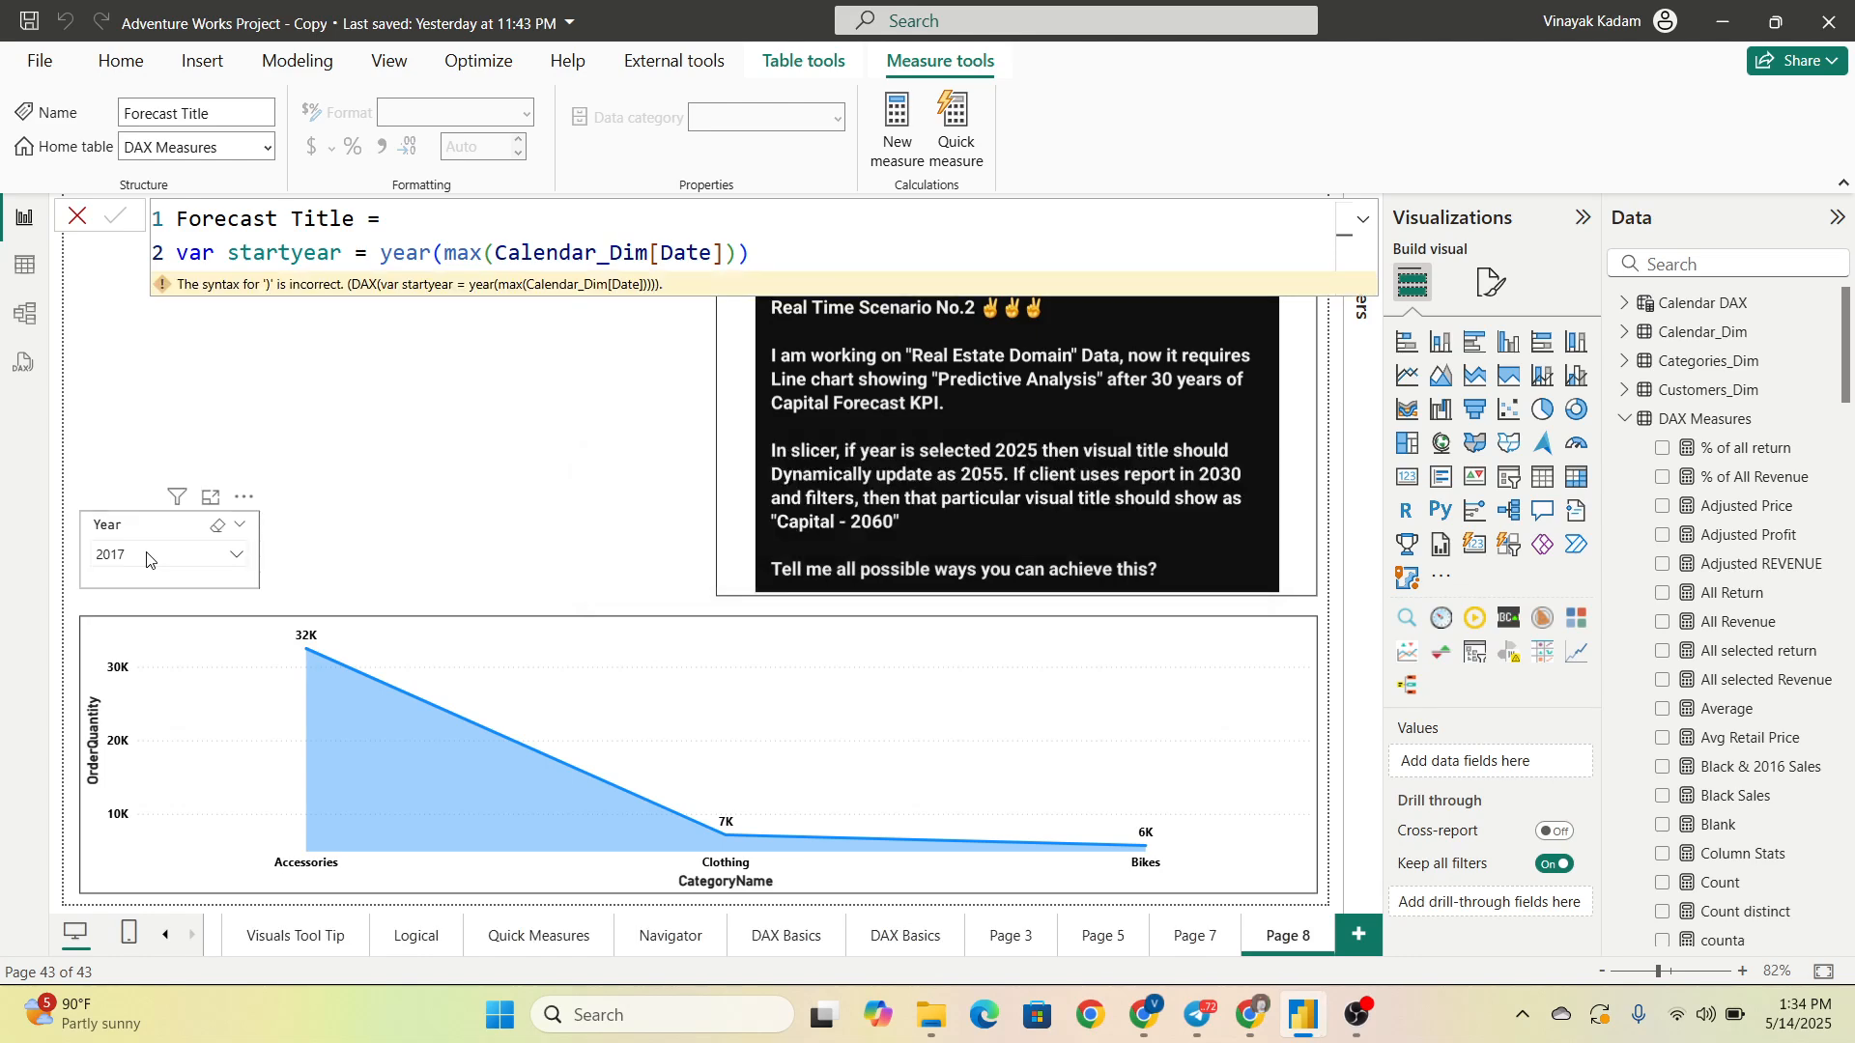
Step: Add var endyear = startyear + 30 and begin the return clause
click(236, 555)
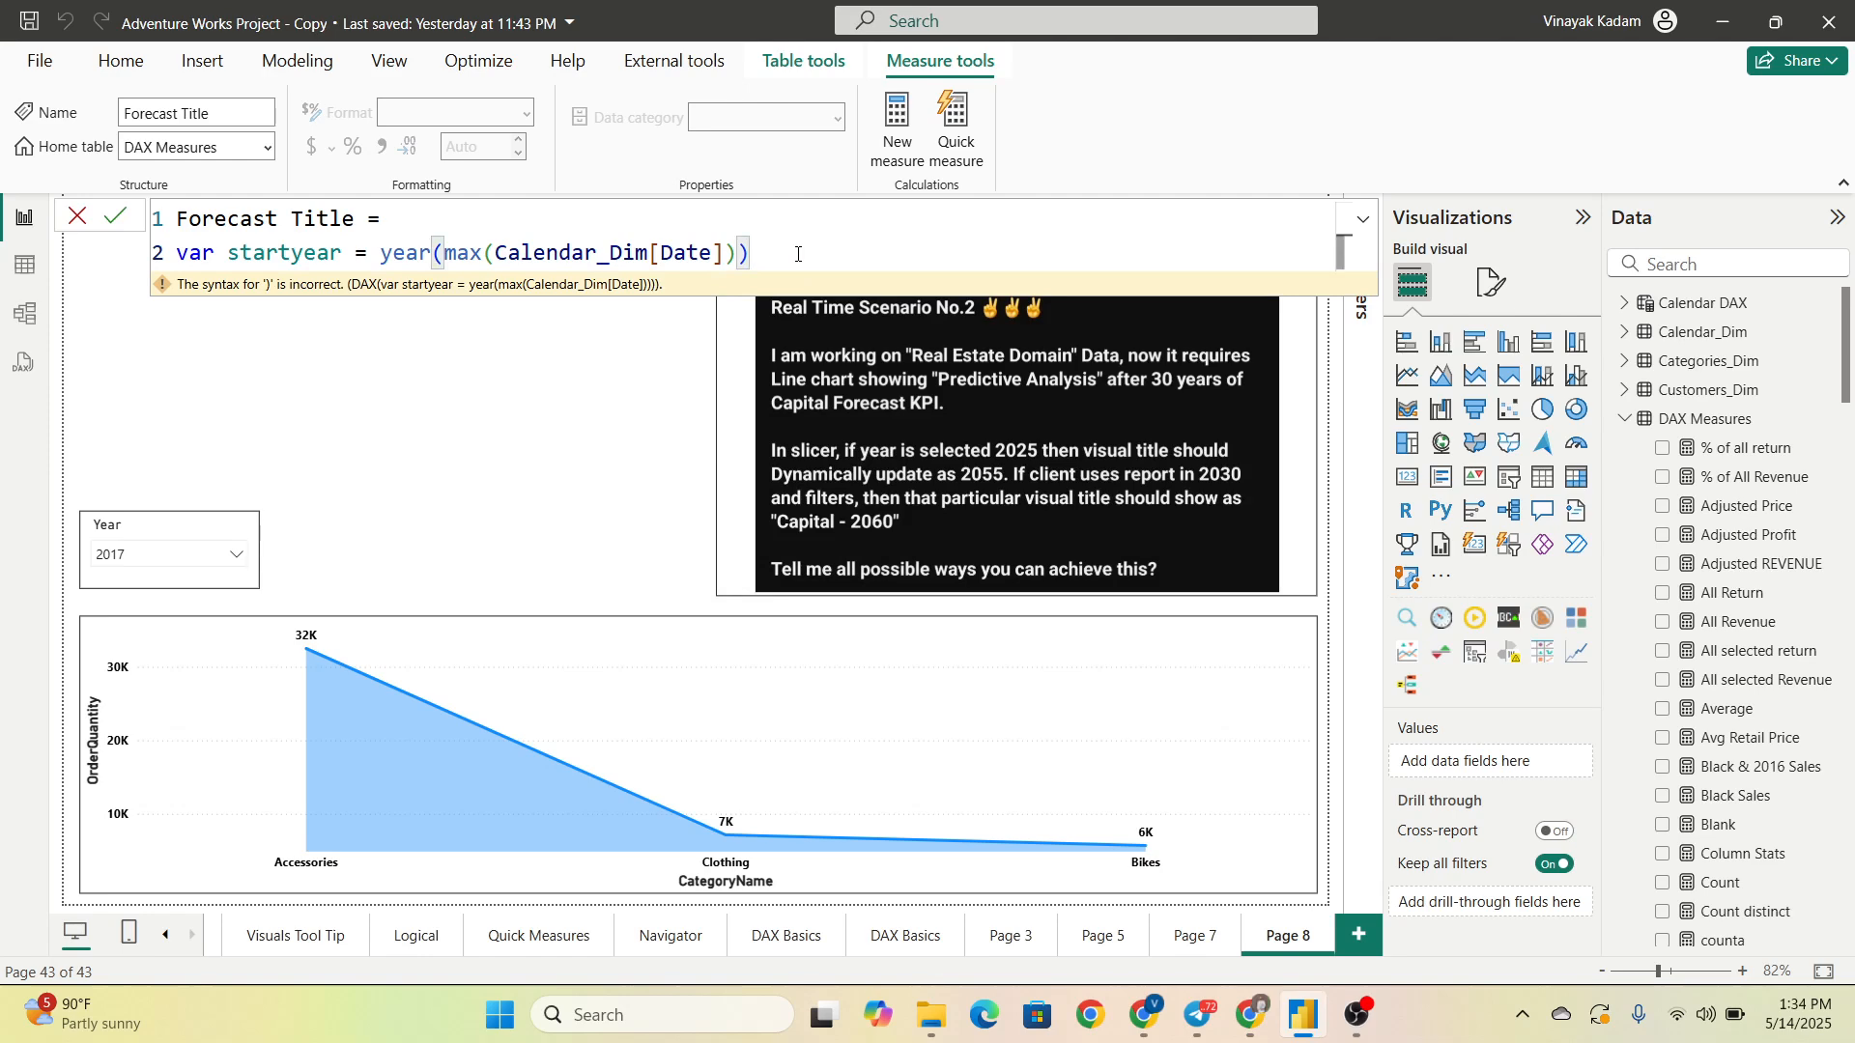
text(var)
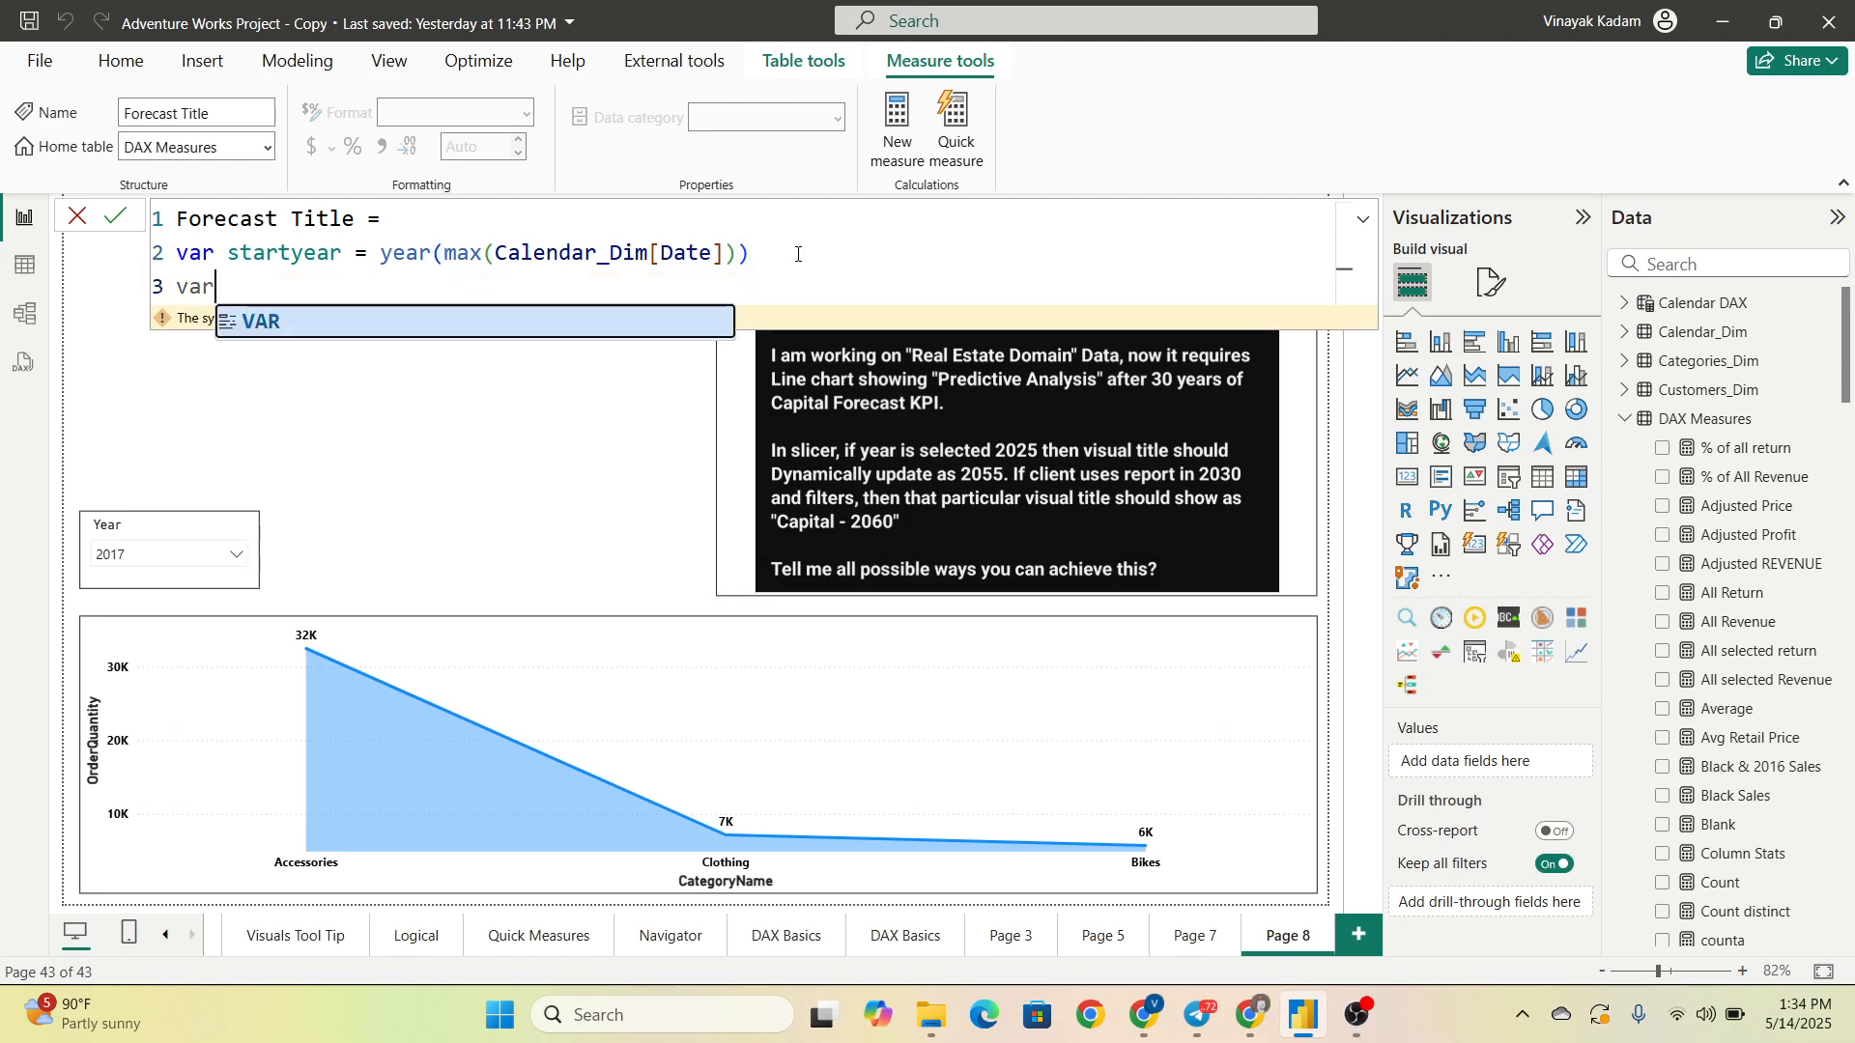
text(en)
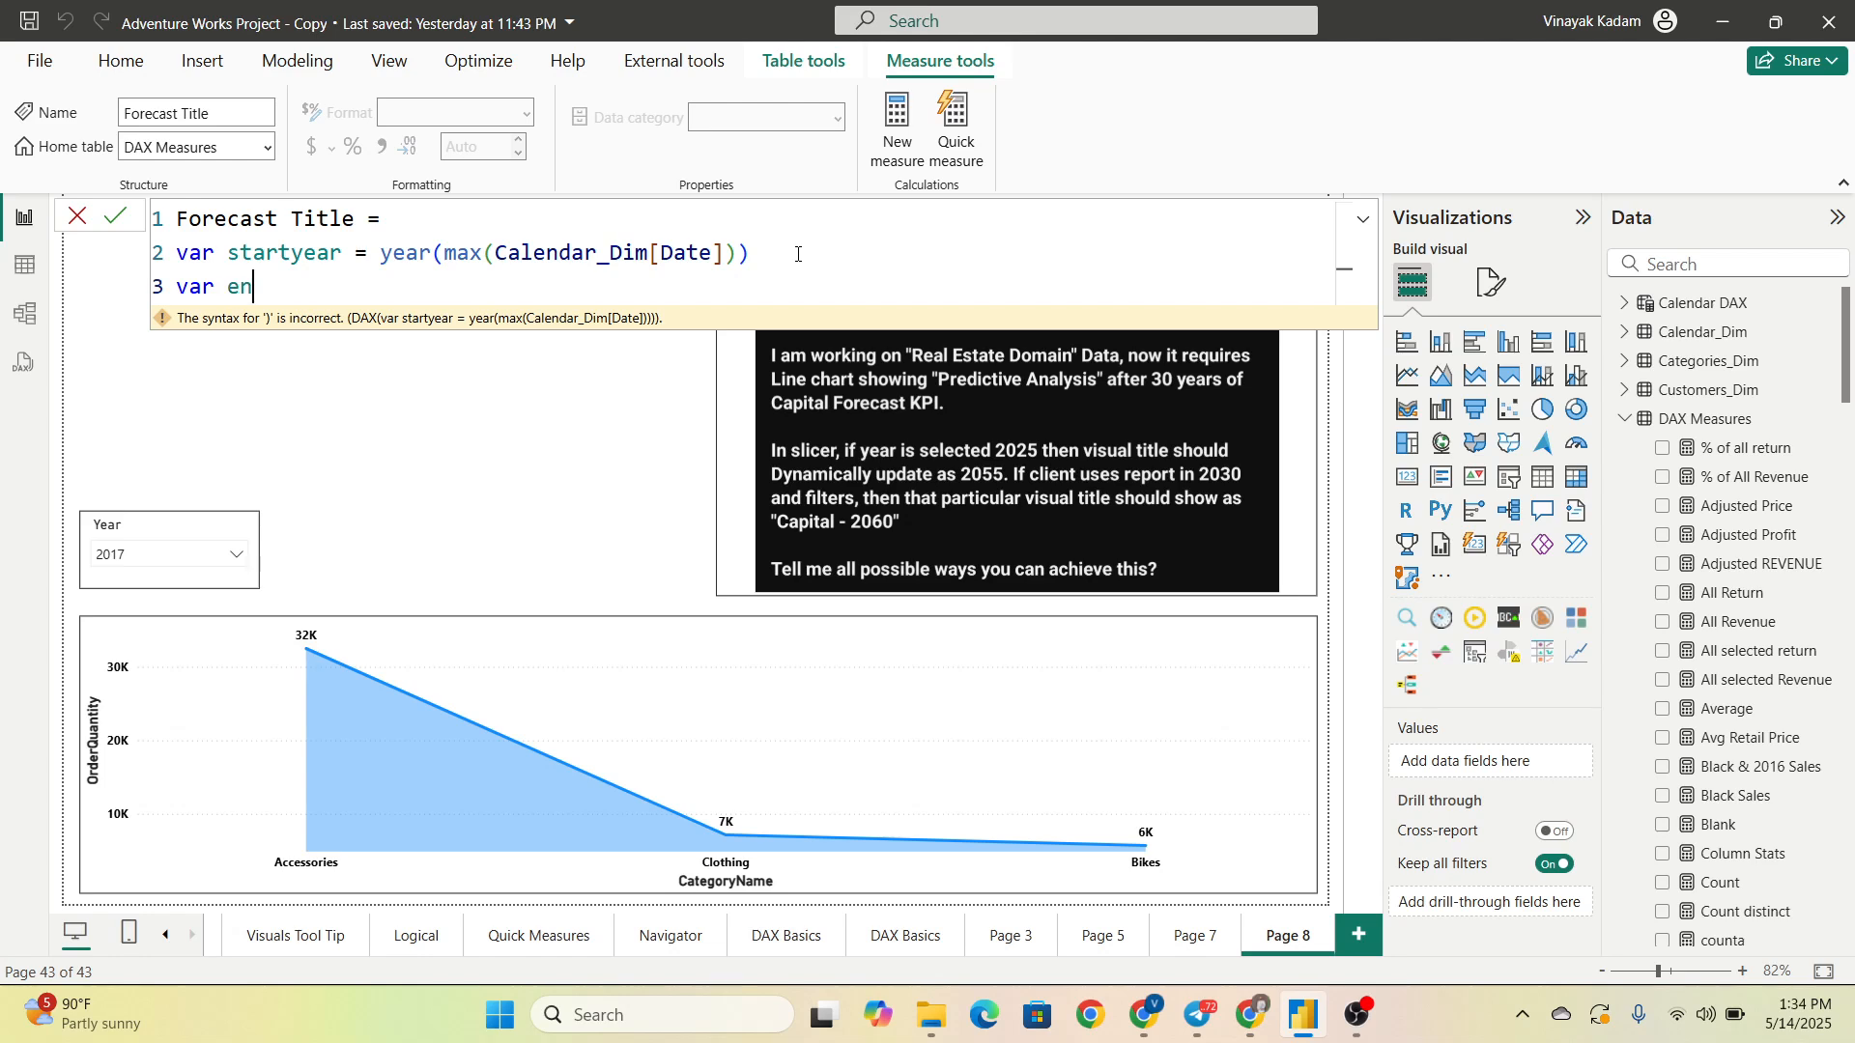
text(dyear =)
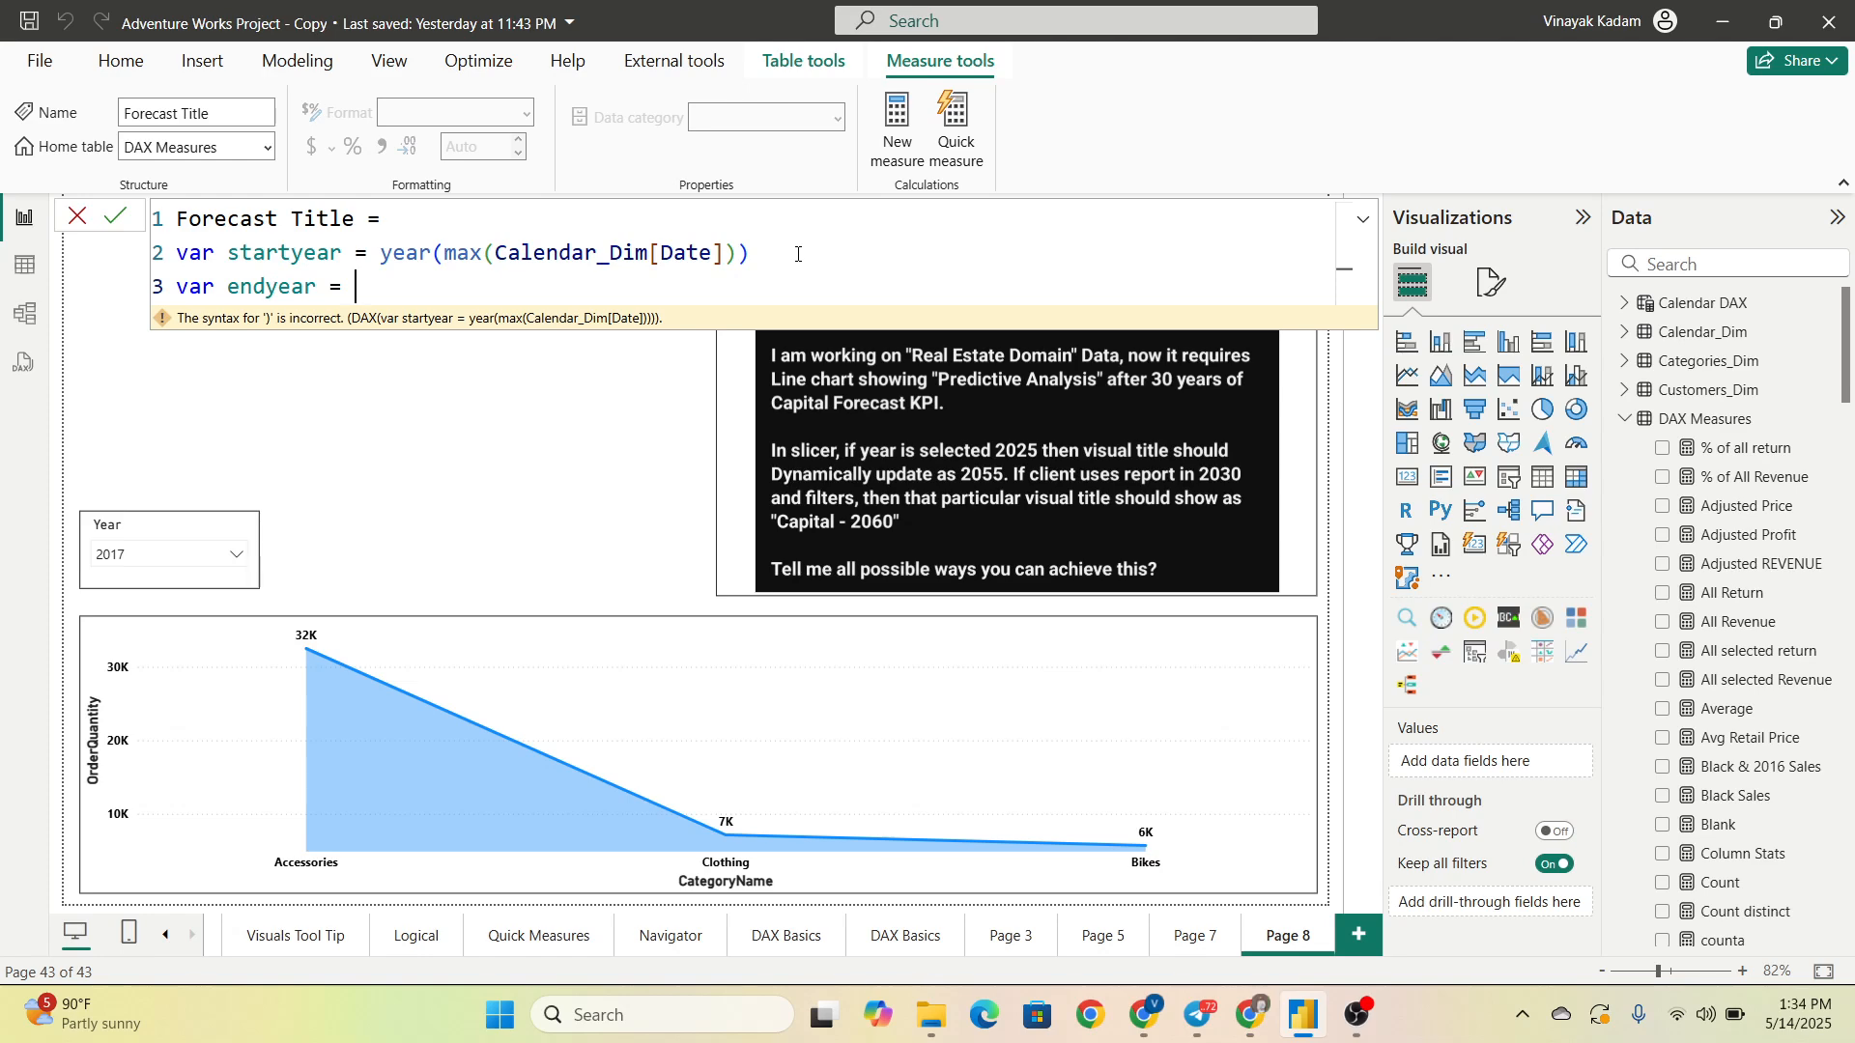
text(startyear)
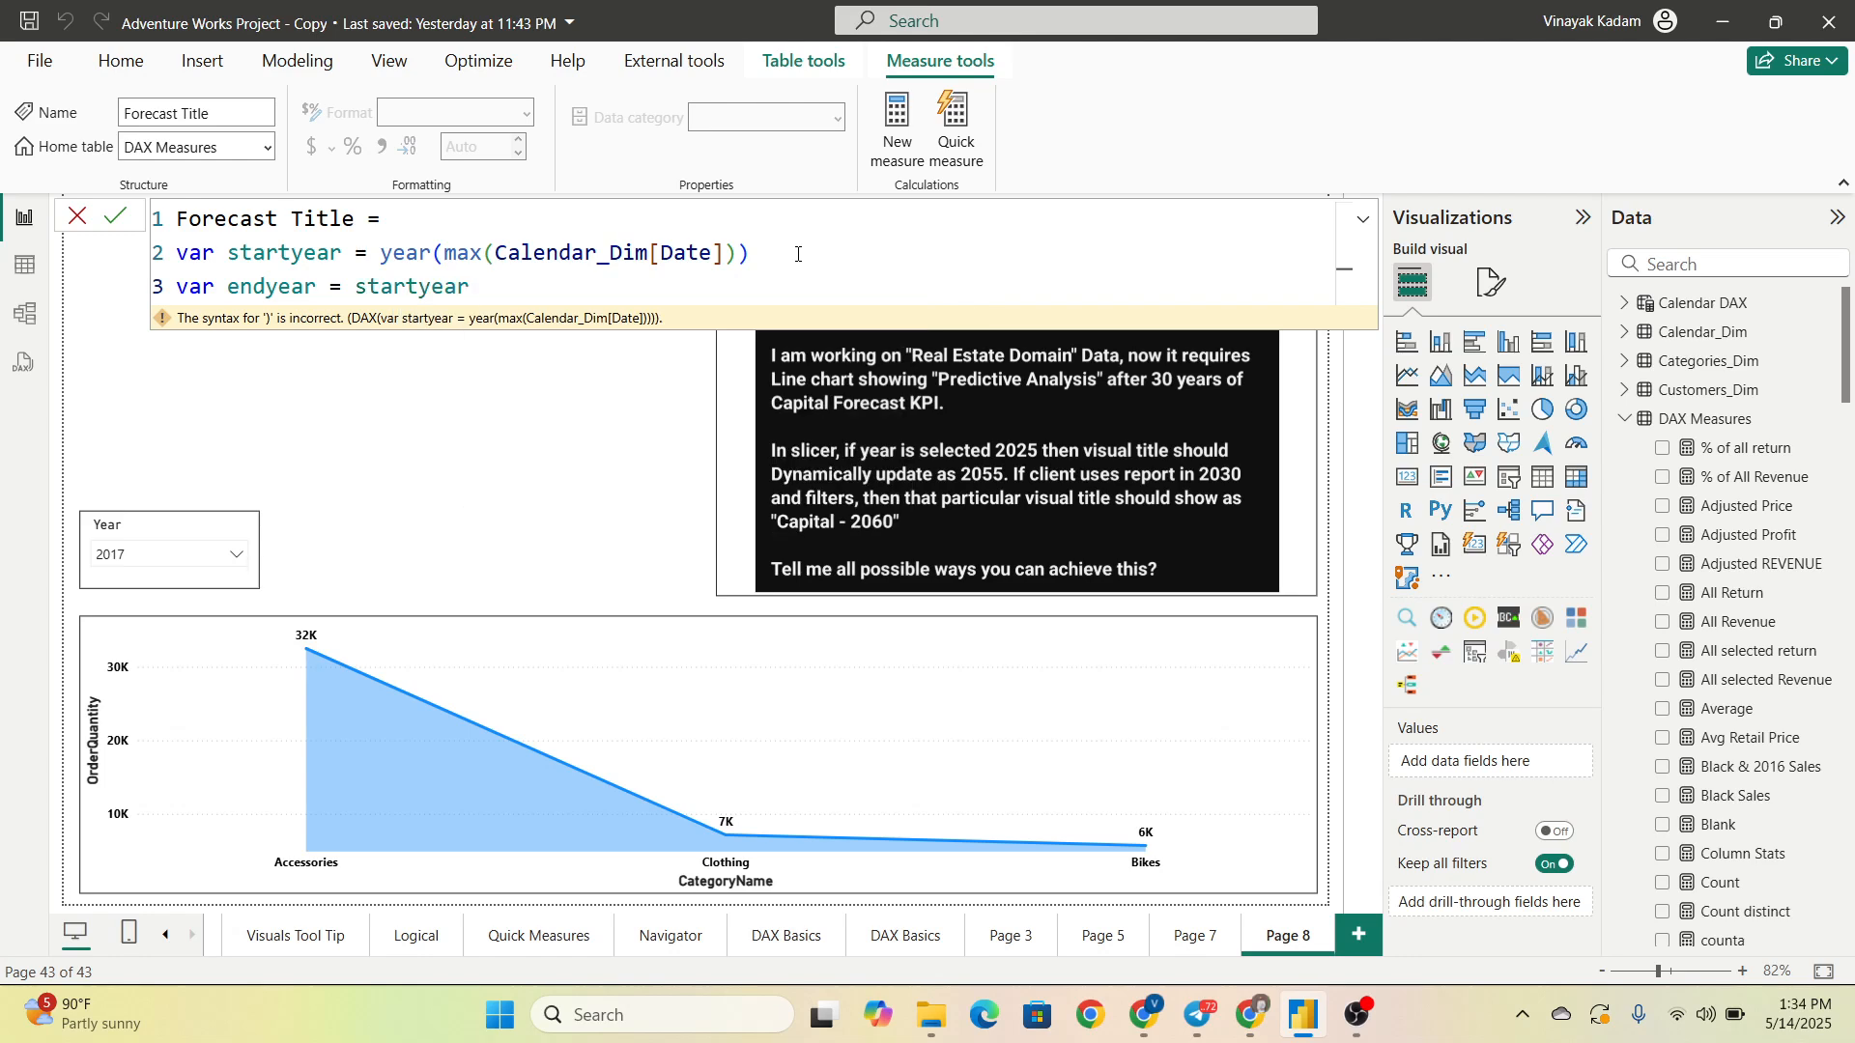
text(+ 30)
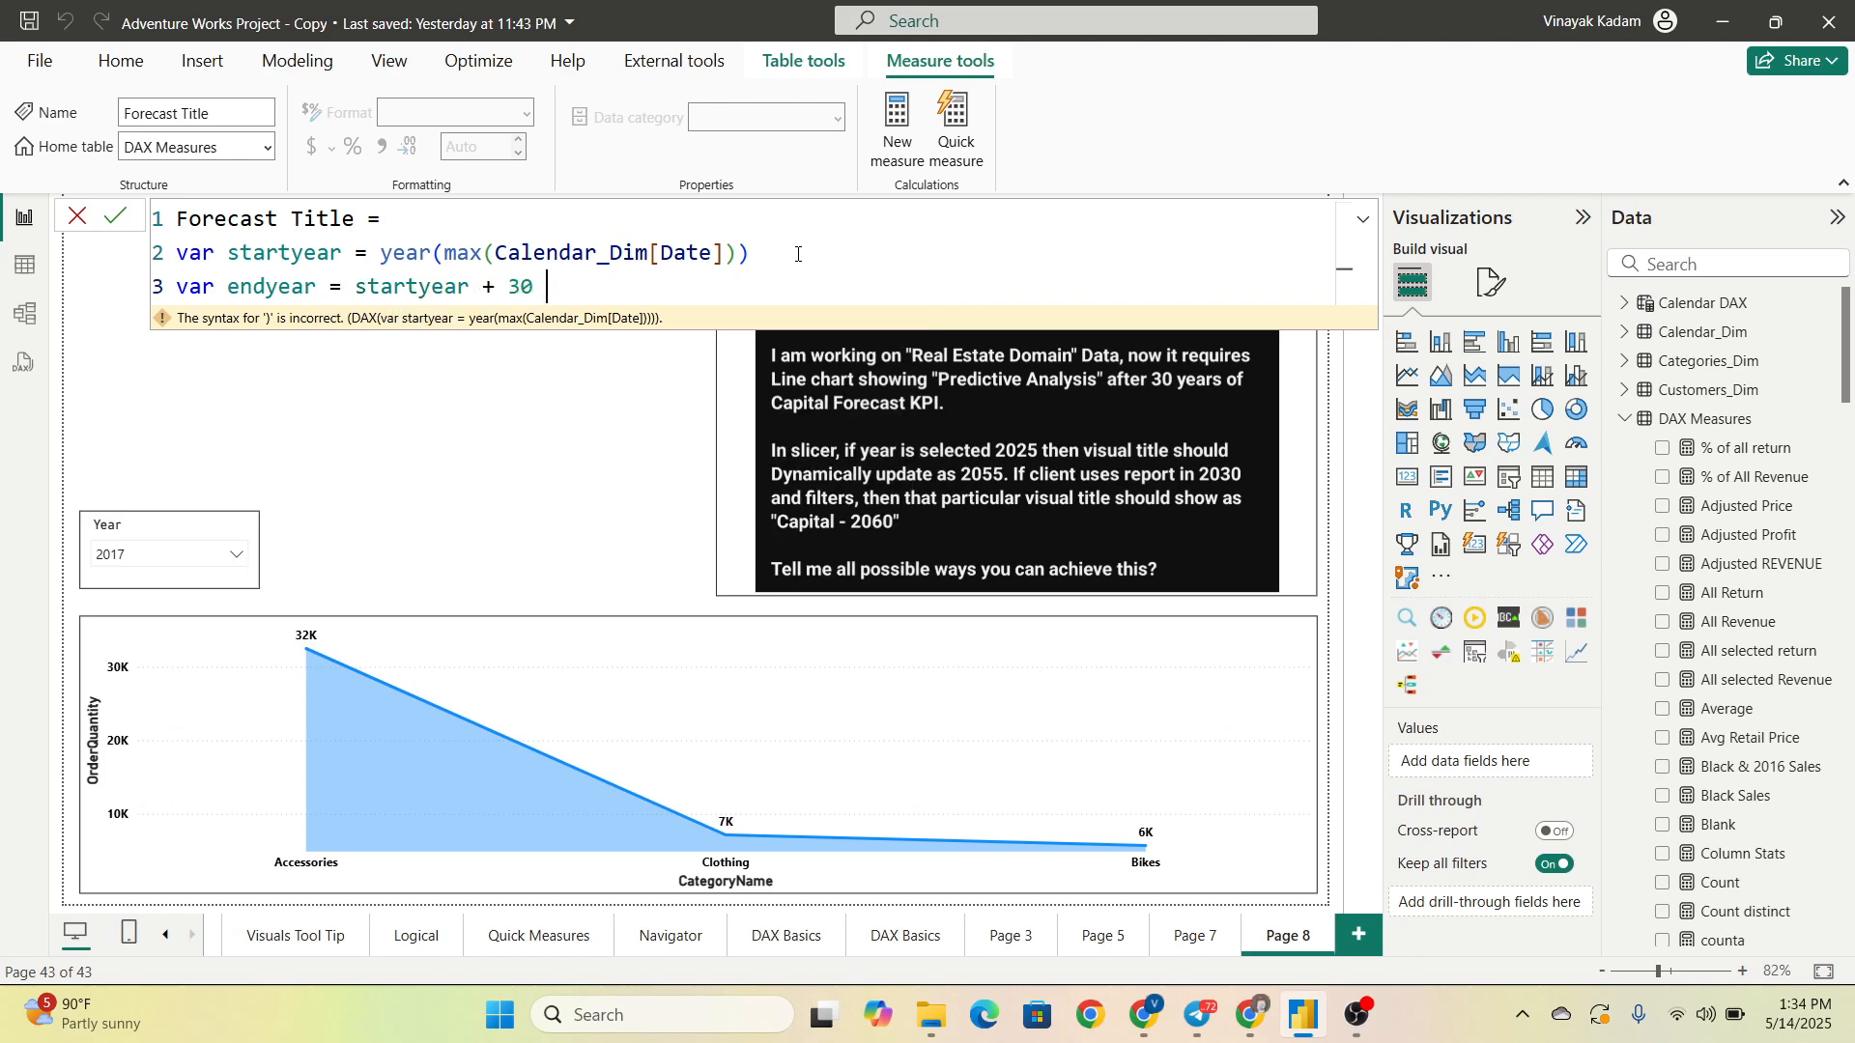
text(r)
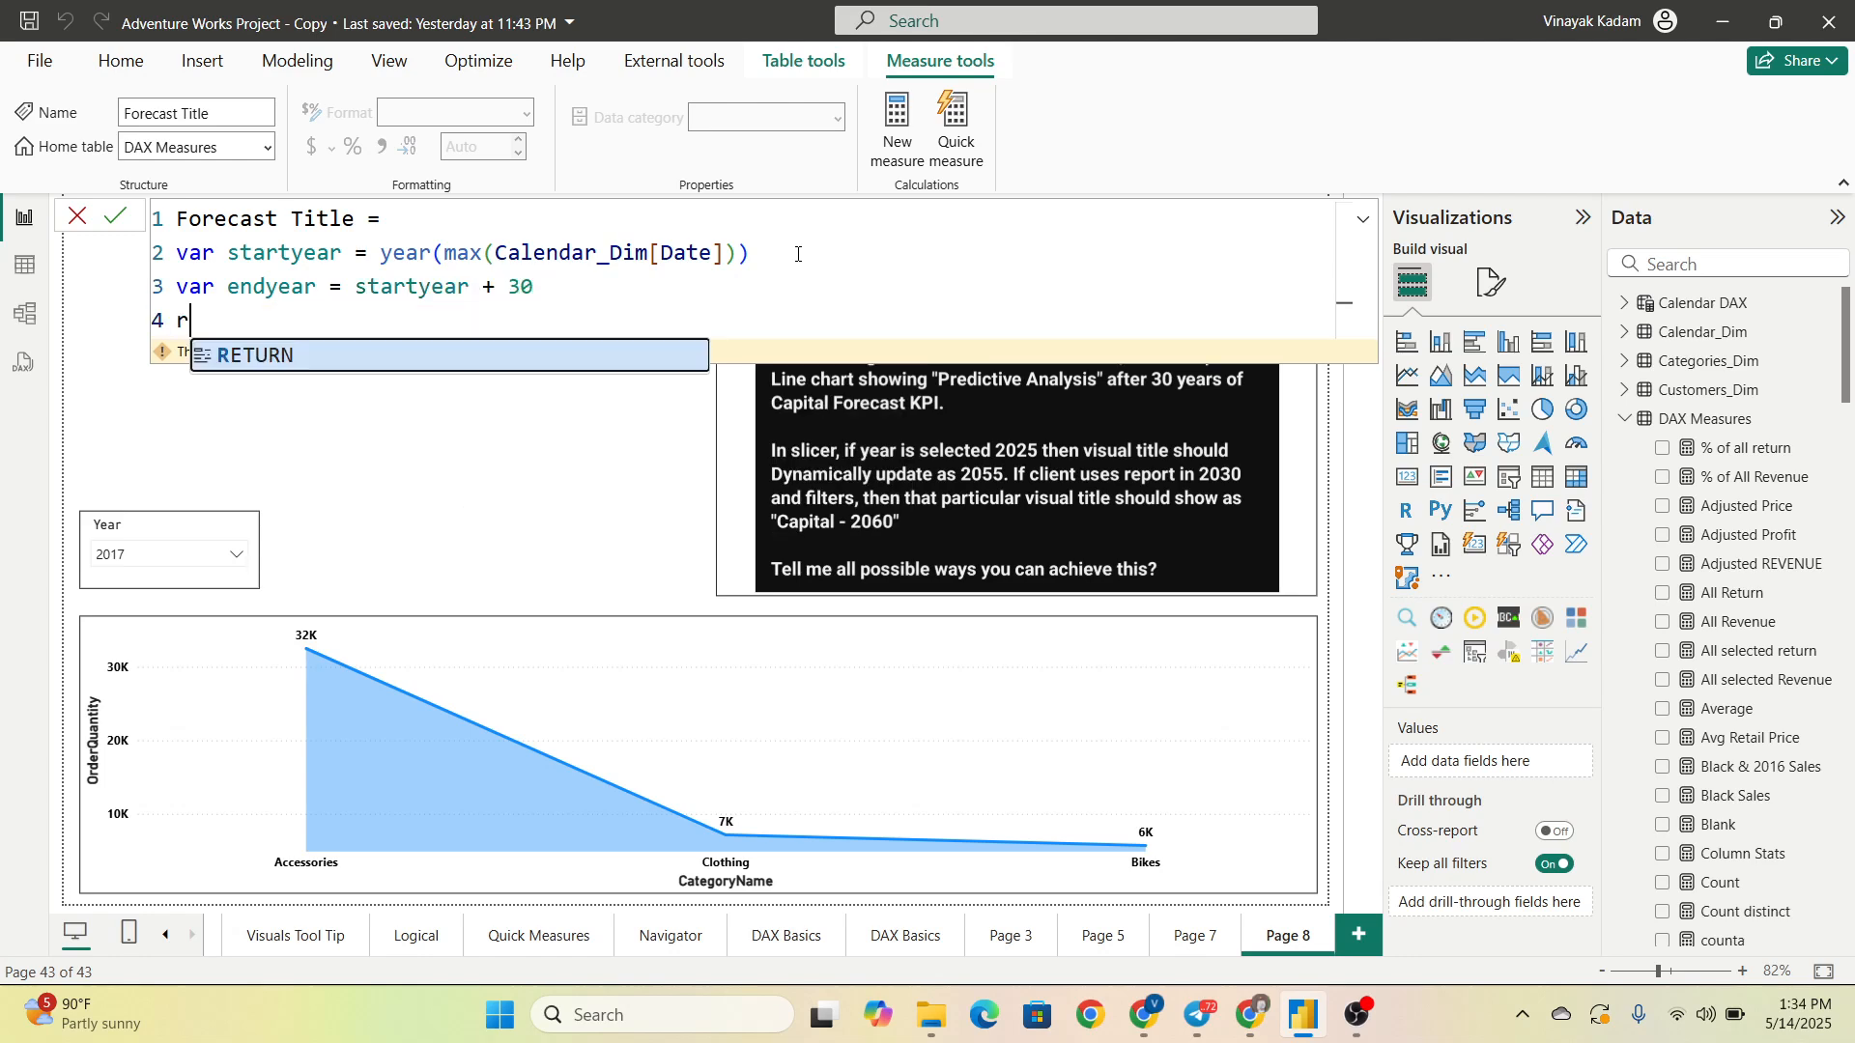
text(eturn)
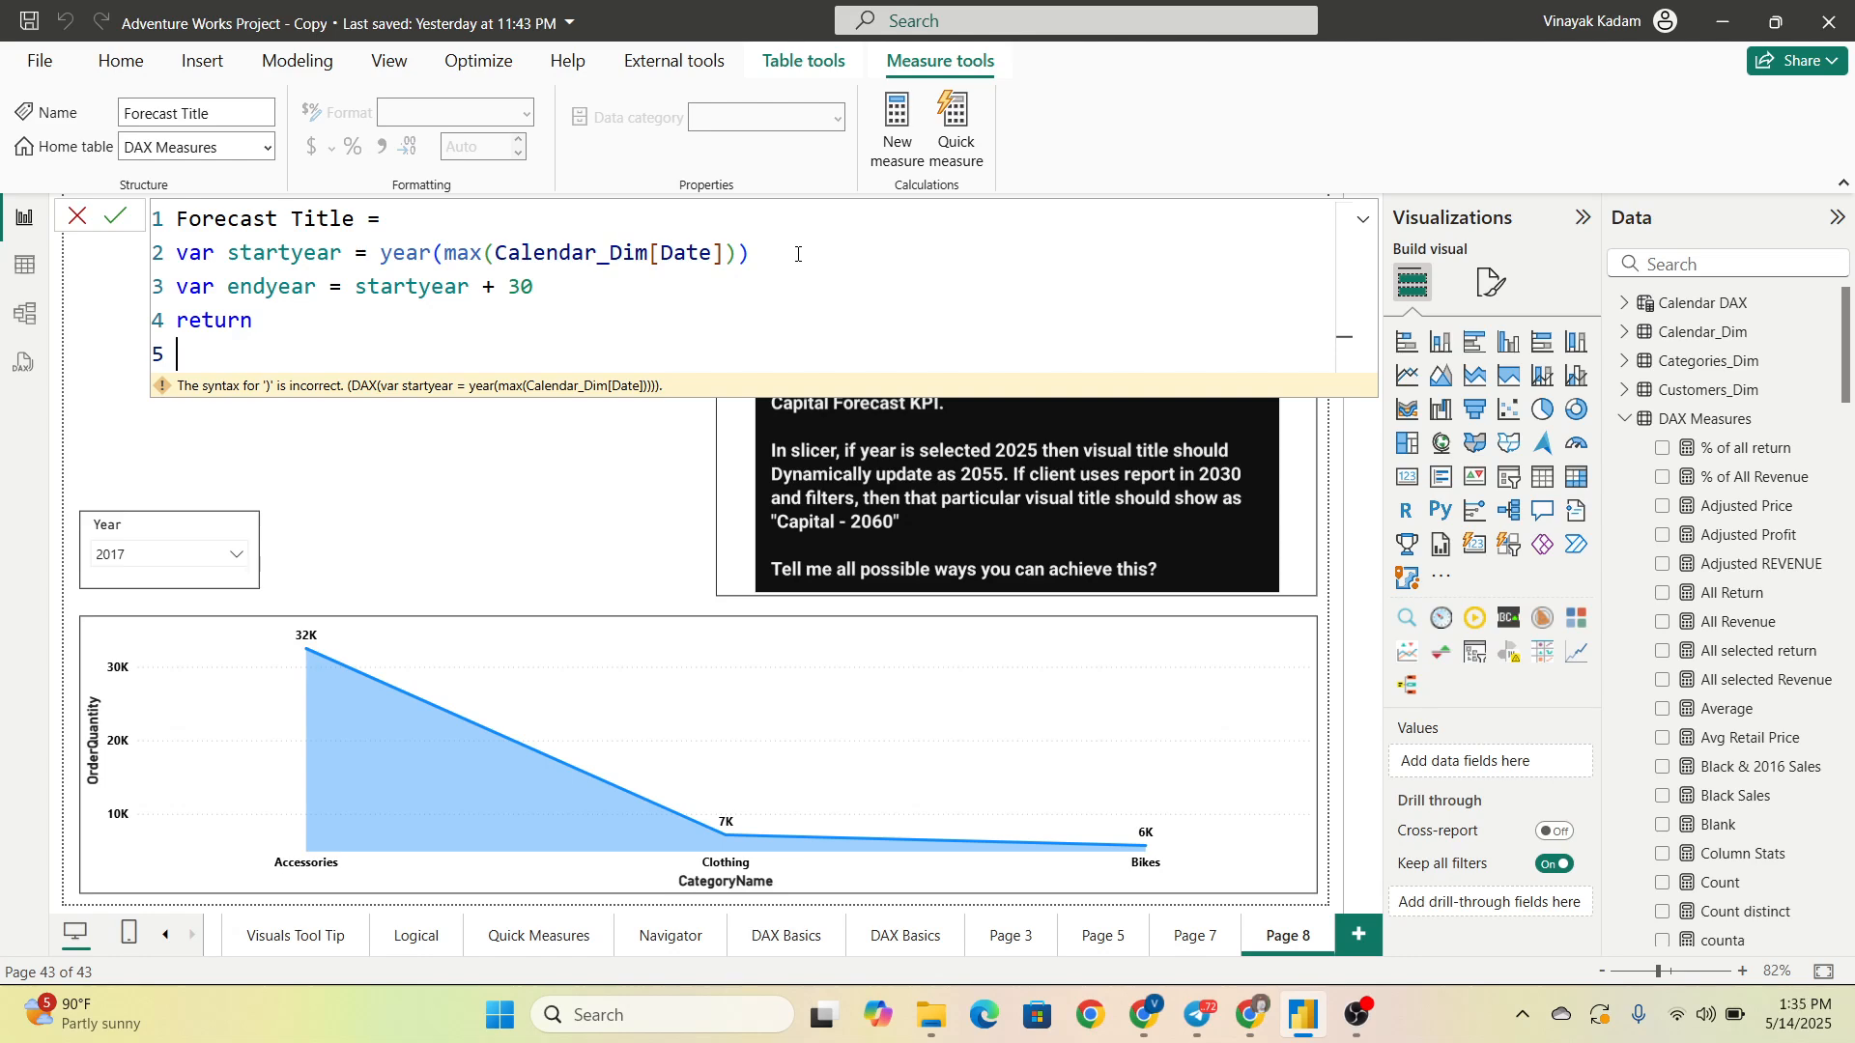
Step: Return "Order Quantity ( " & FORMAT(endyear, "0000") & ")" and commit the measure
text(")
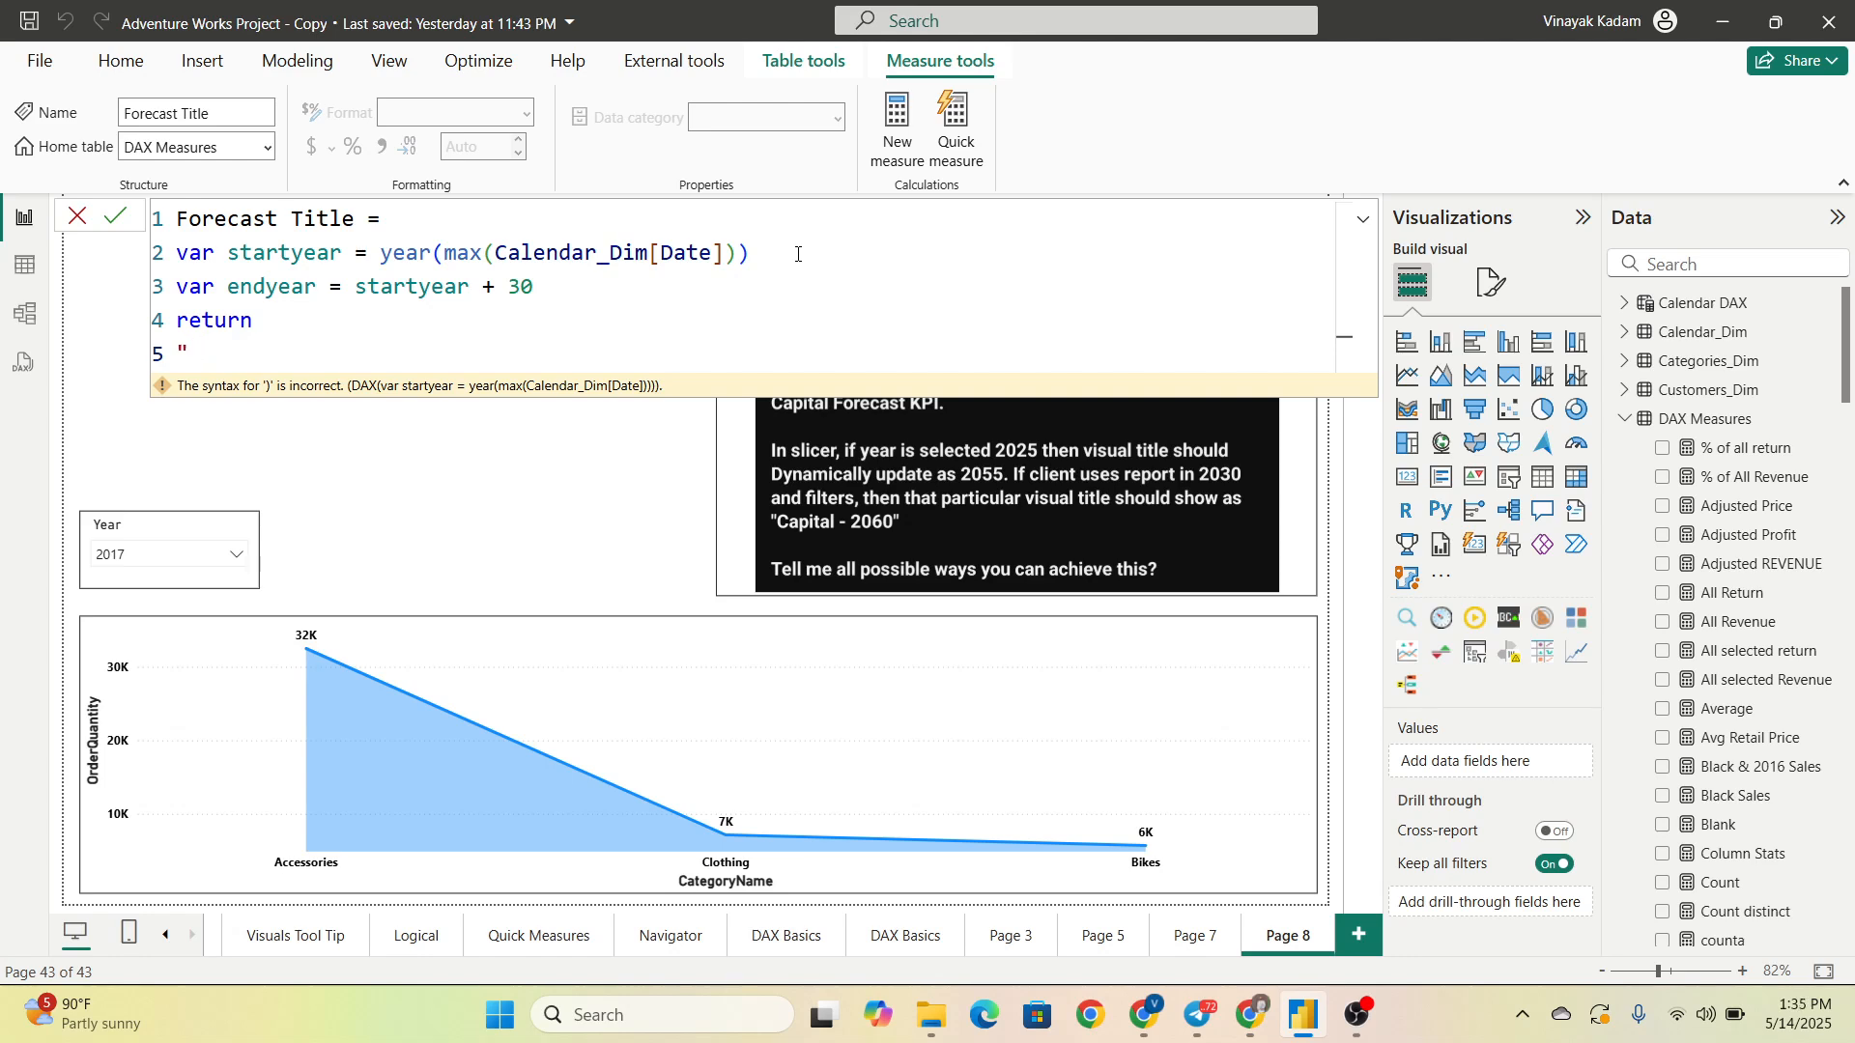
text(Order)
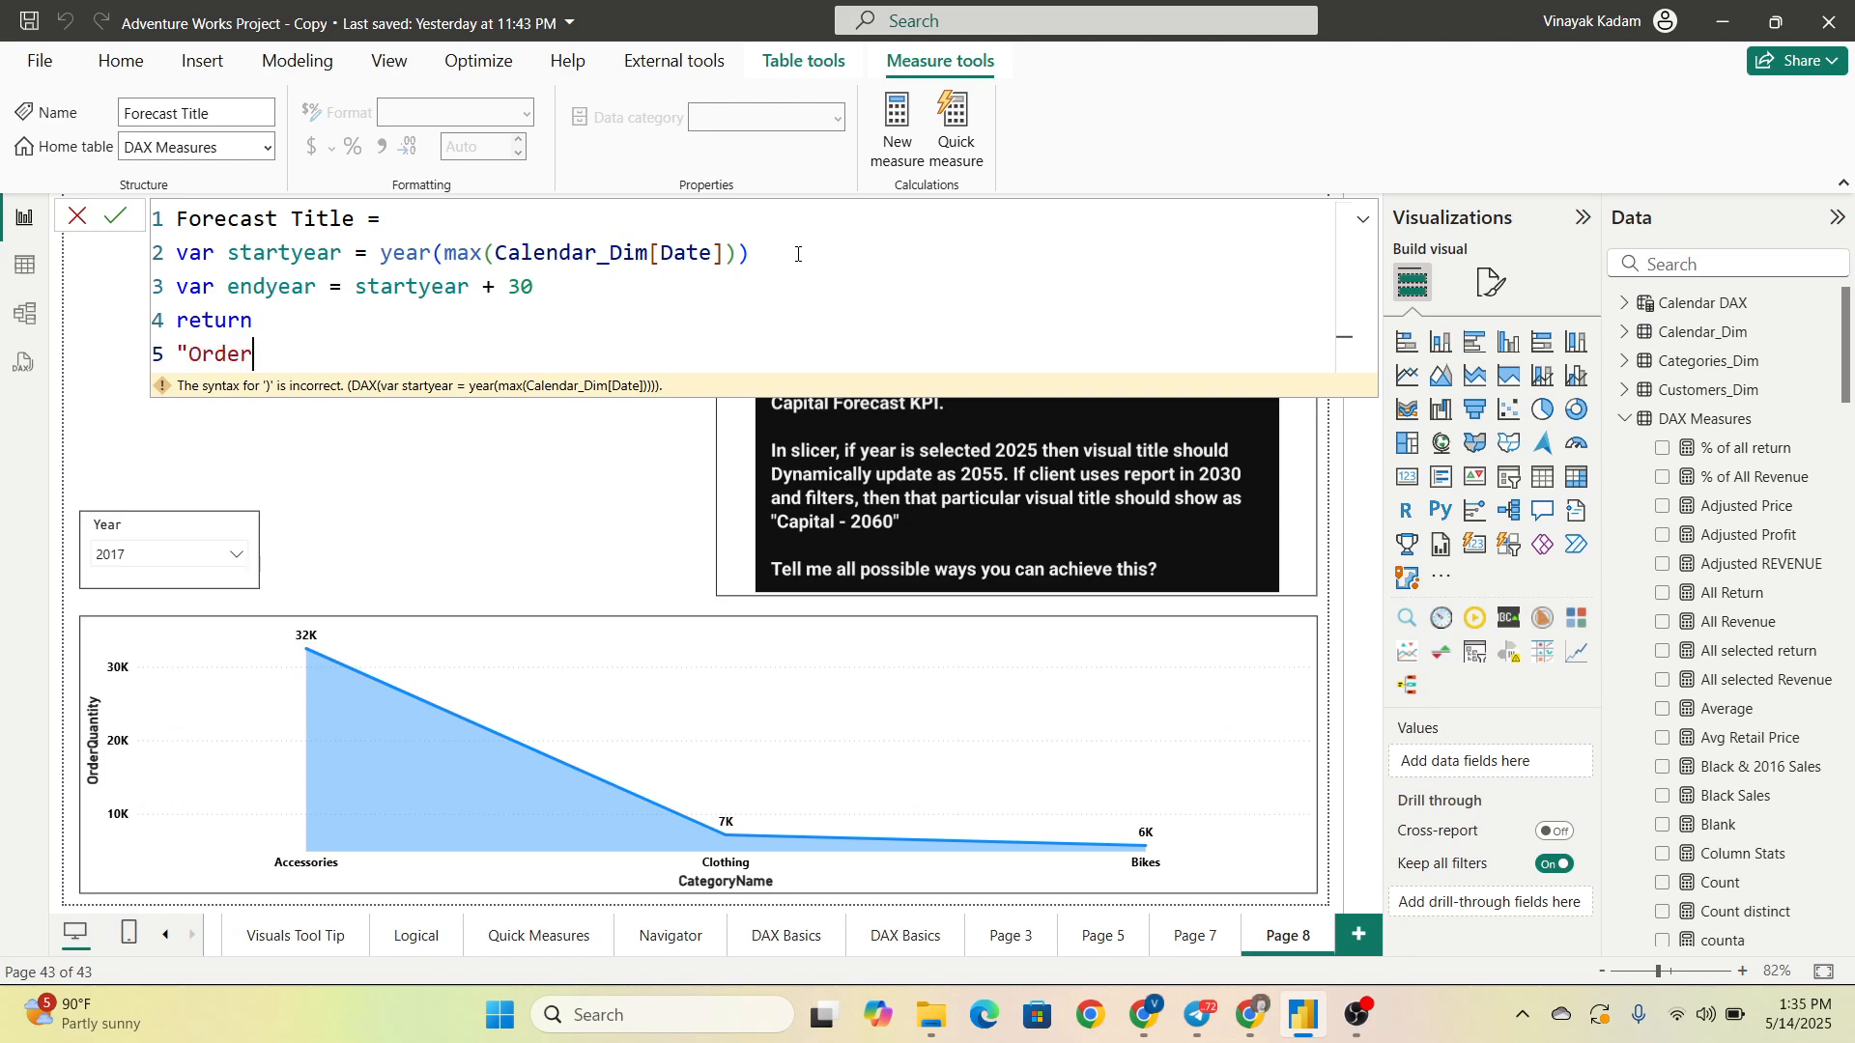
text(Quanity)
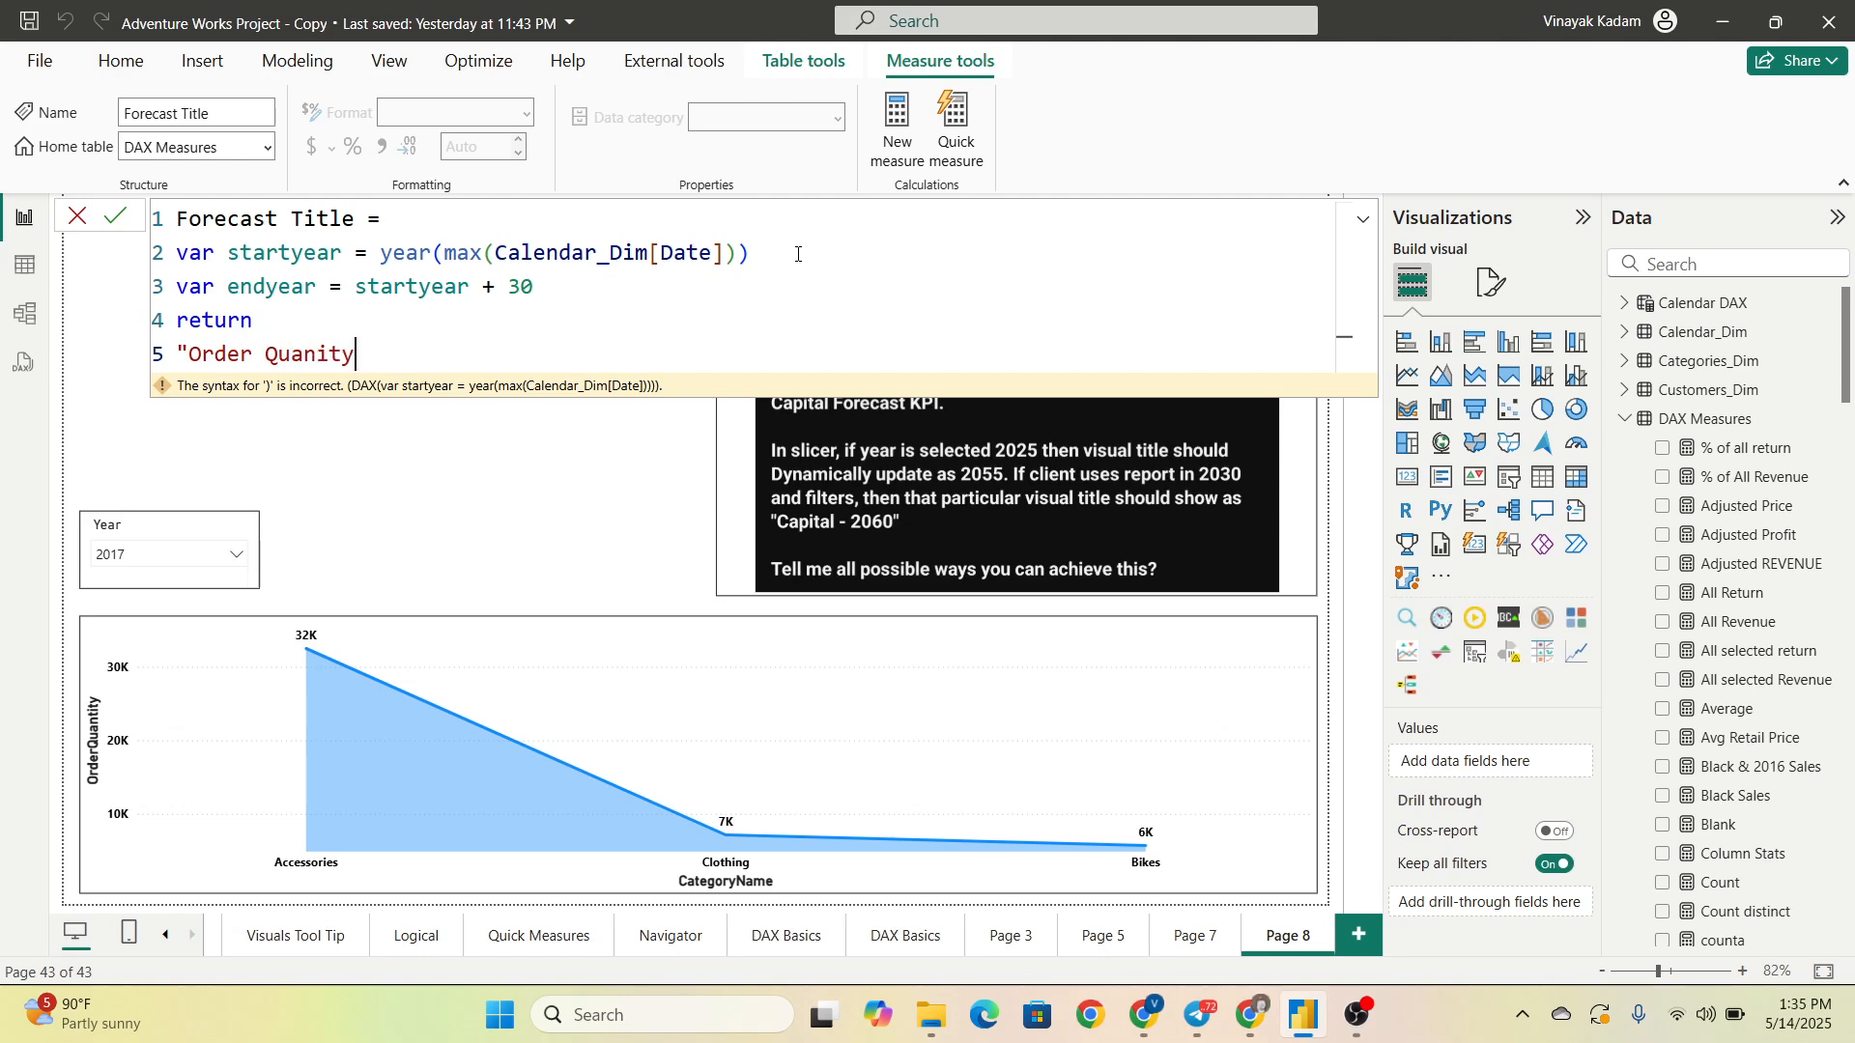
text(t)
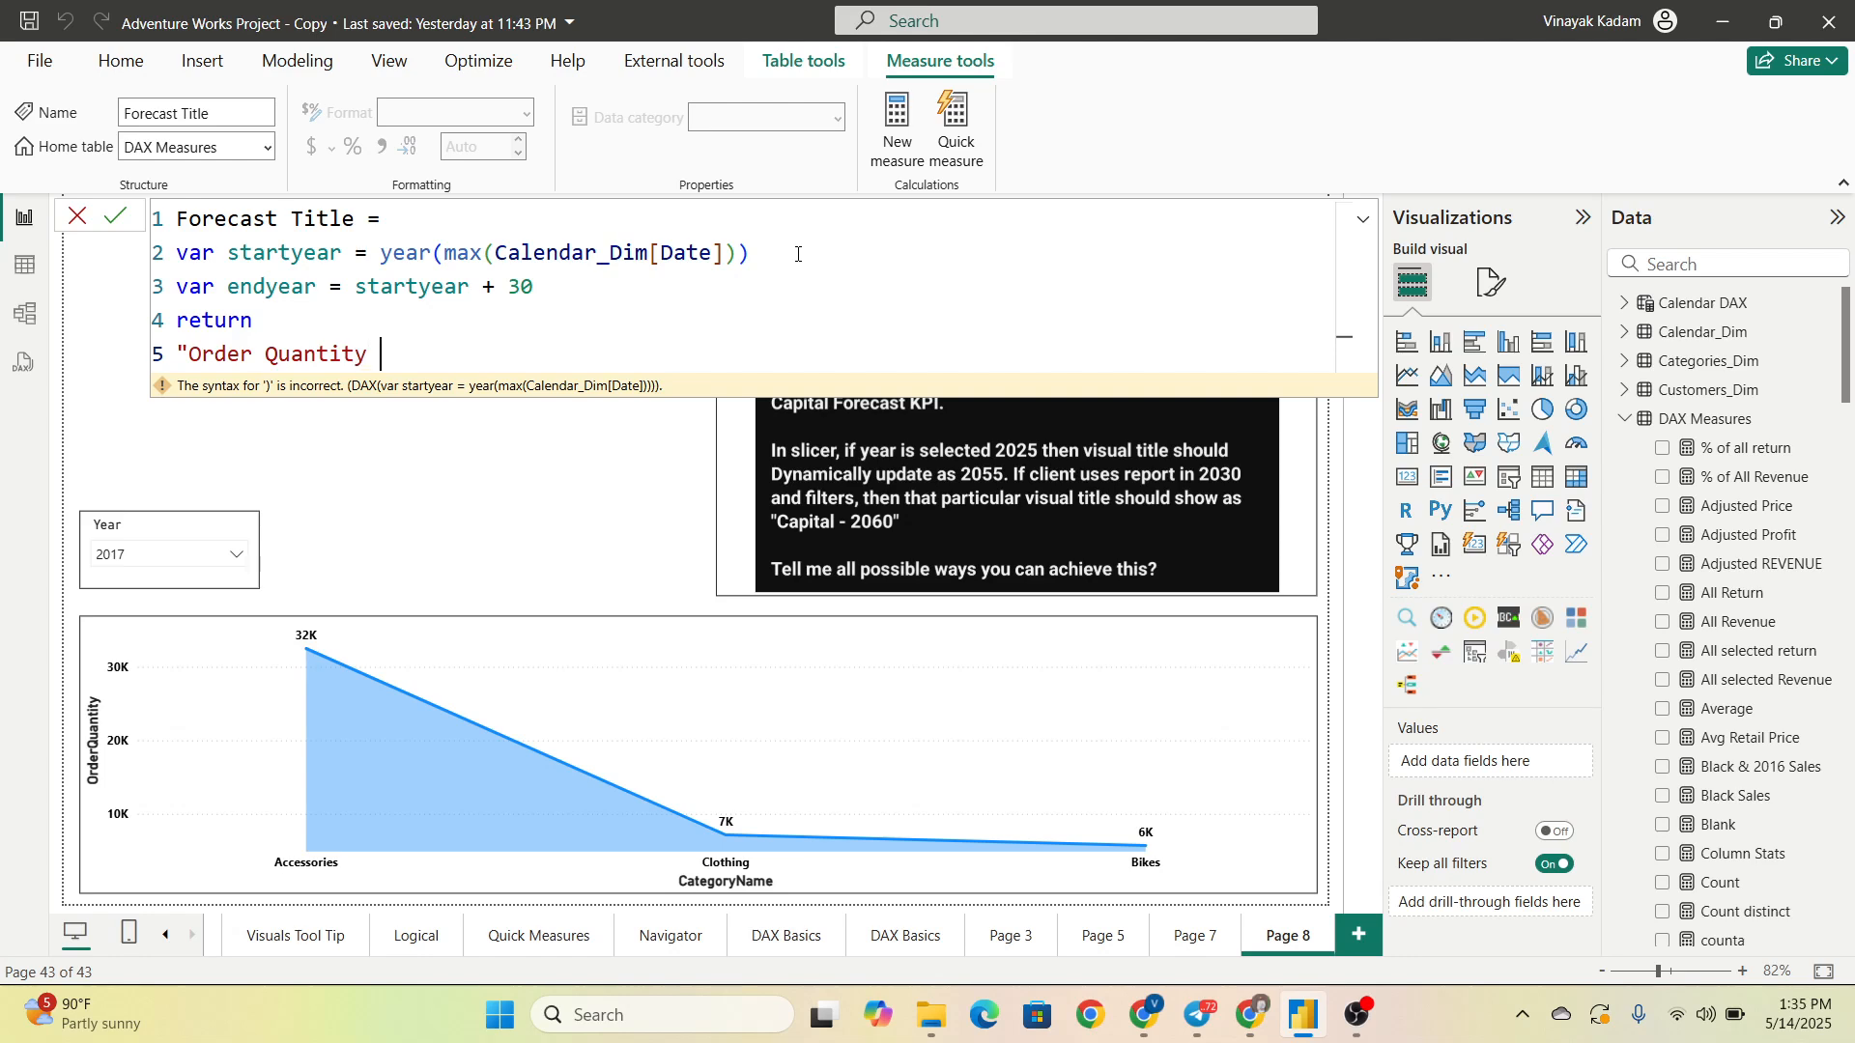
text(()
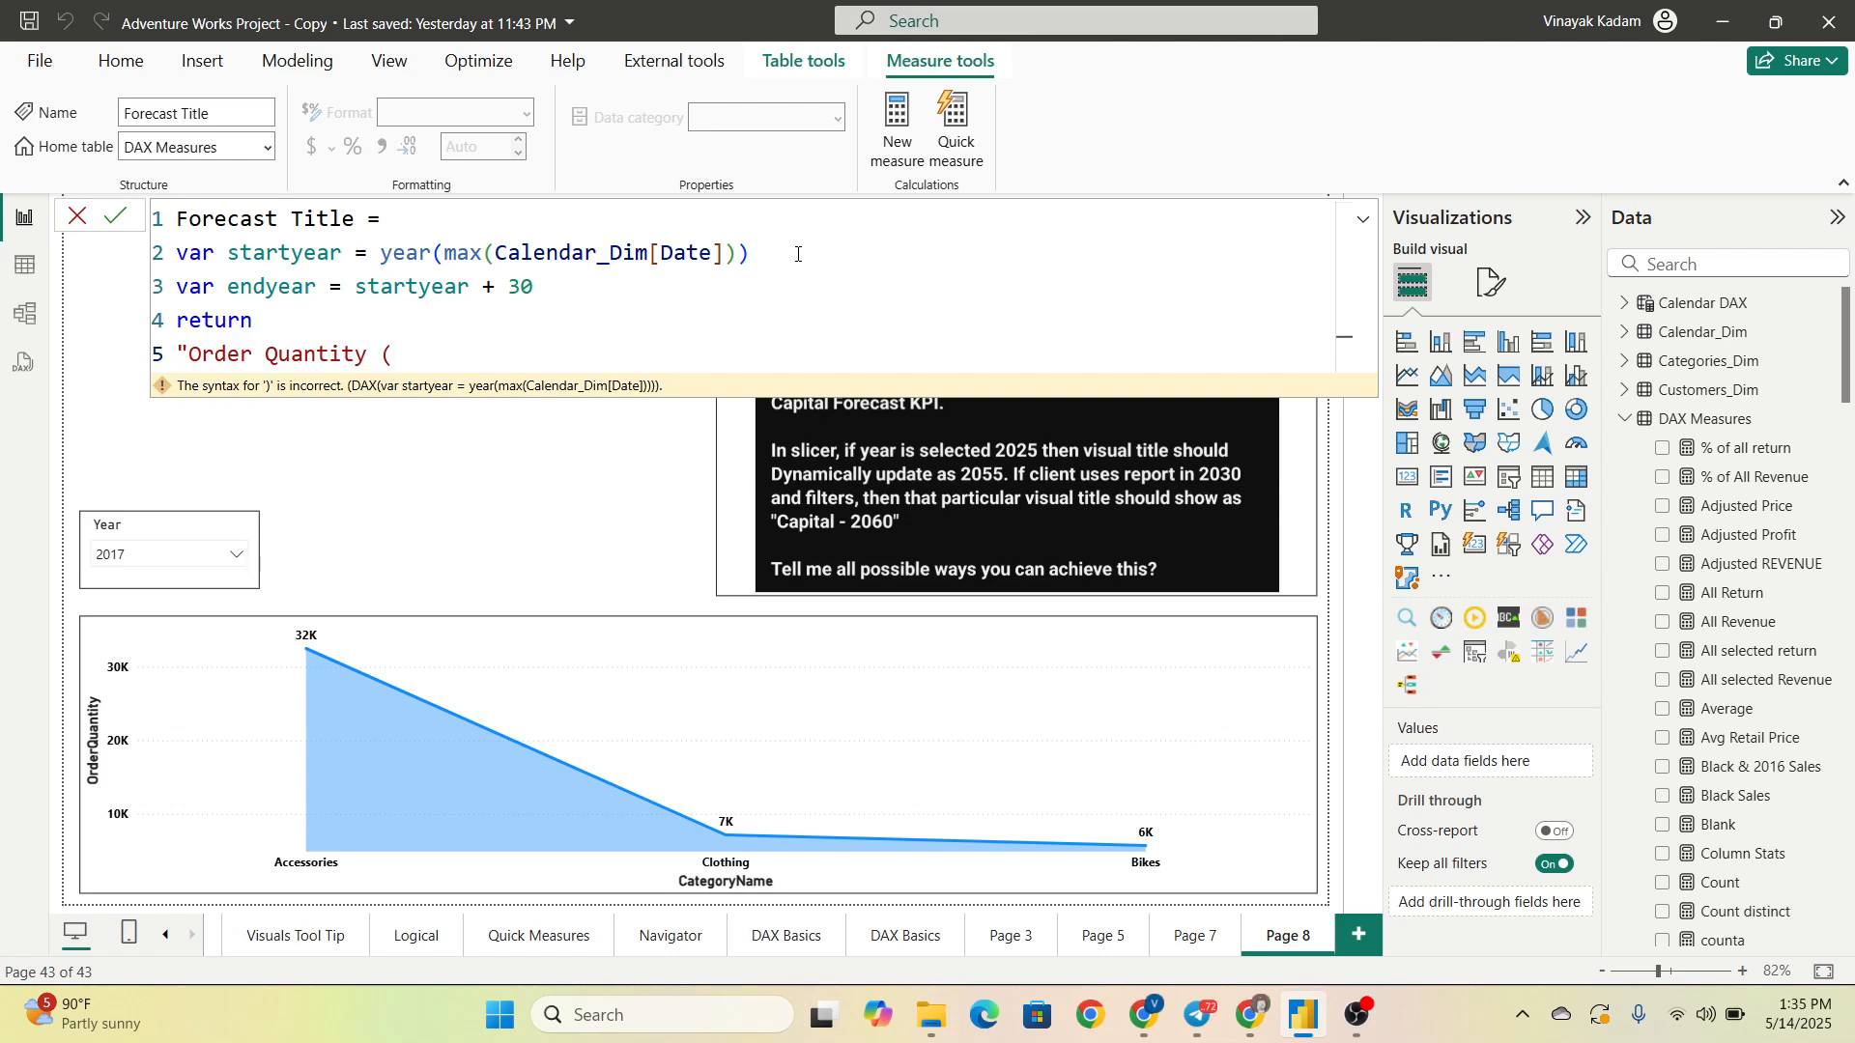
text(")
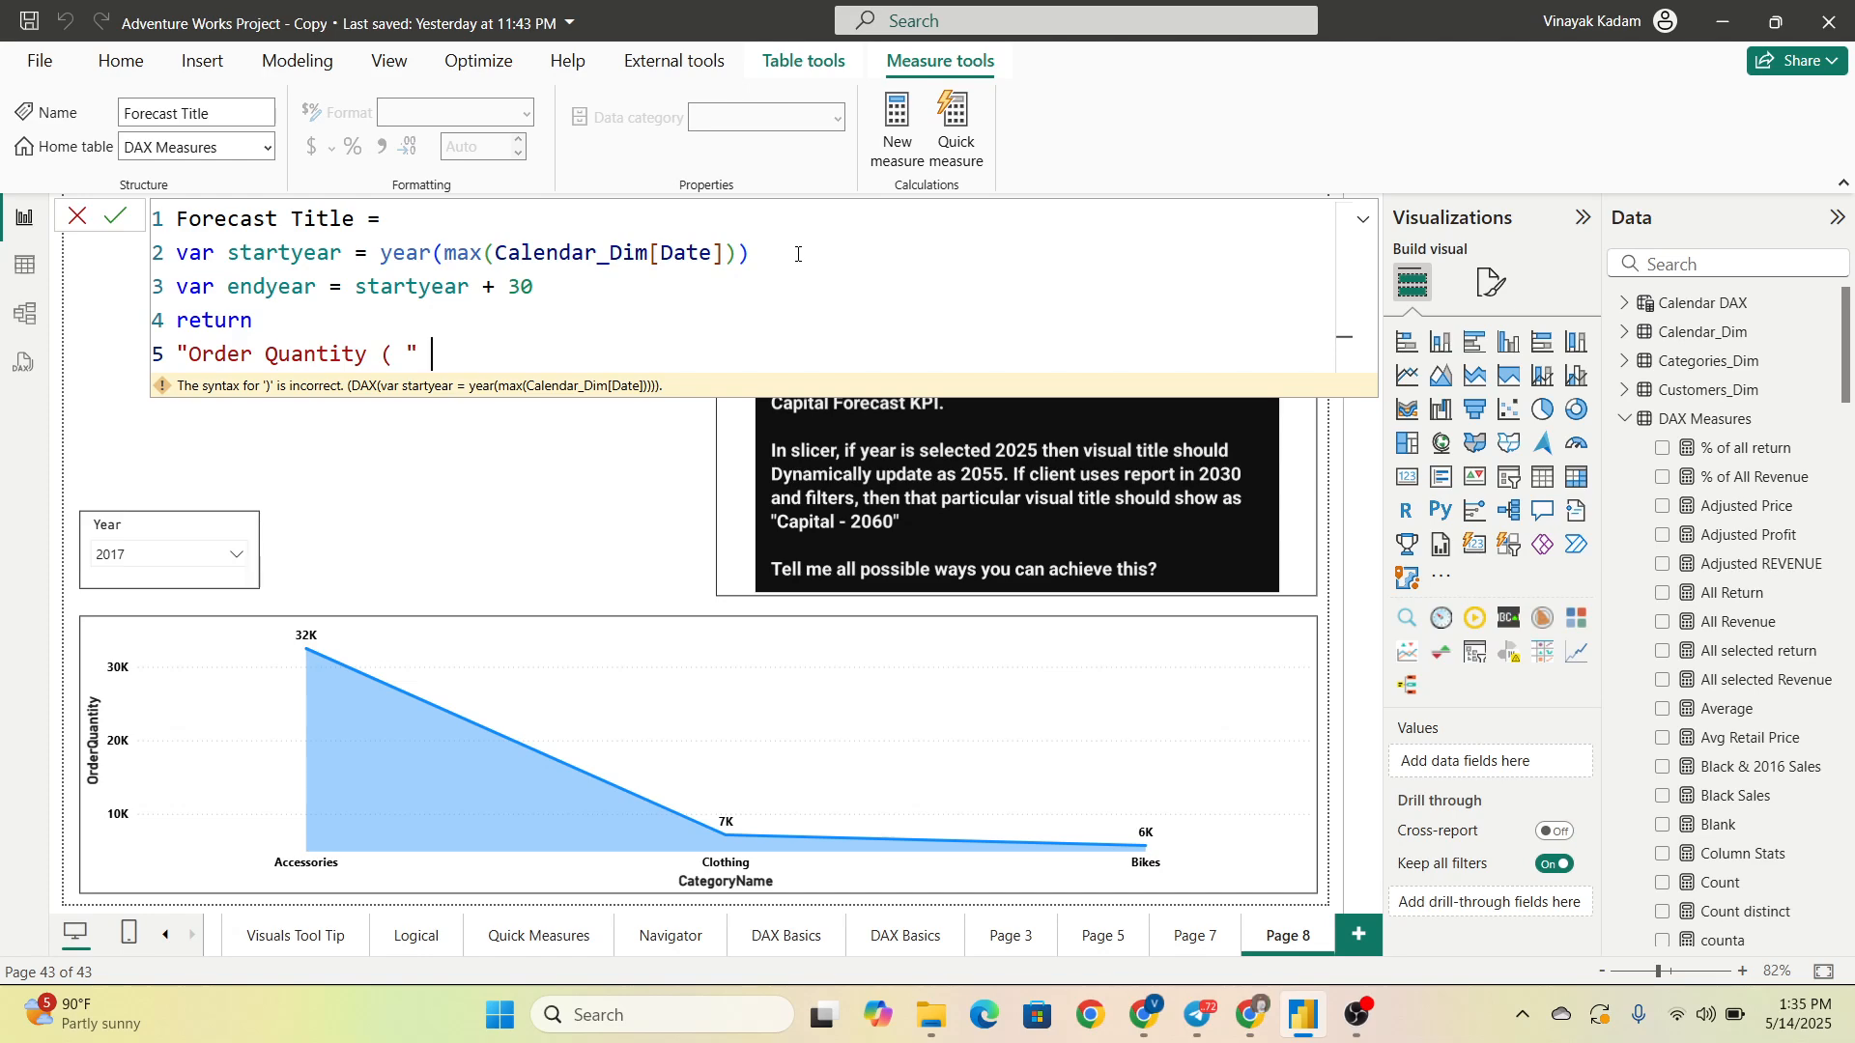
text(& for)
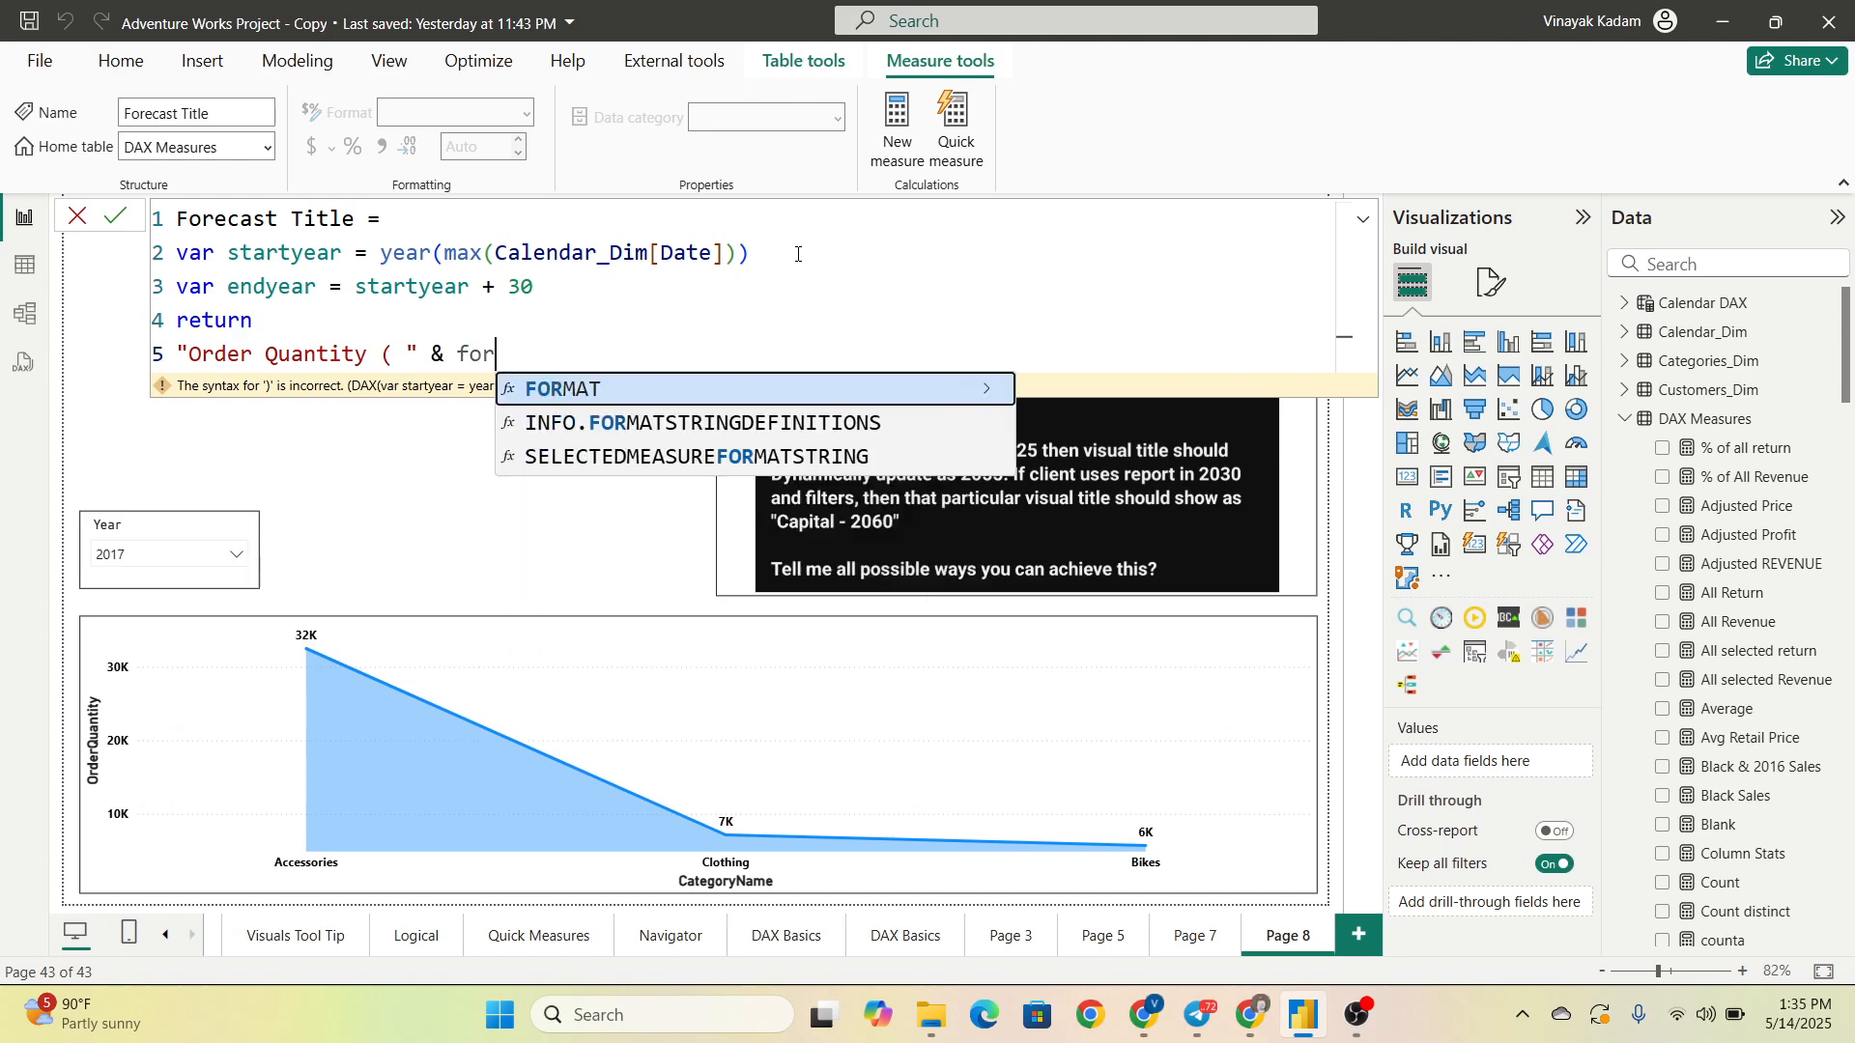
click(560, 389)
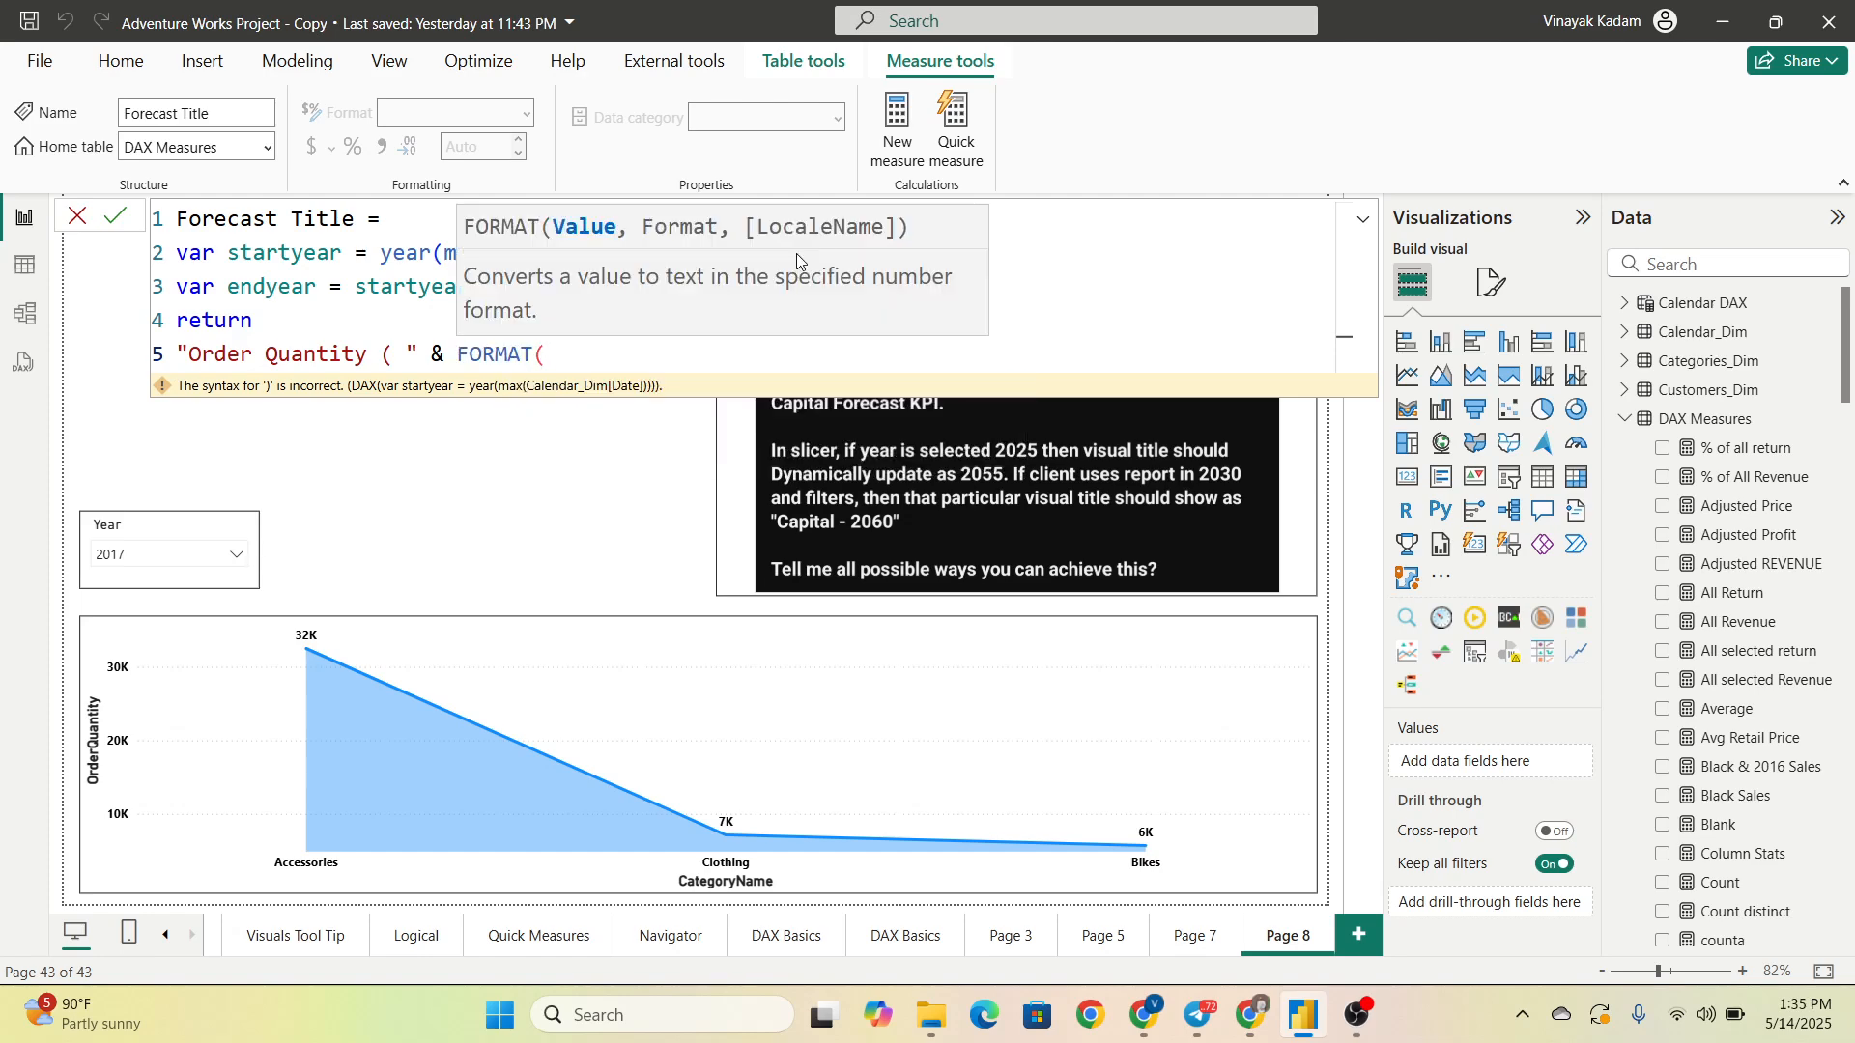
text(endyear)
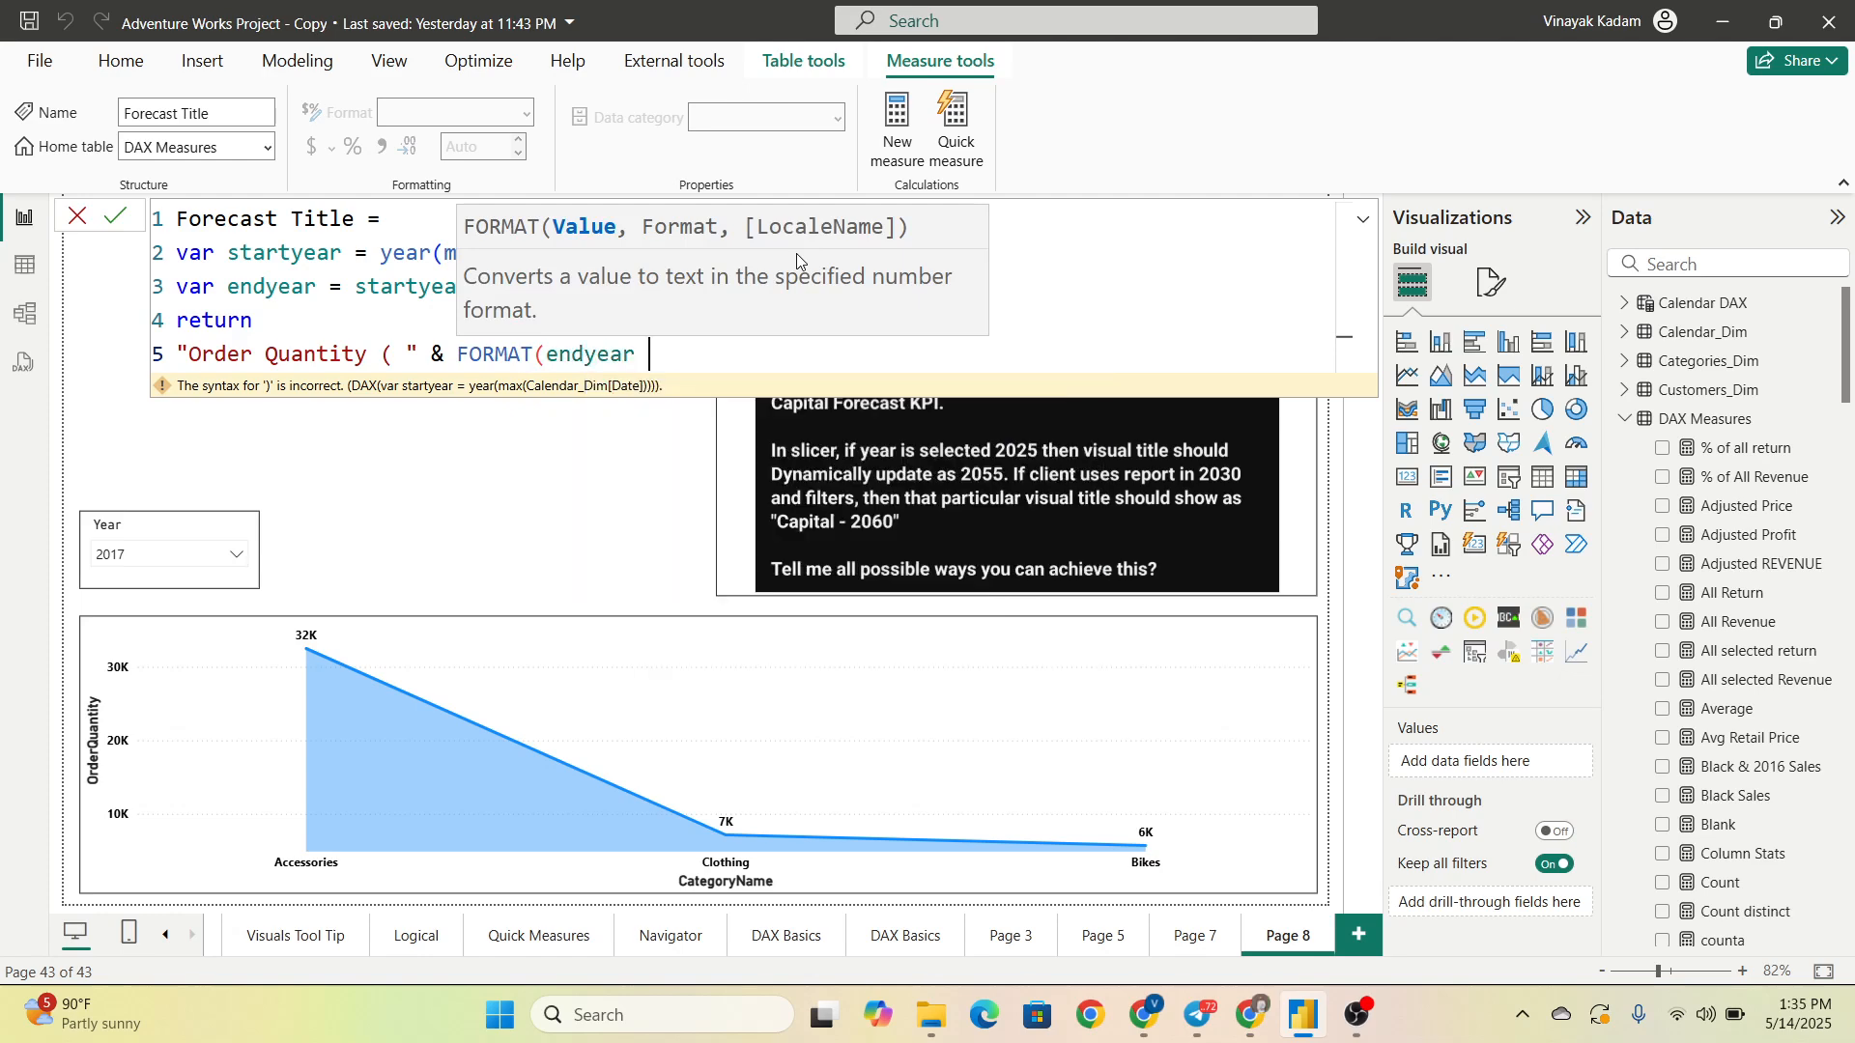
text(,)
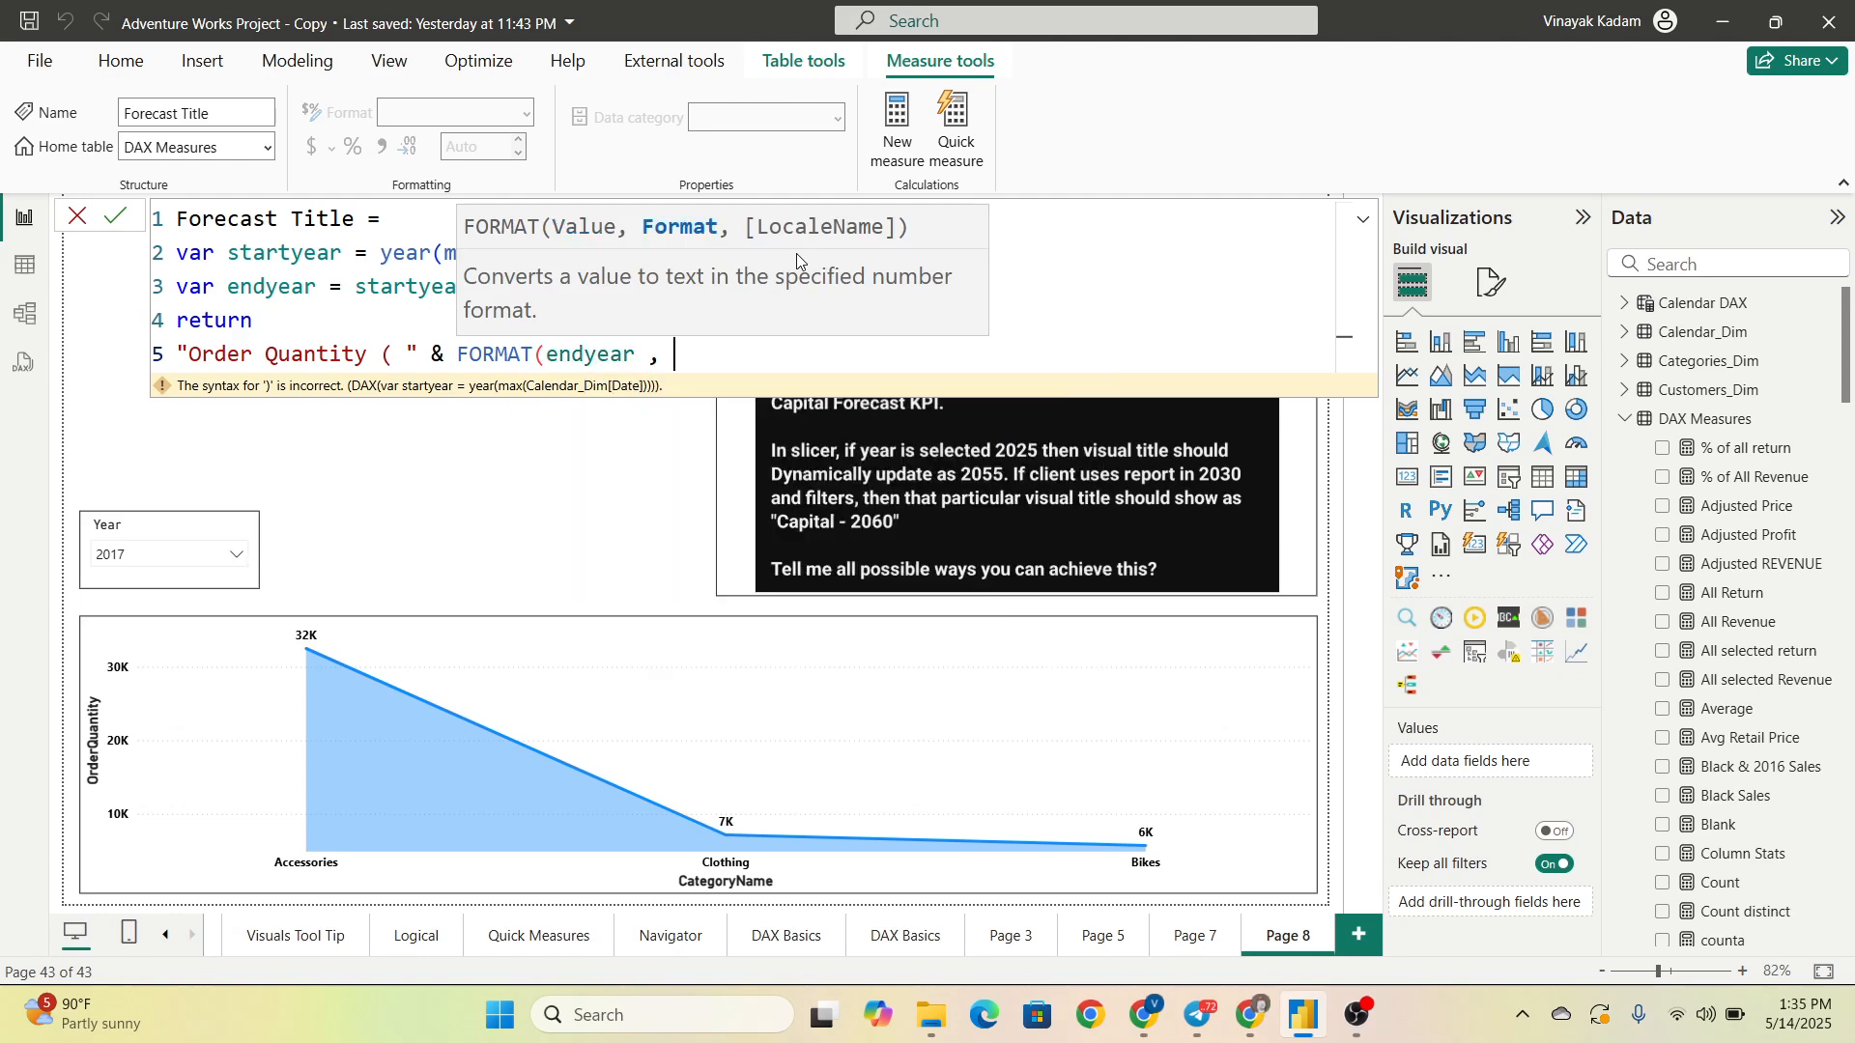
text(")
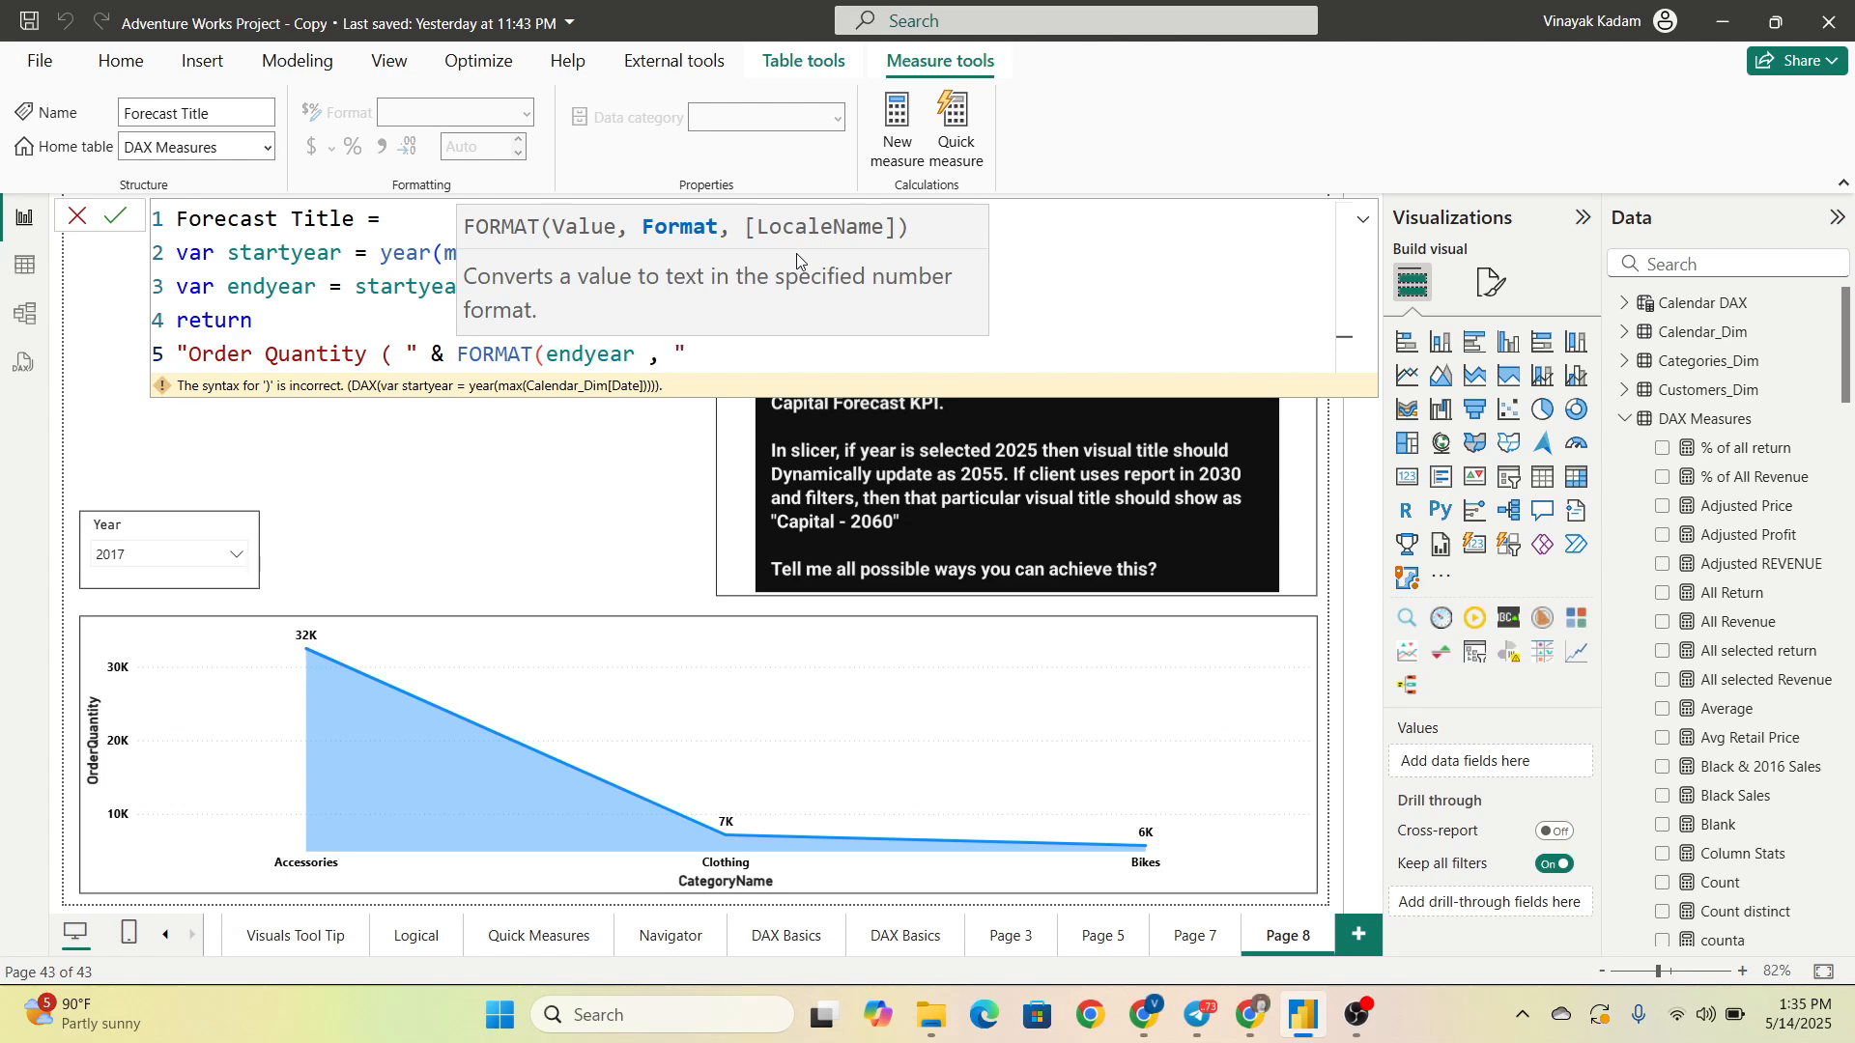
text(0000)
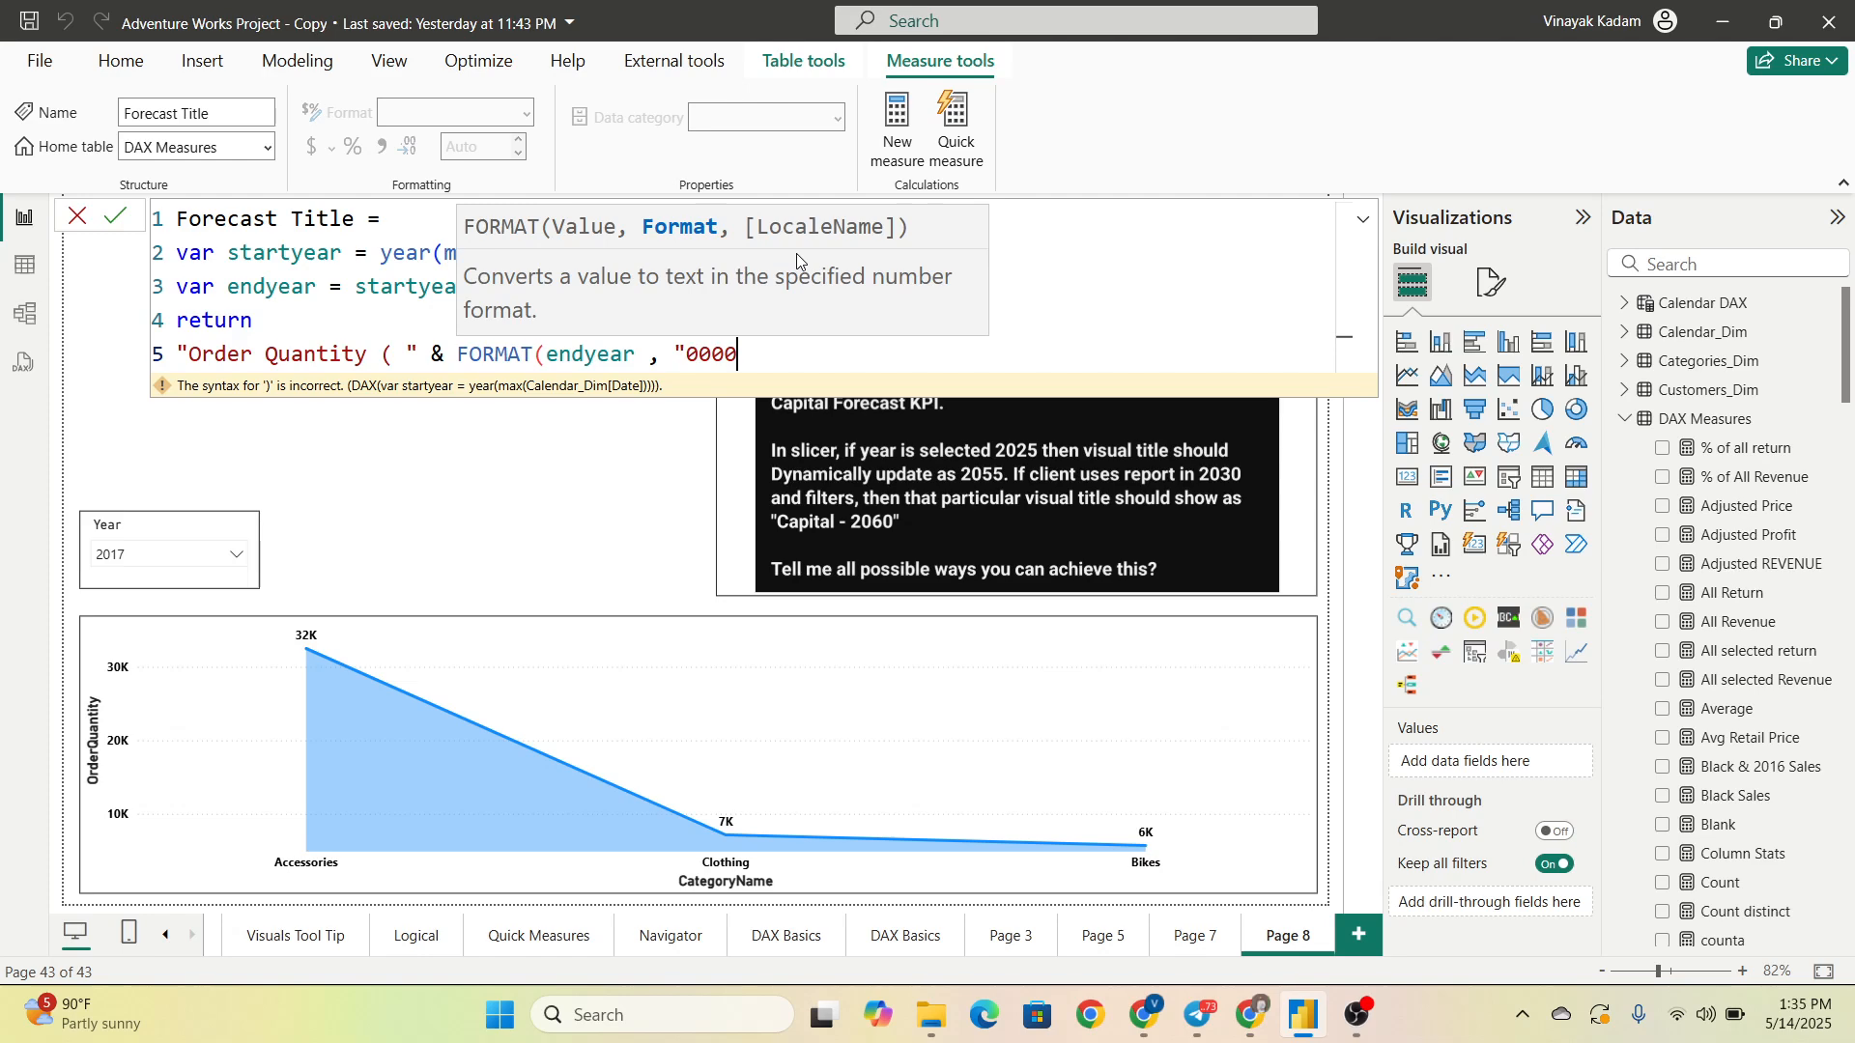
text("))
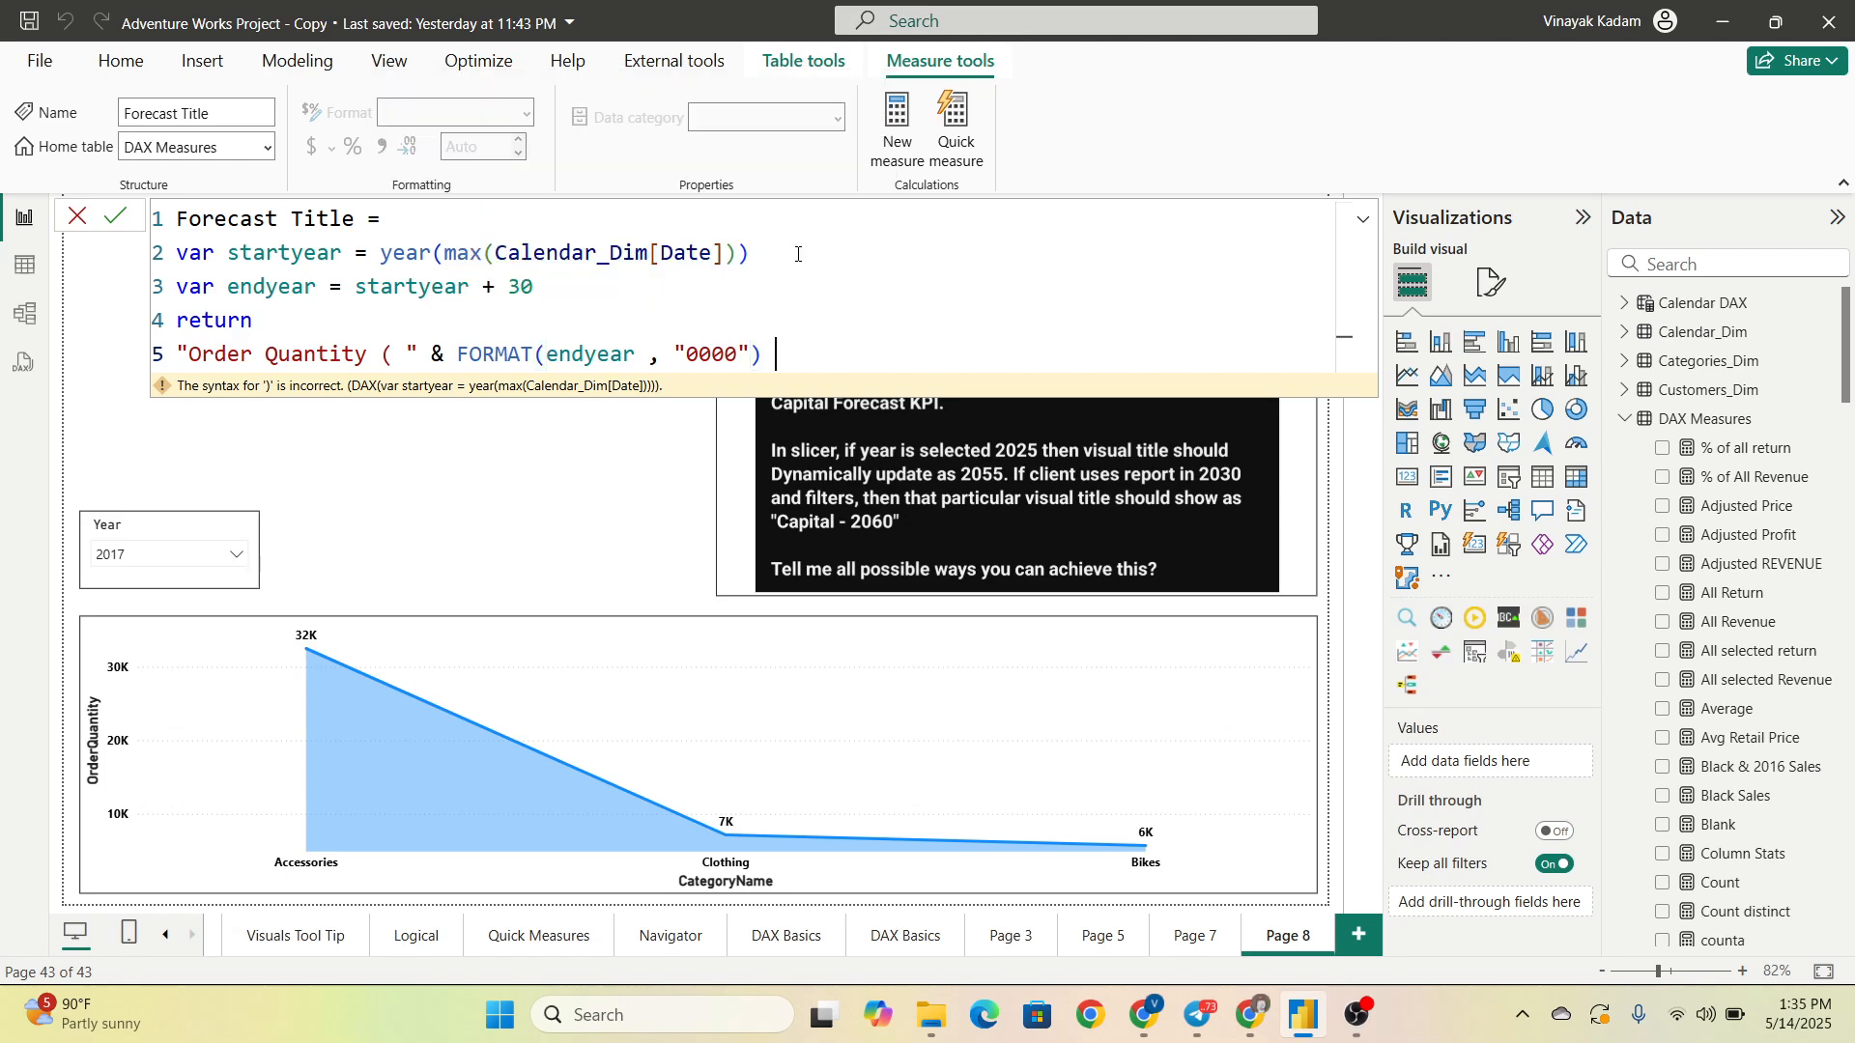
text(&)
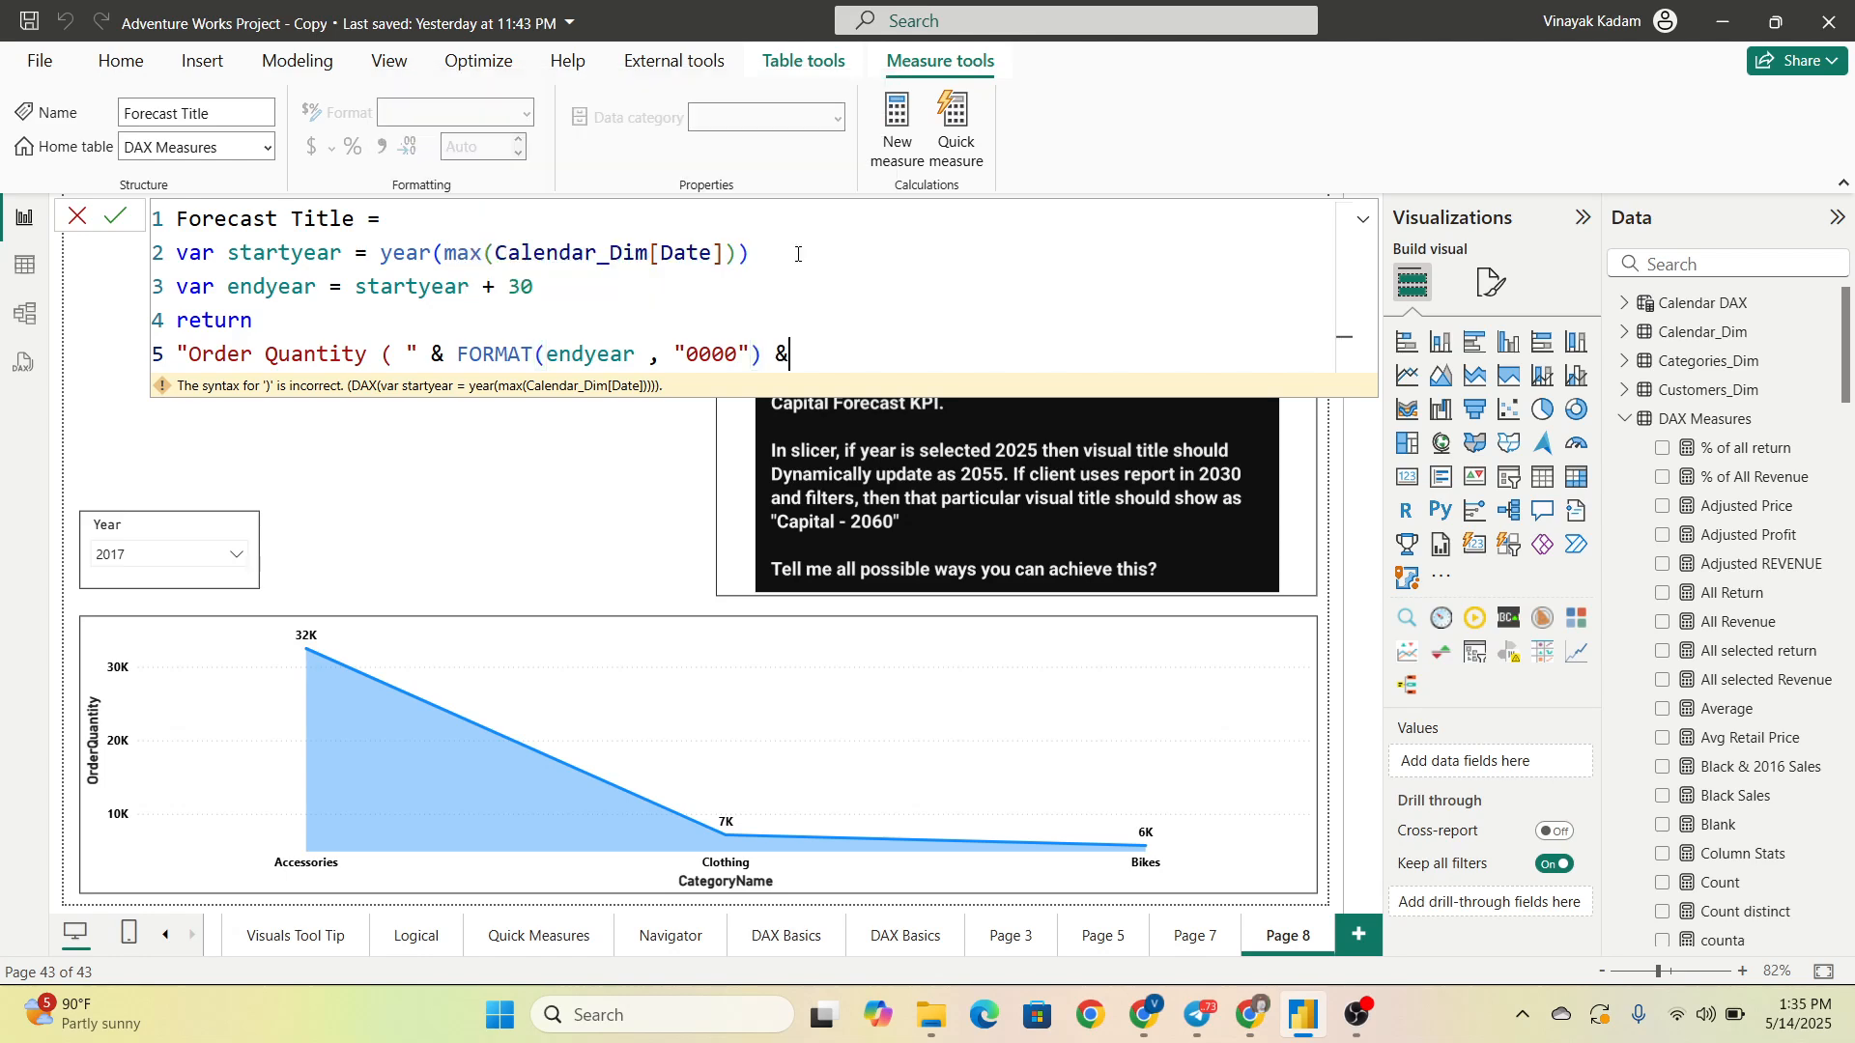
text("))
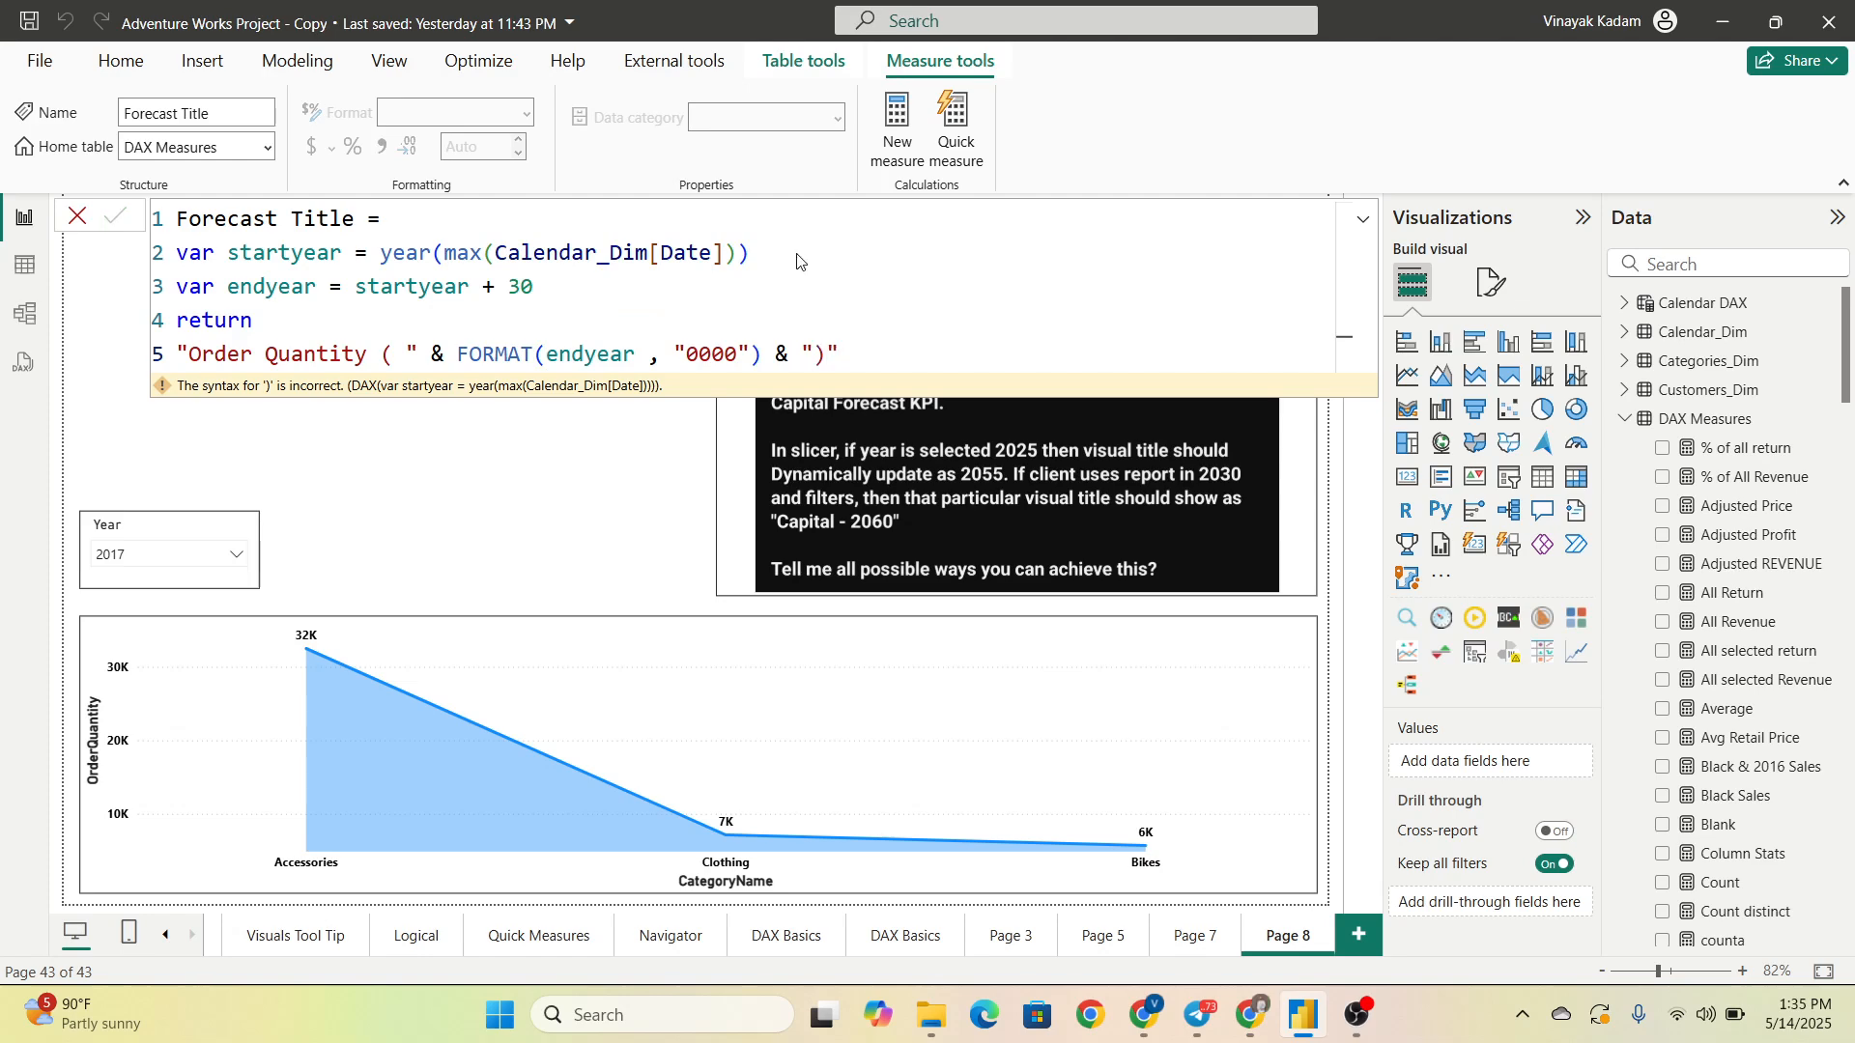
click(798, 253)
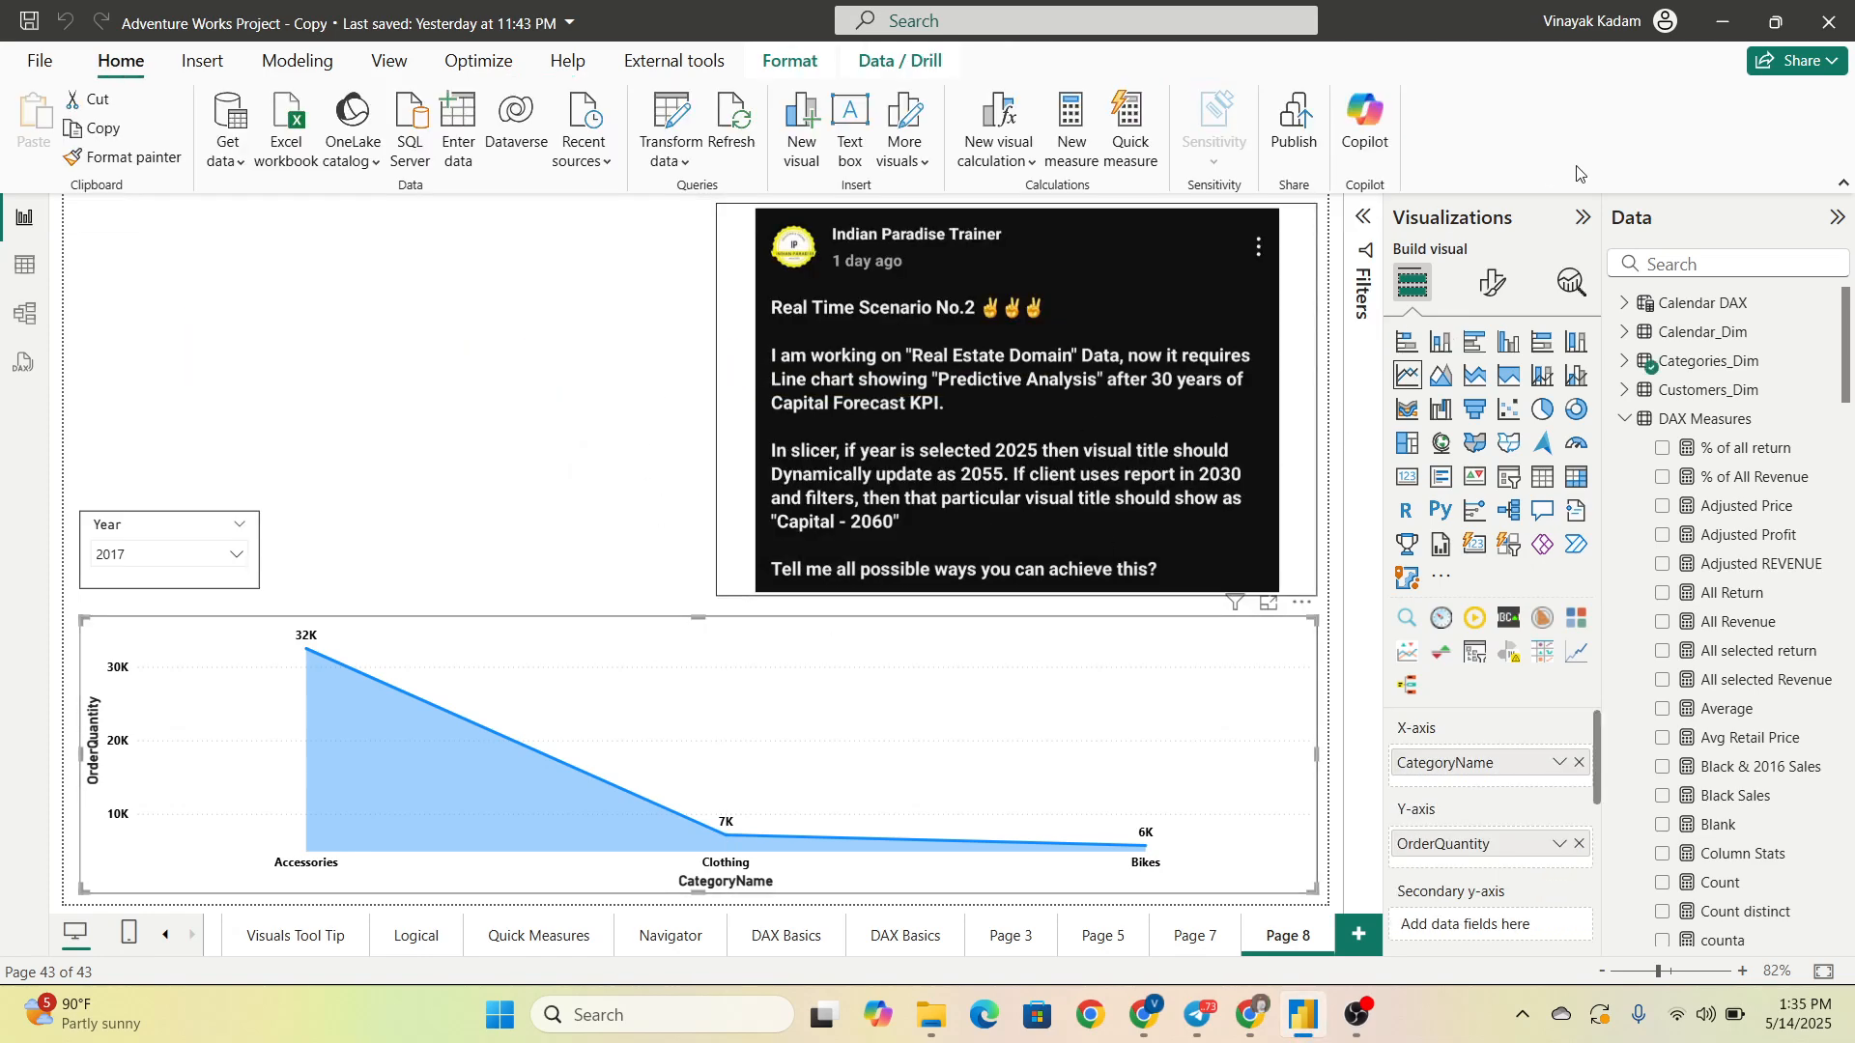
Step: Show the area chart's Format visual General settings with the Title section
click(1490, 282)
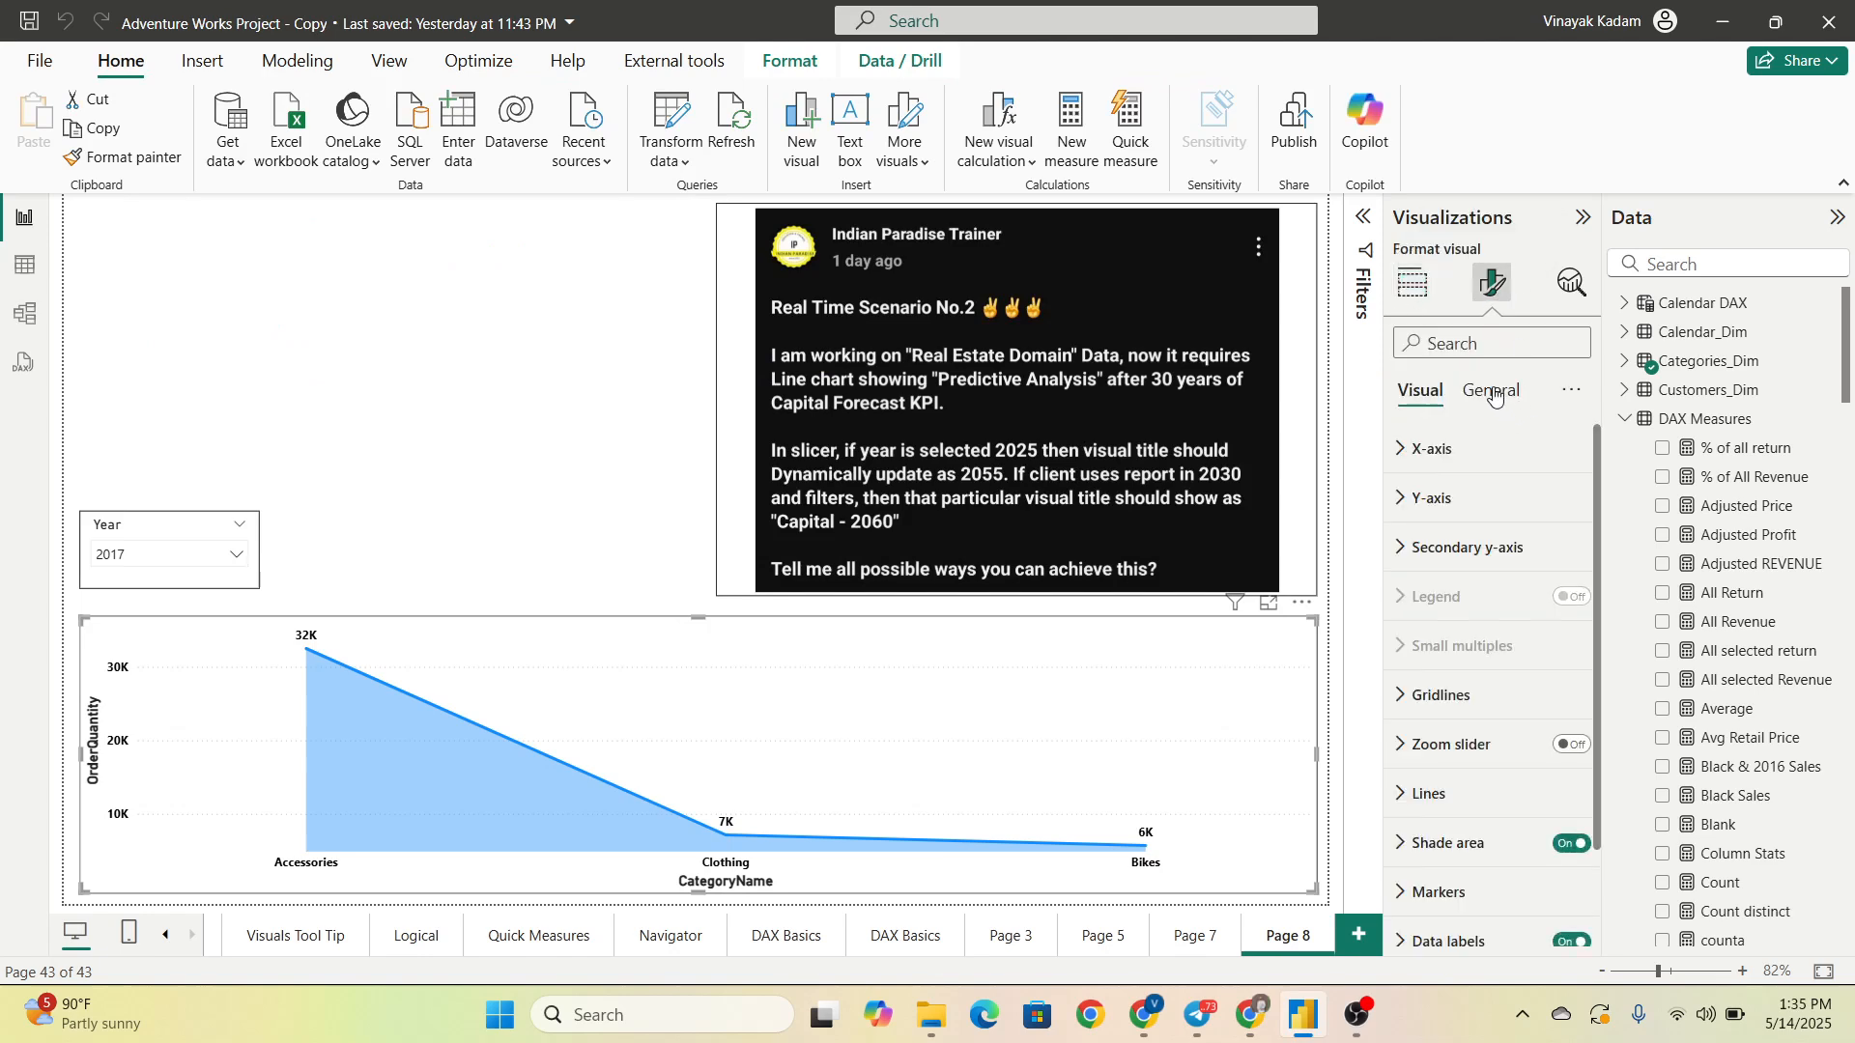
click(1490, 390)
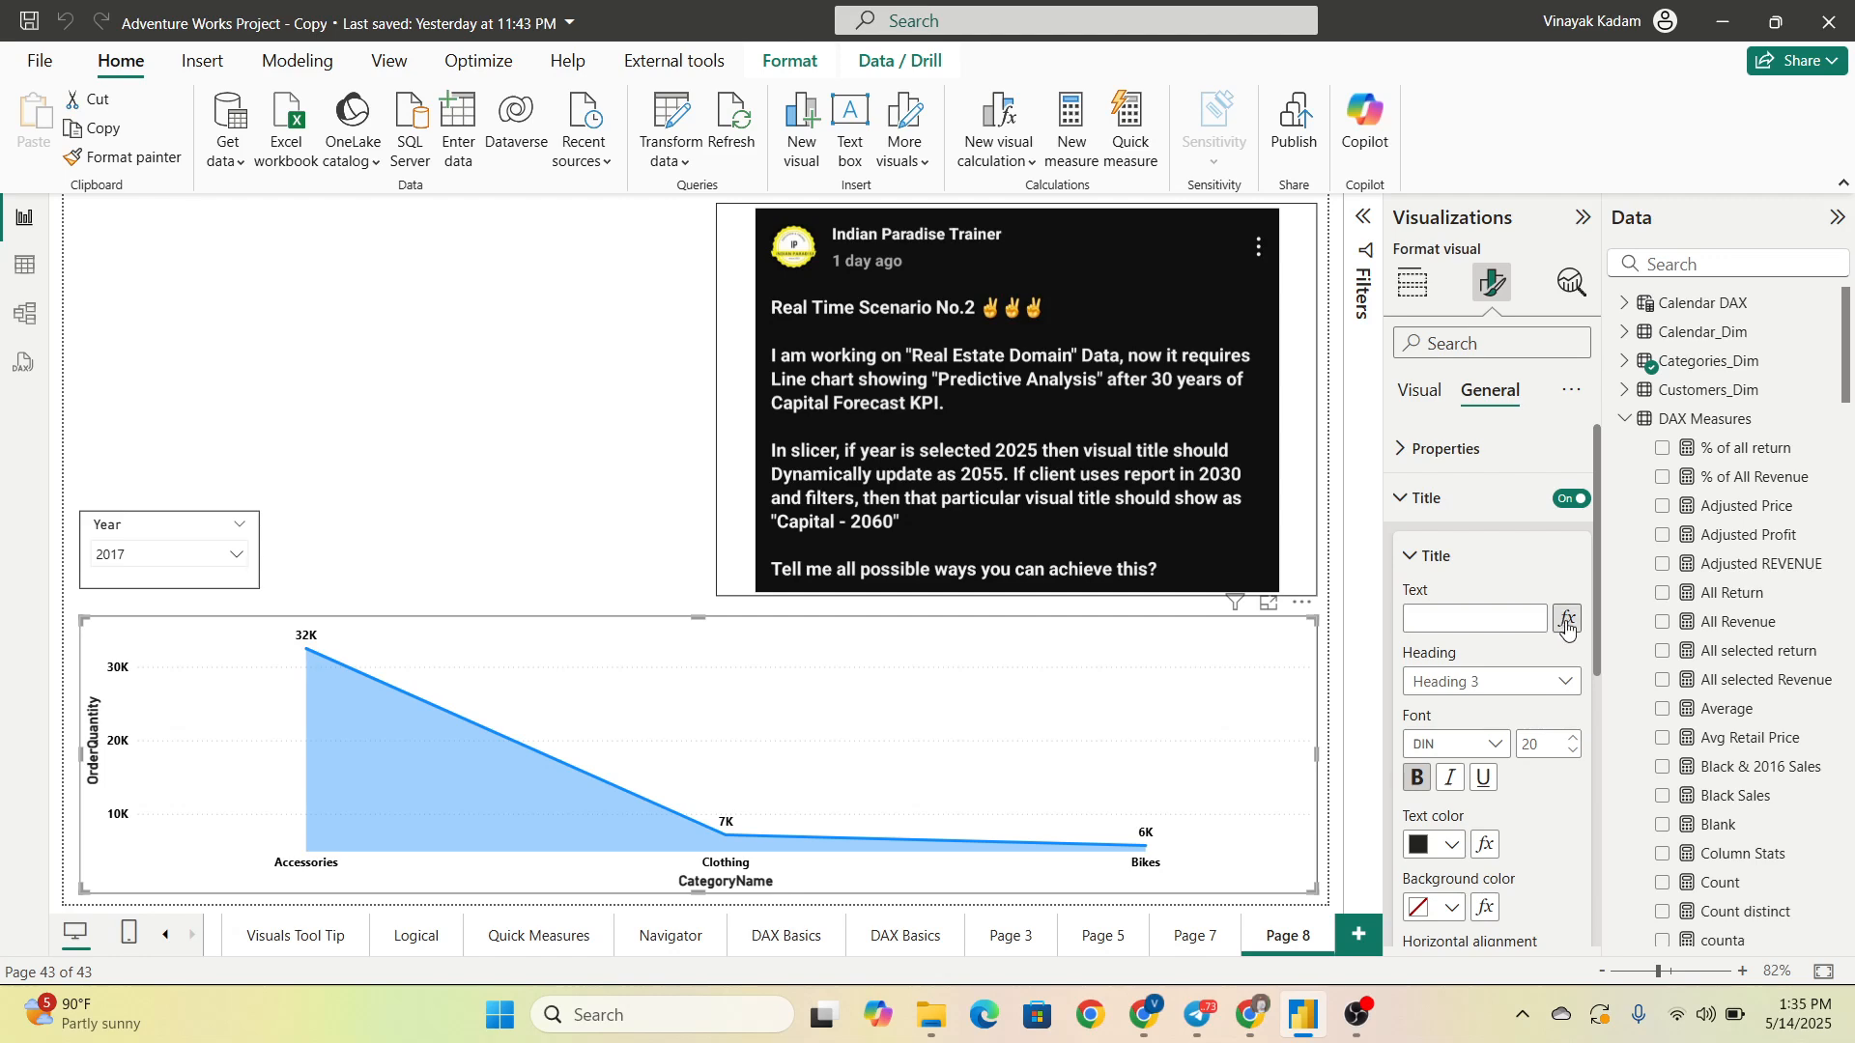
mouse_move(723, 829)
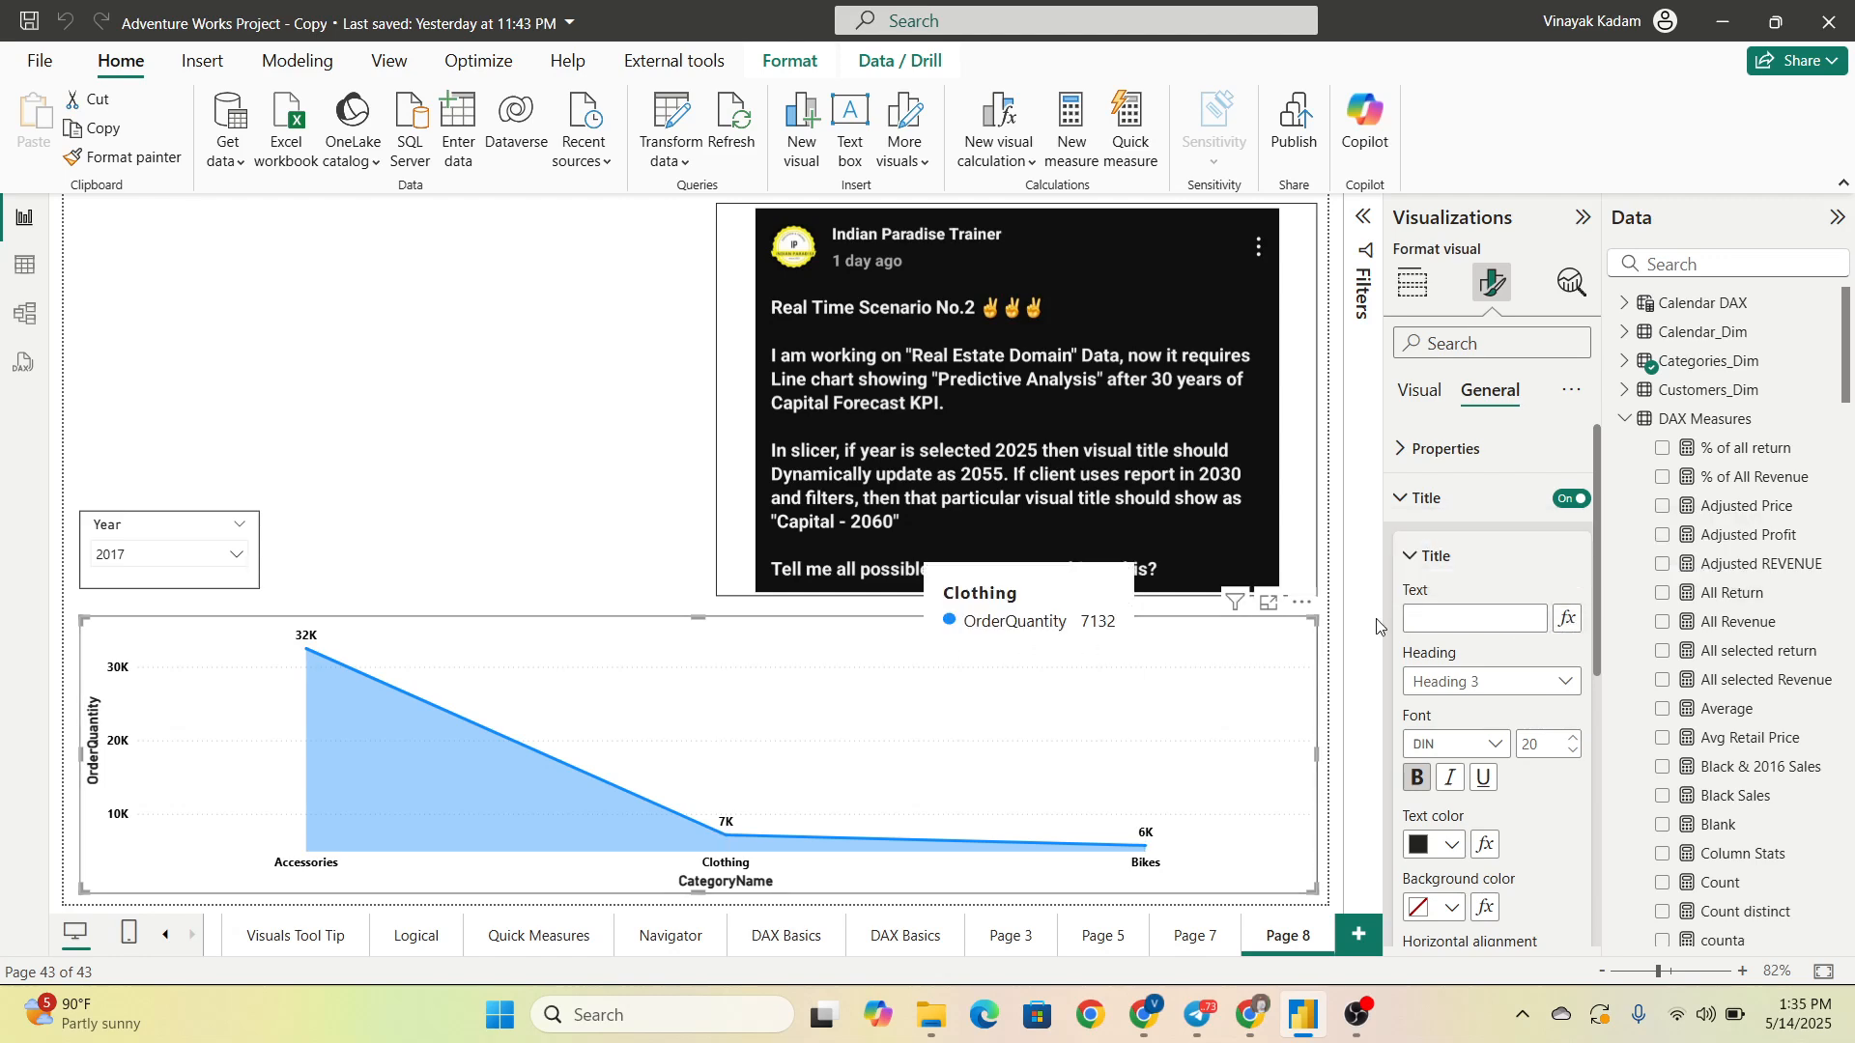
Step: Bind the chart's Title Text to the Forecast Title measure via the fx field picker
click(1563, 618)
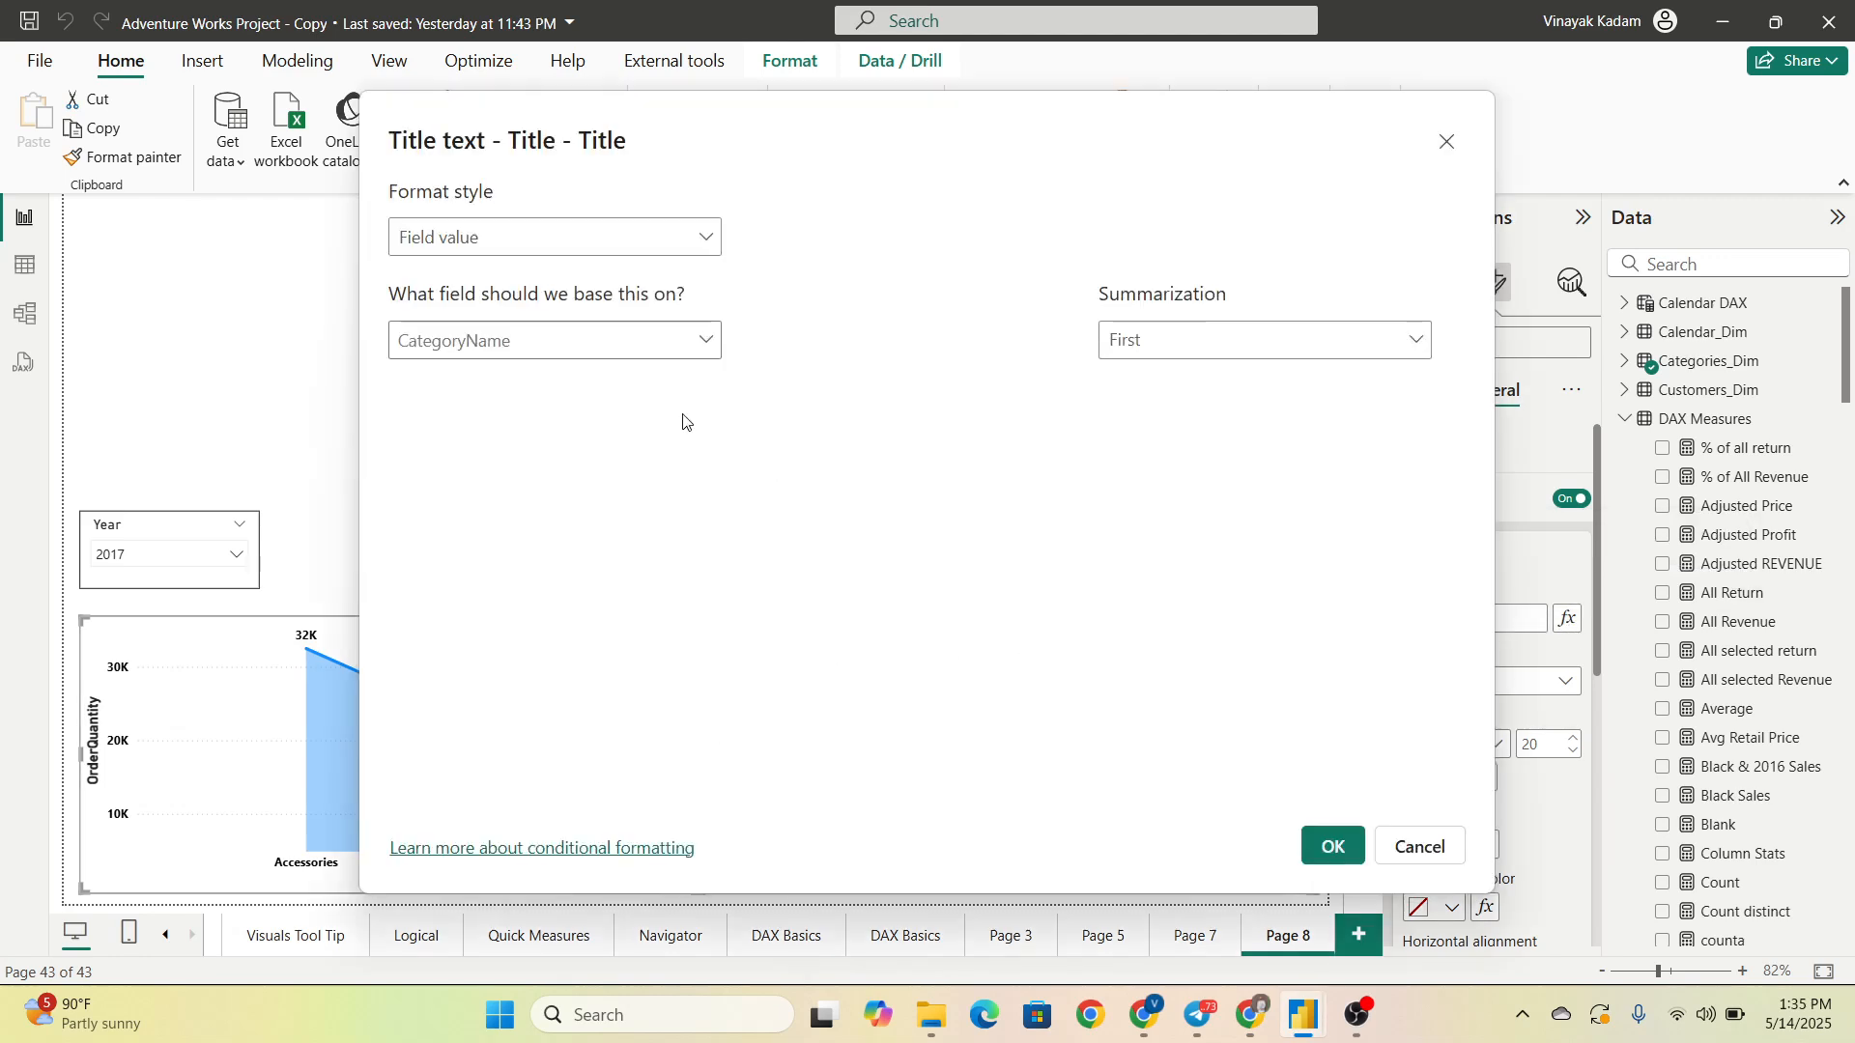
click(554, 340)
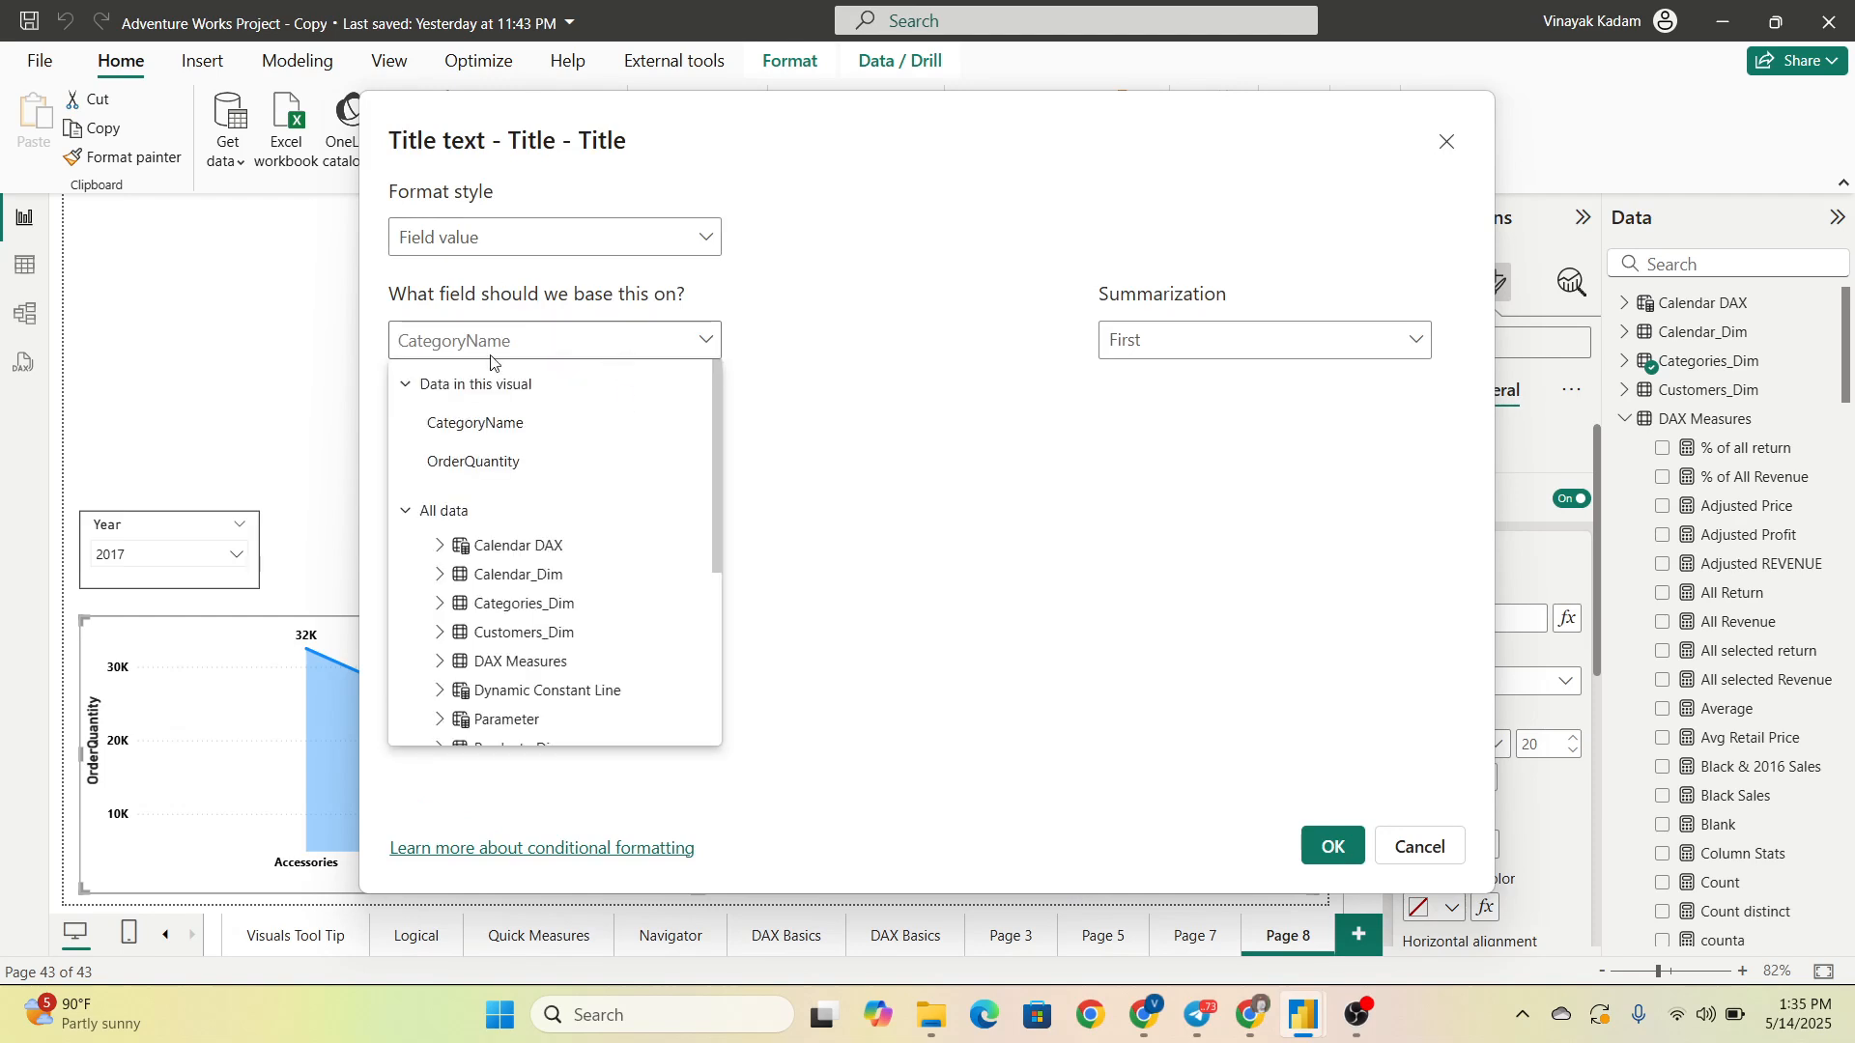
text(fore)
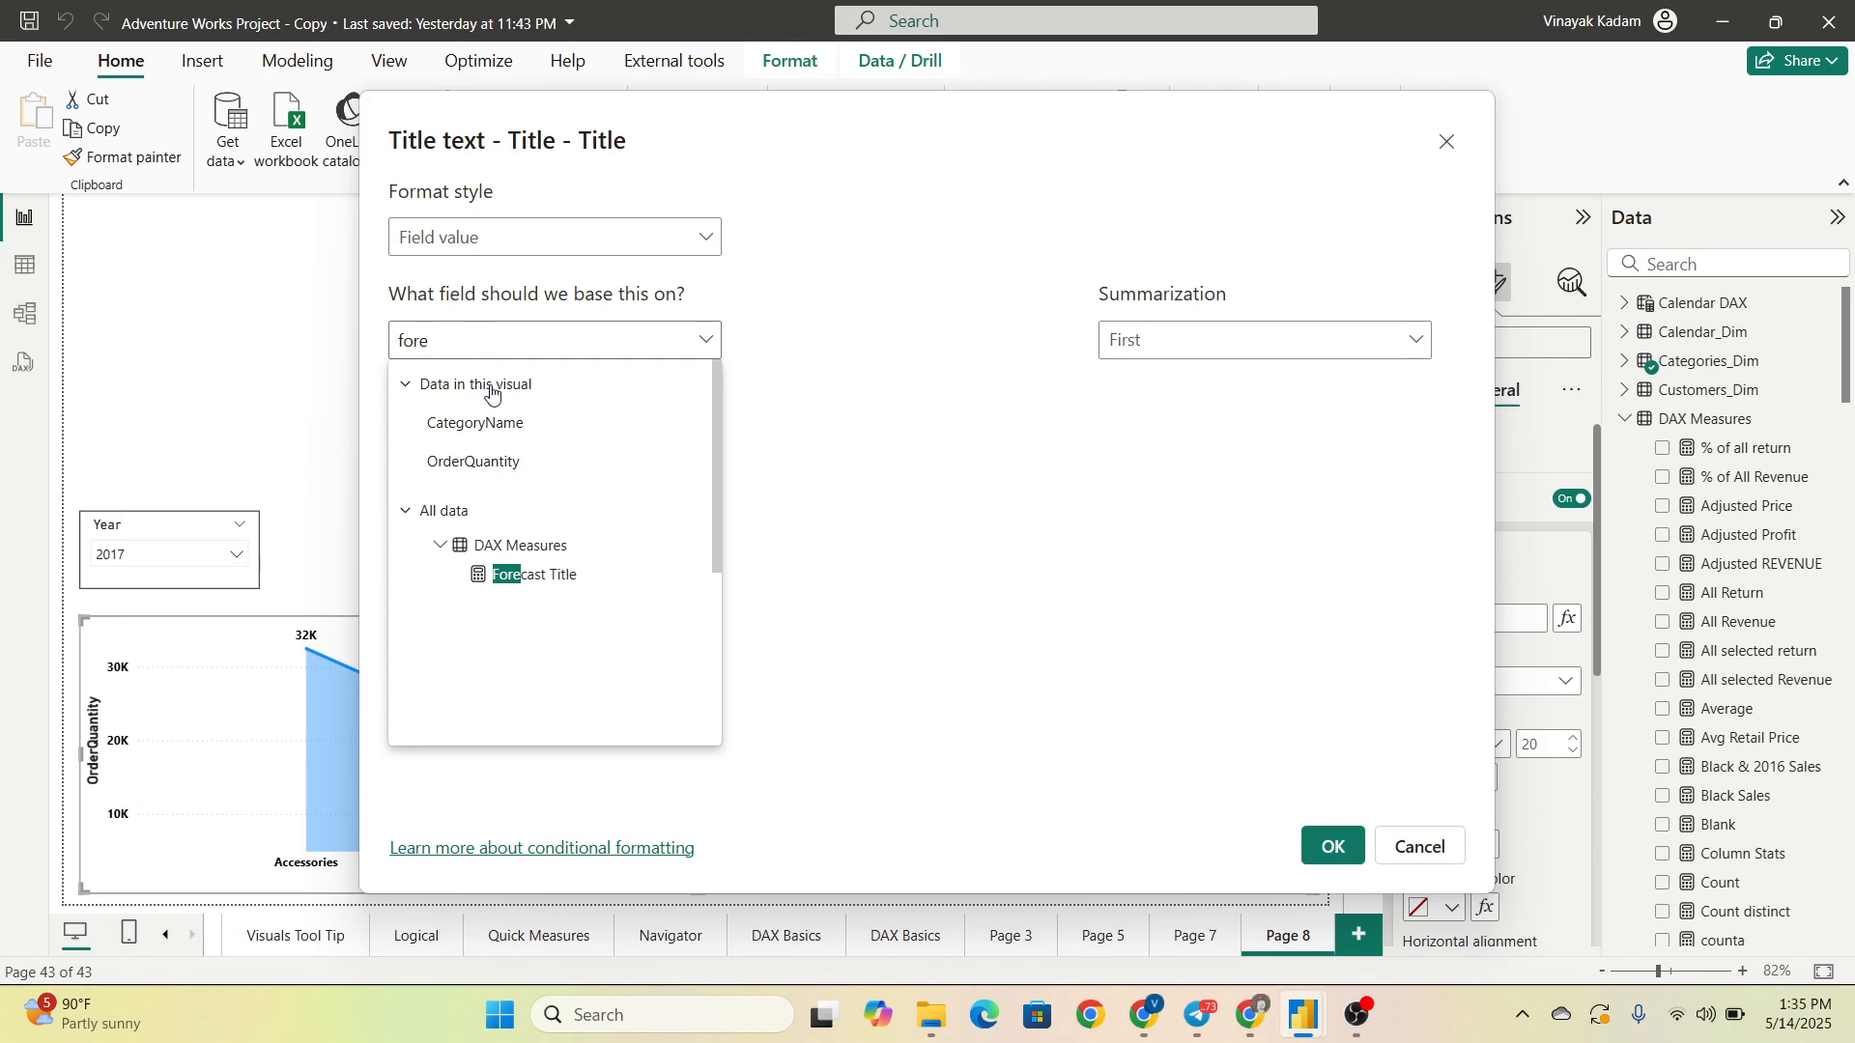
click(533, 574)
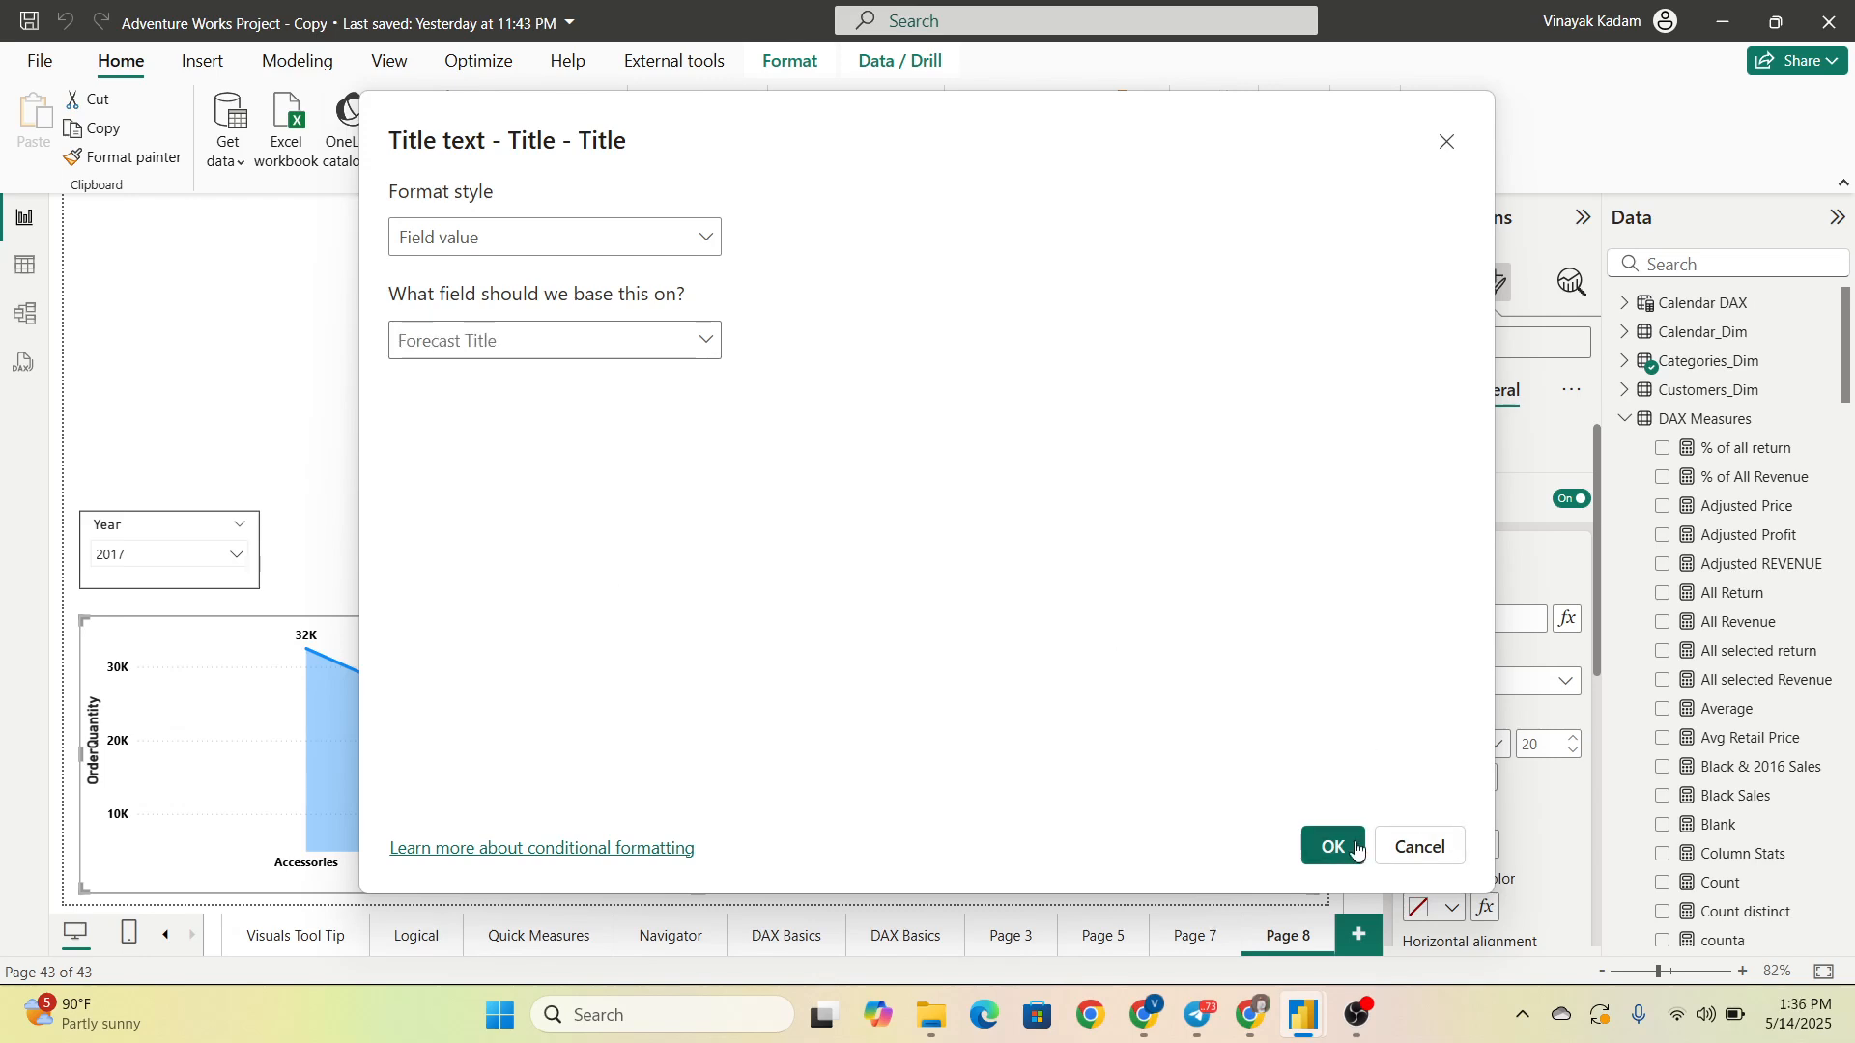
click(1331, 846)
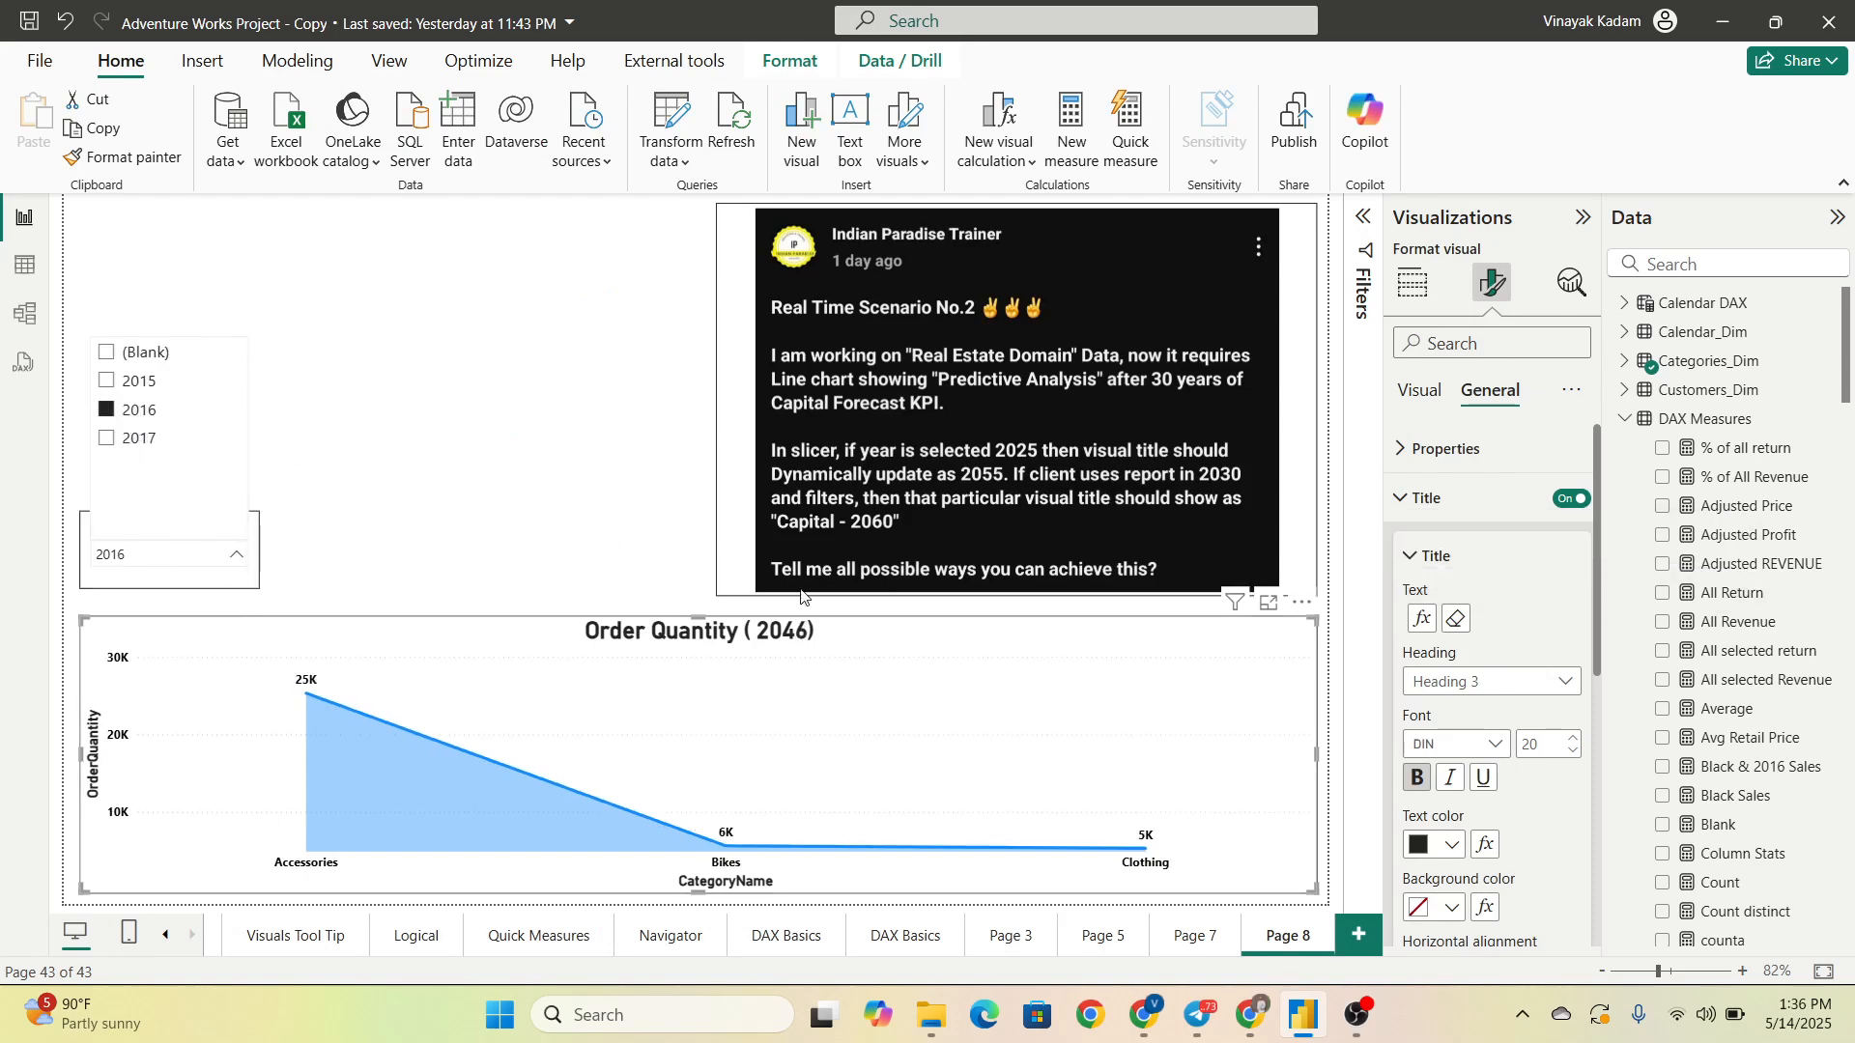
click(108, 381)
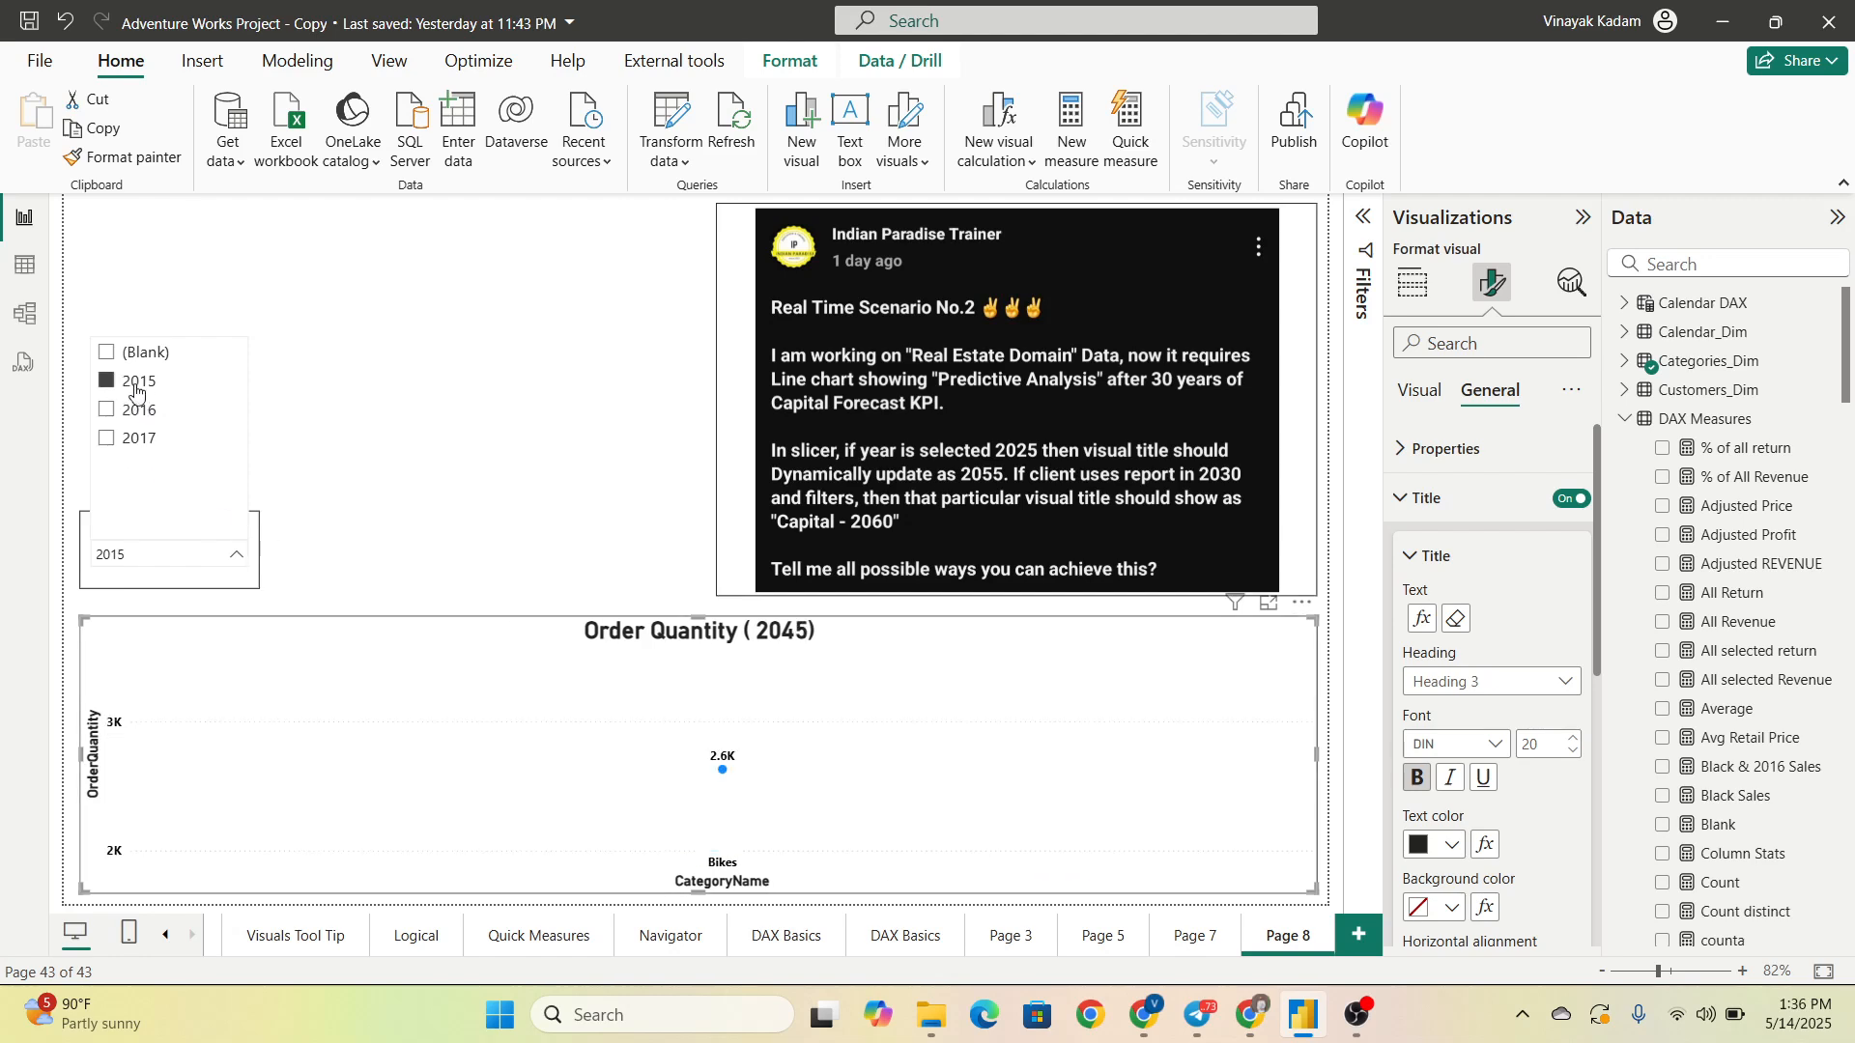
click(138, 409)
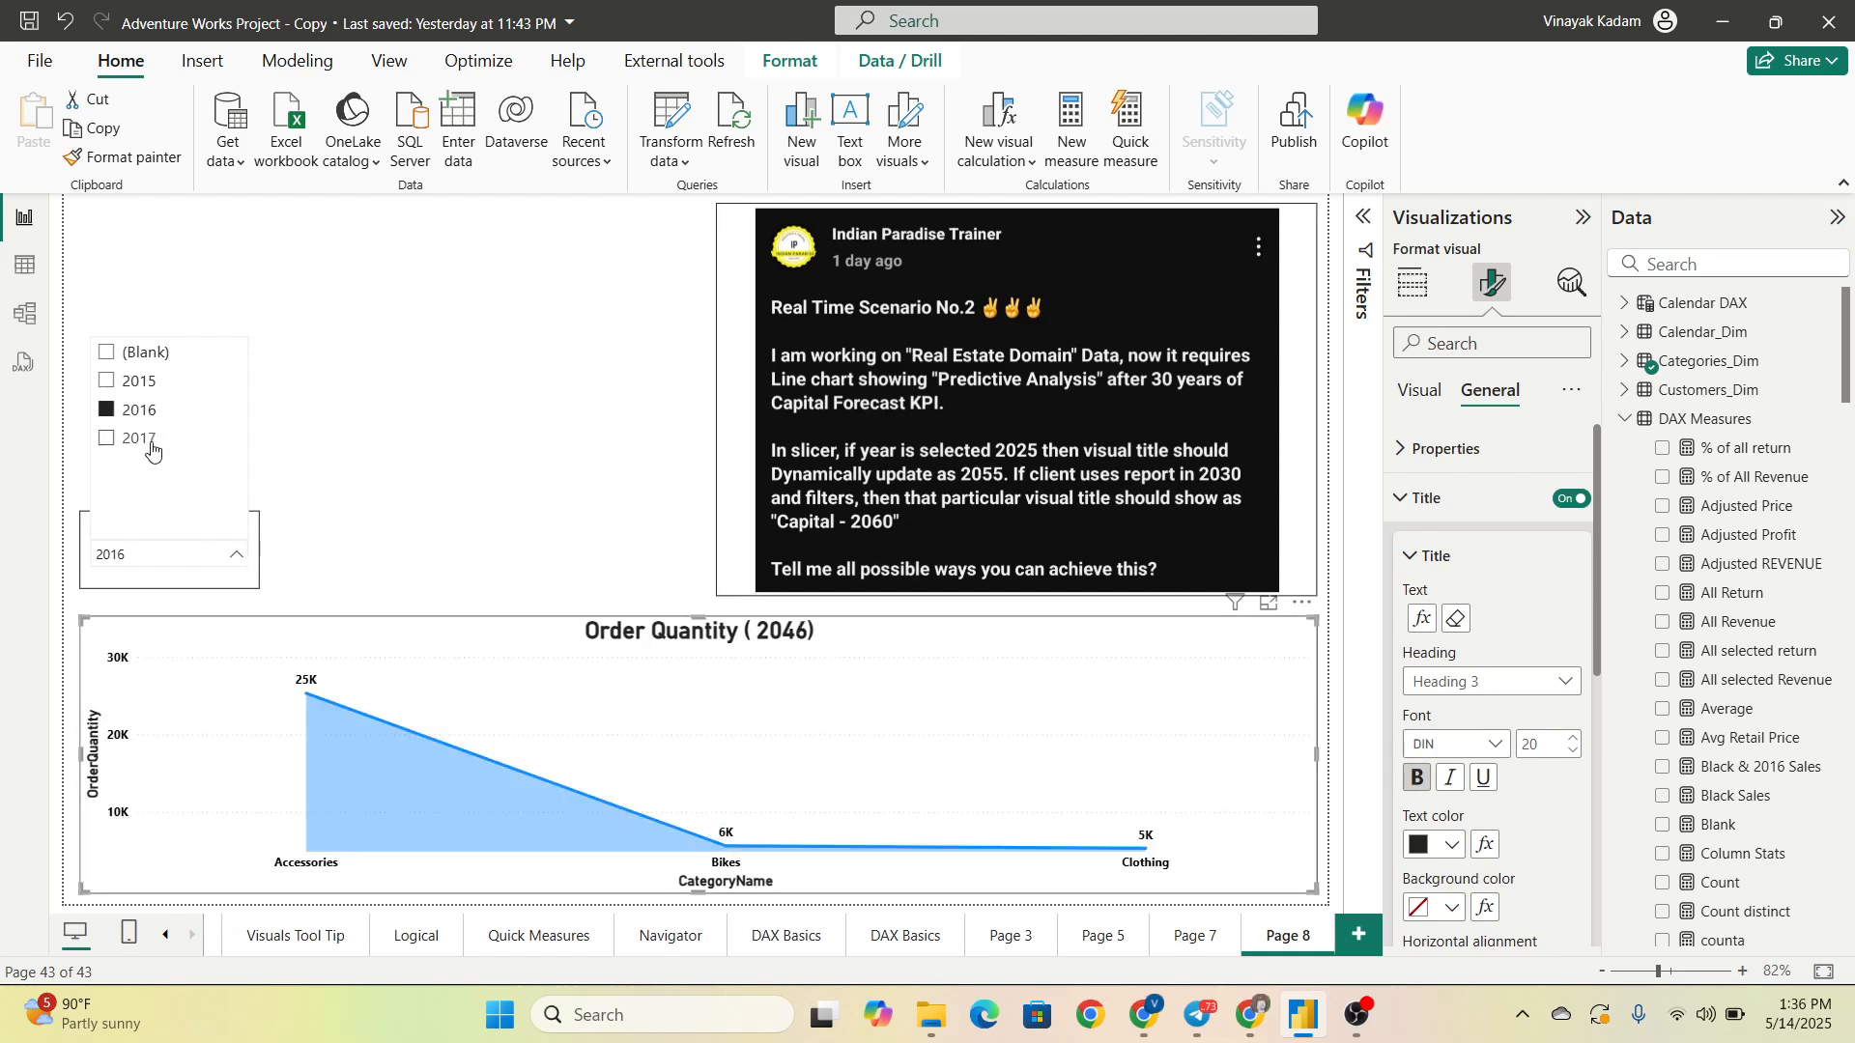
click(139, 439)
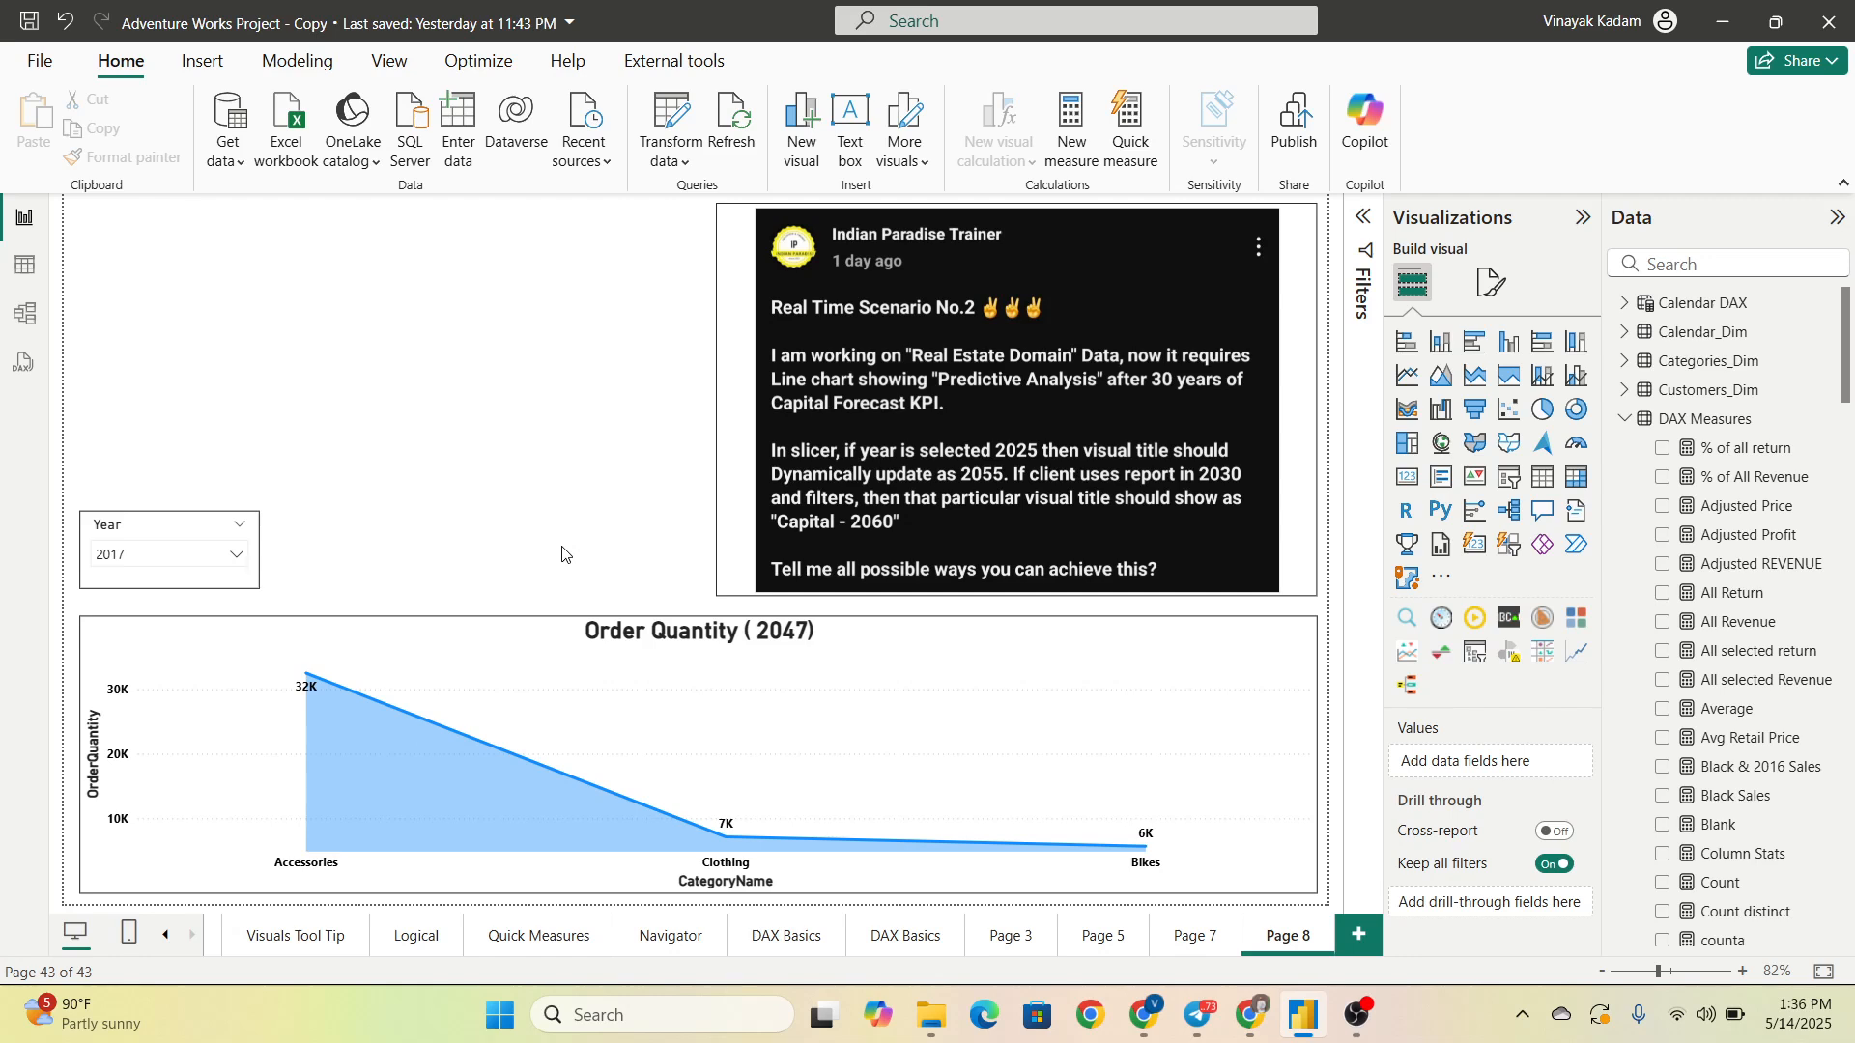
mouse_move(647, 539)
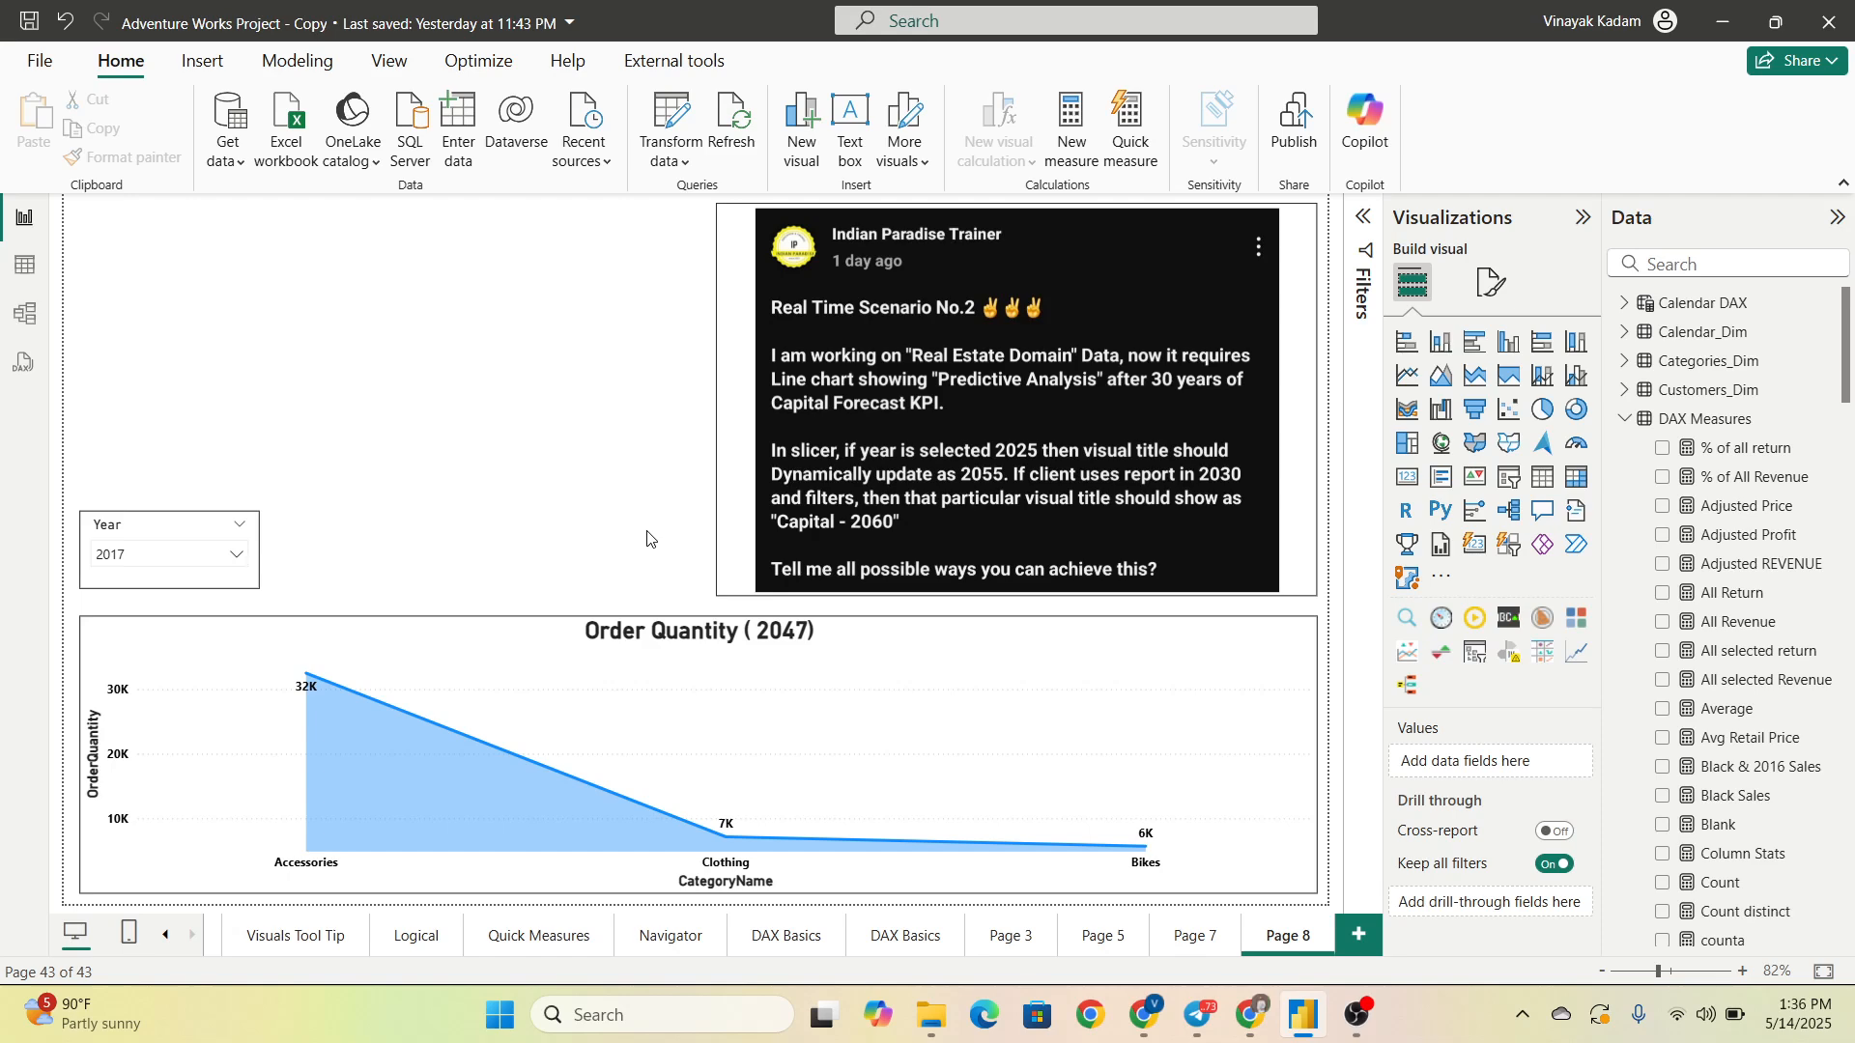
mouse_move(697, 561)
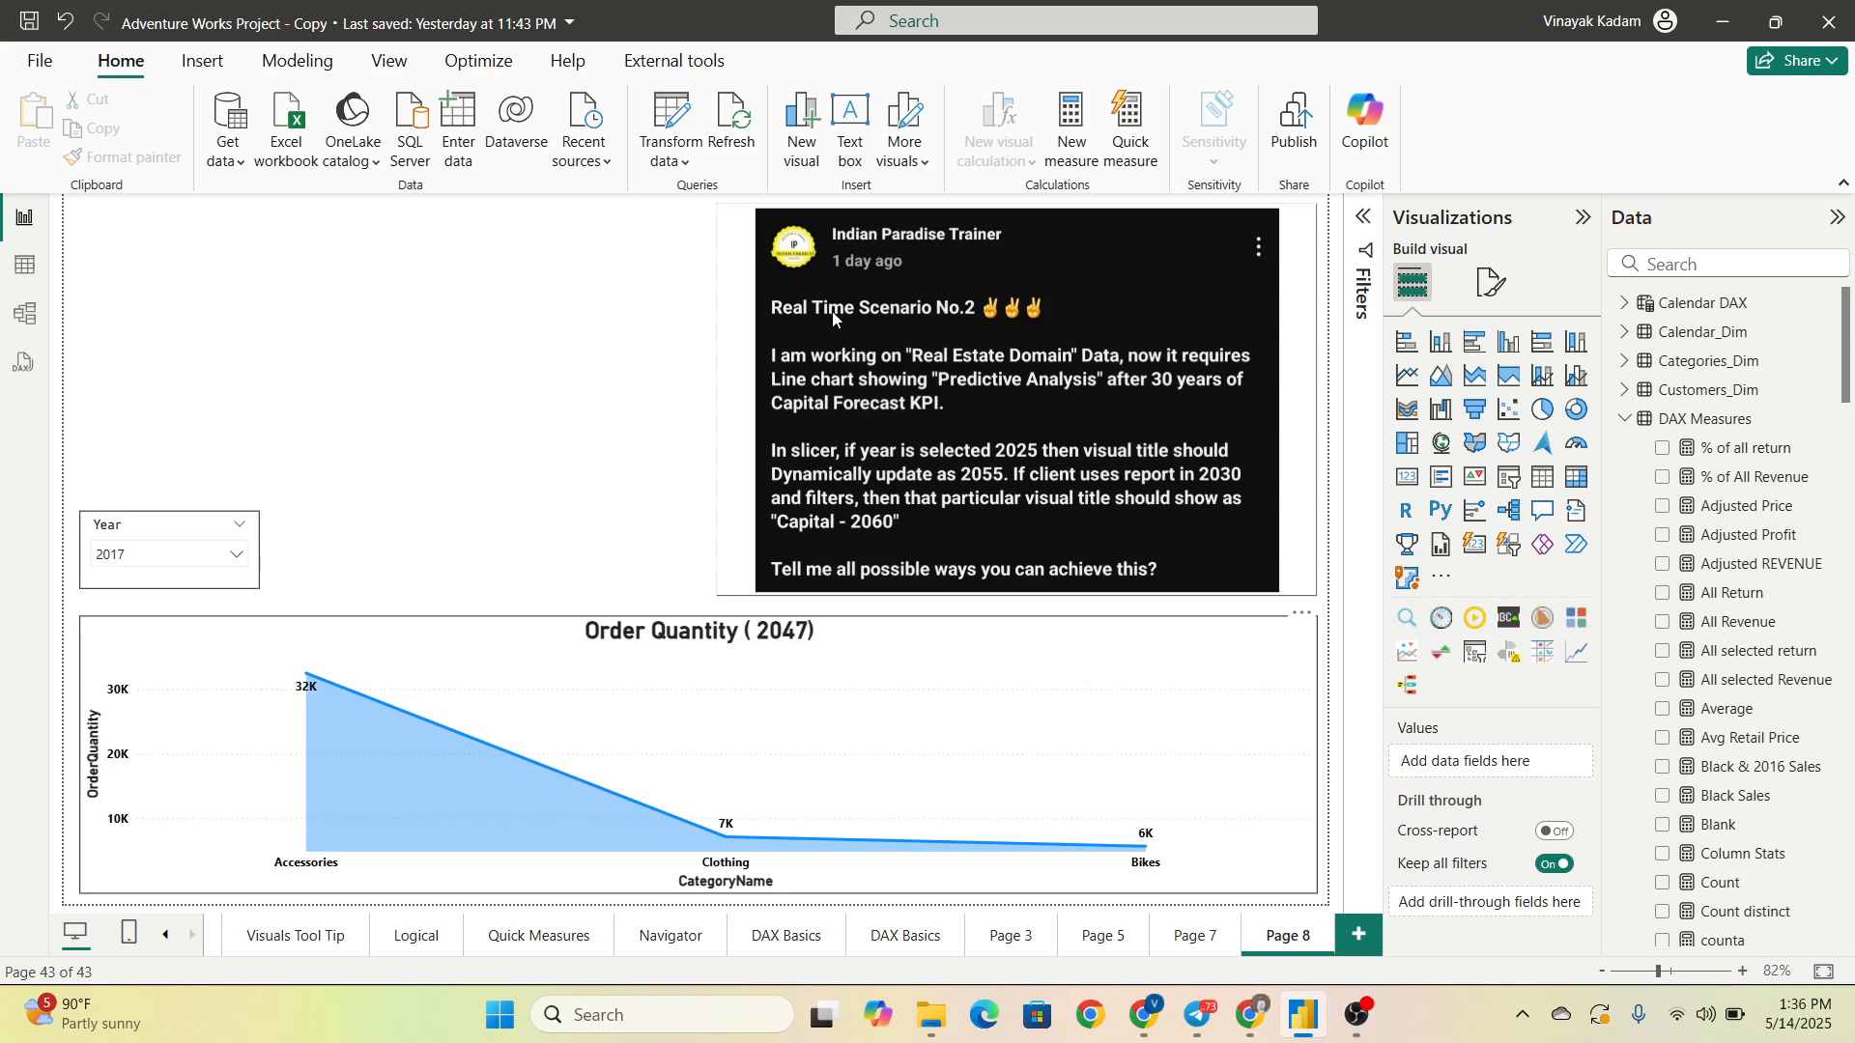
mouse_move(1359, 1014)
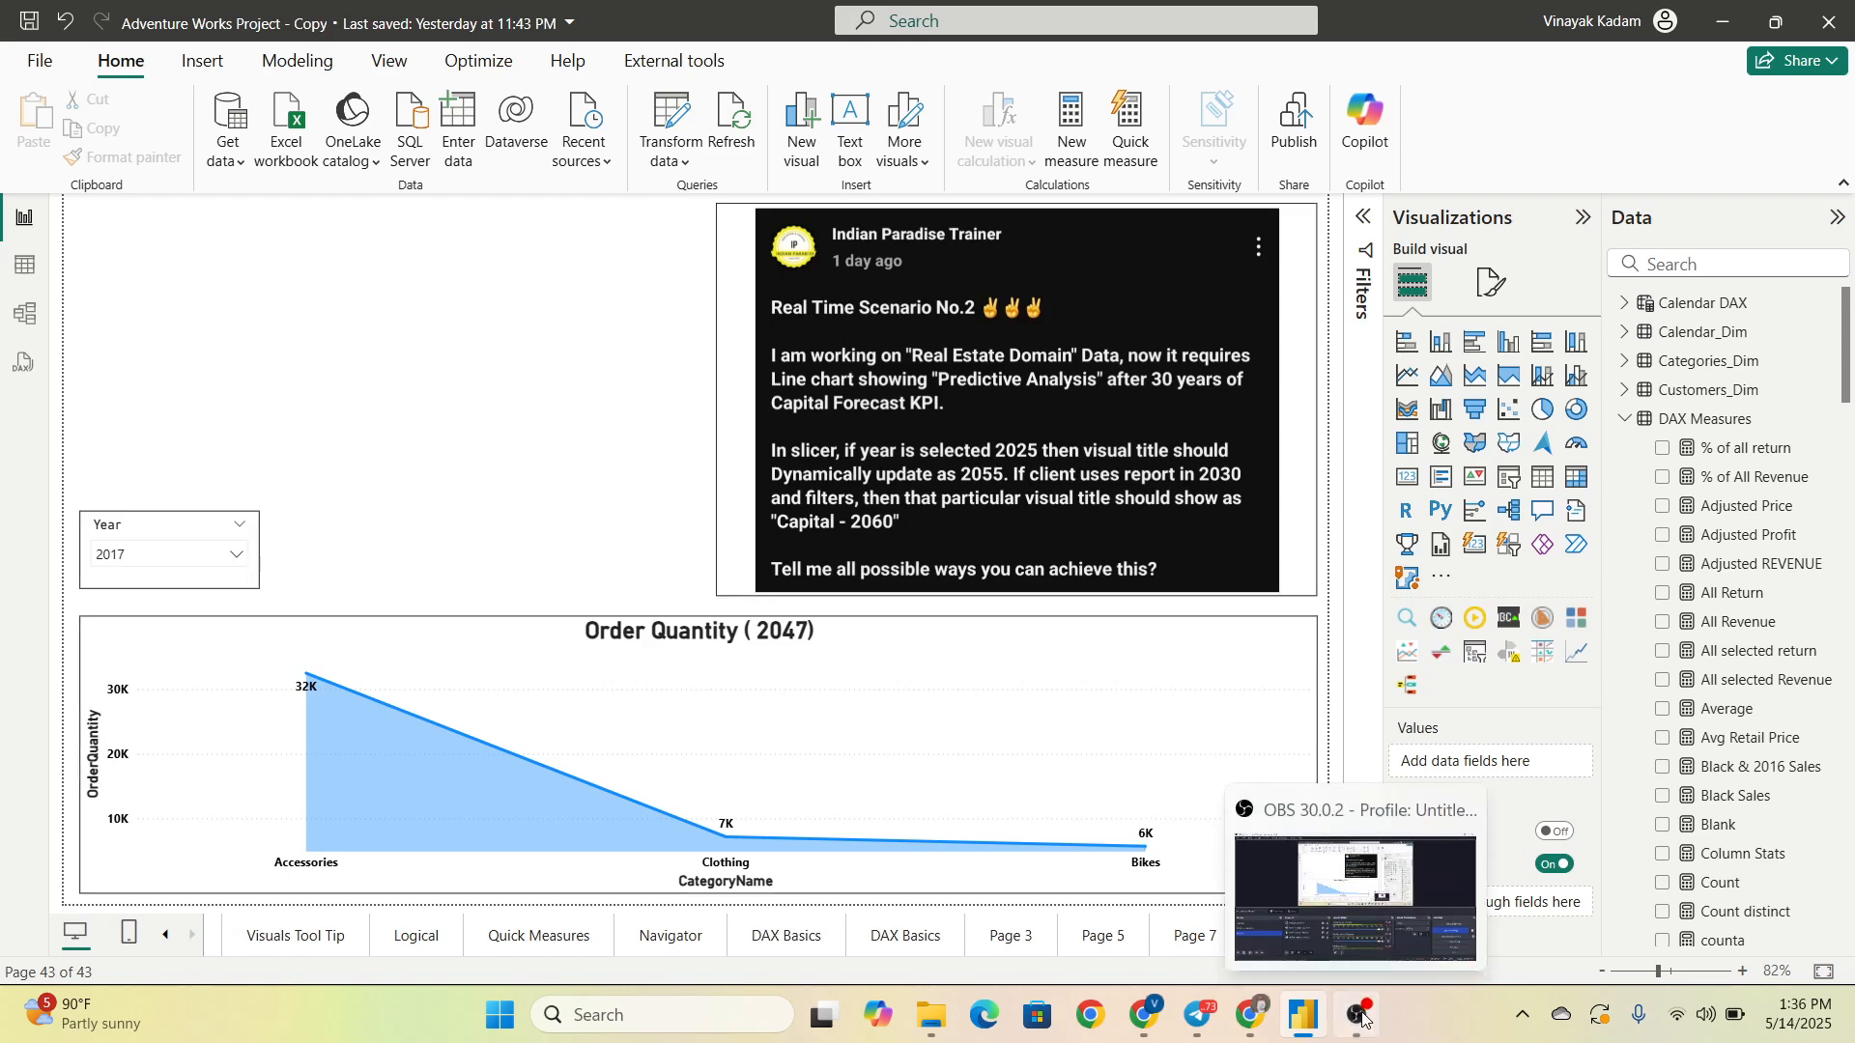